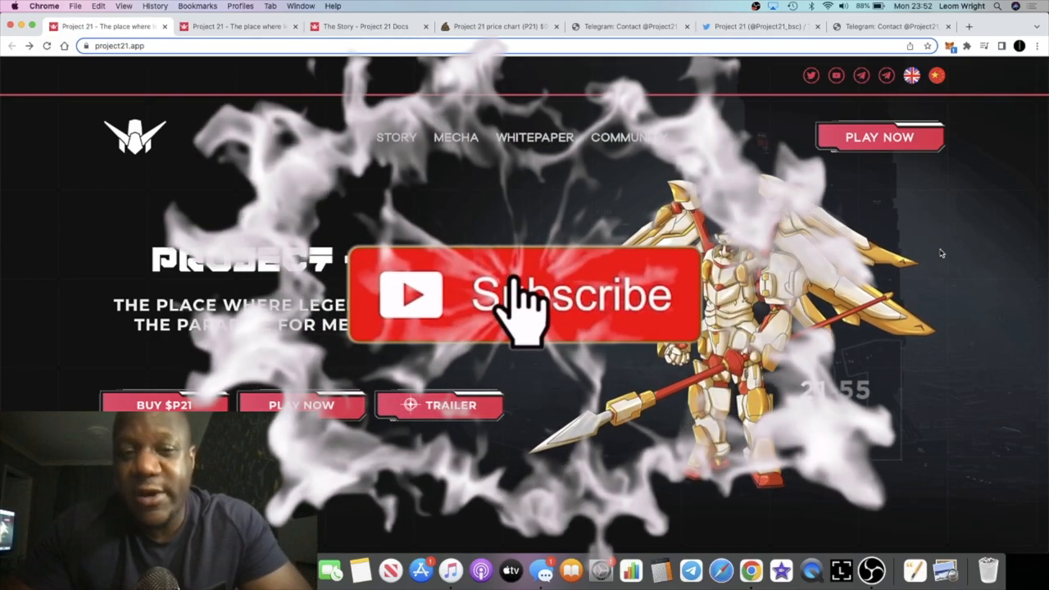
Scroll the project21.app homepage past the hero banner to the backstory and Your Mecha section
click(520, 295)
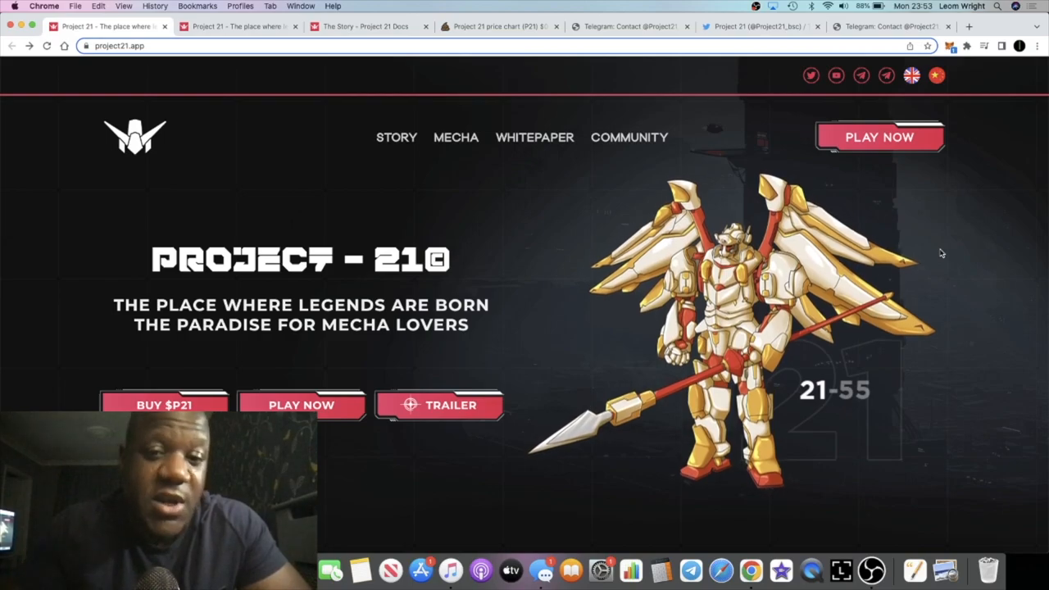
scroll(down, 3)
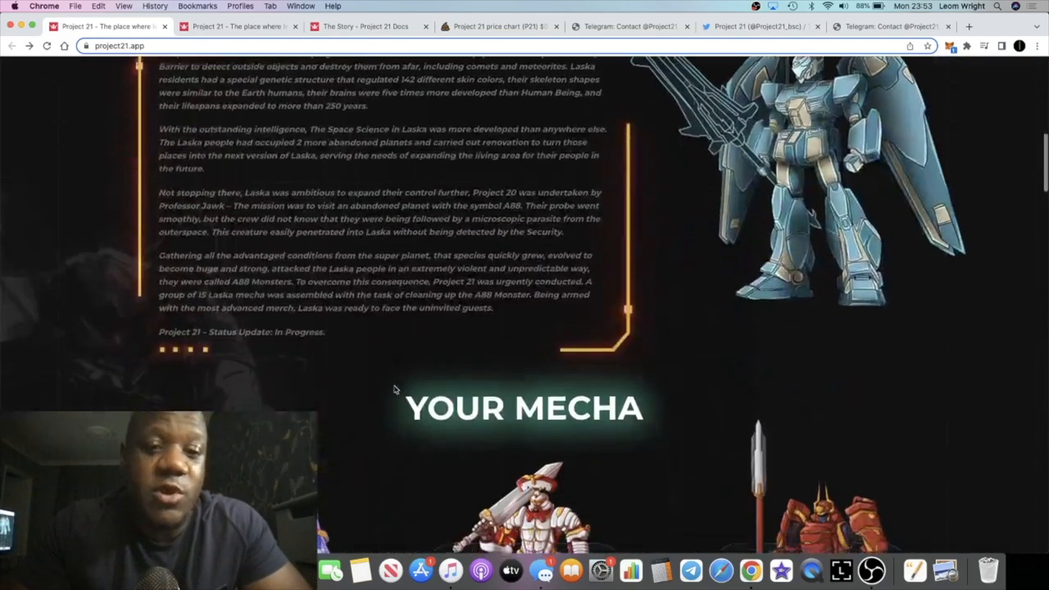
scroll(up, 3)
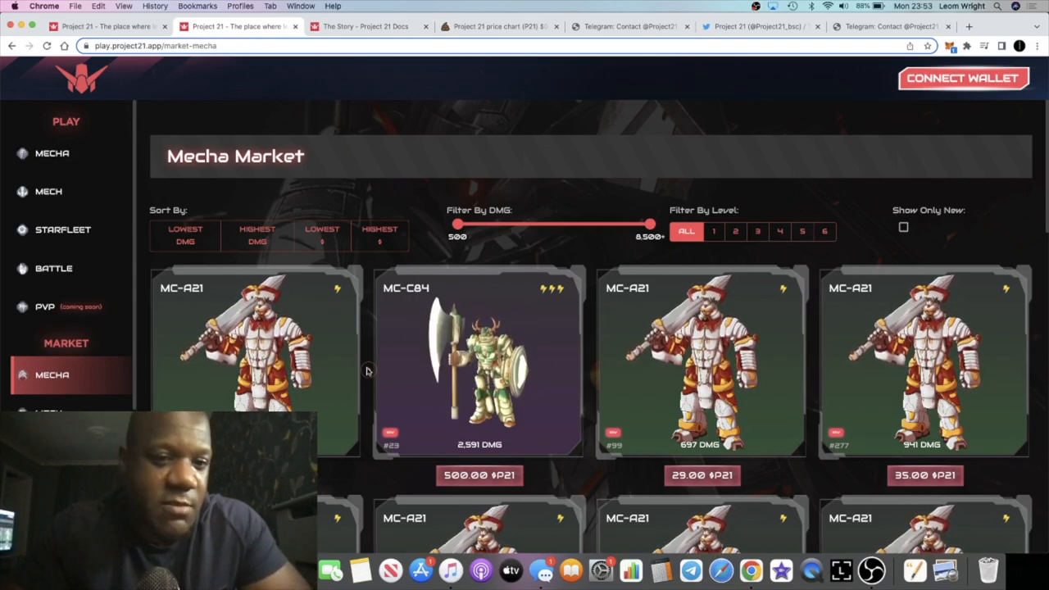
mouse_move(371, 412)
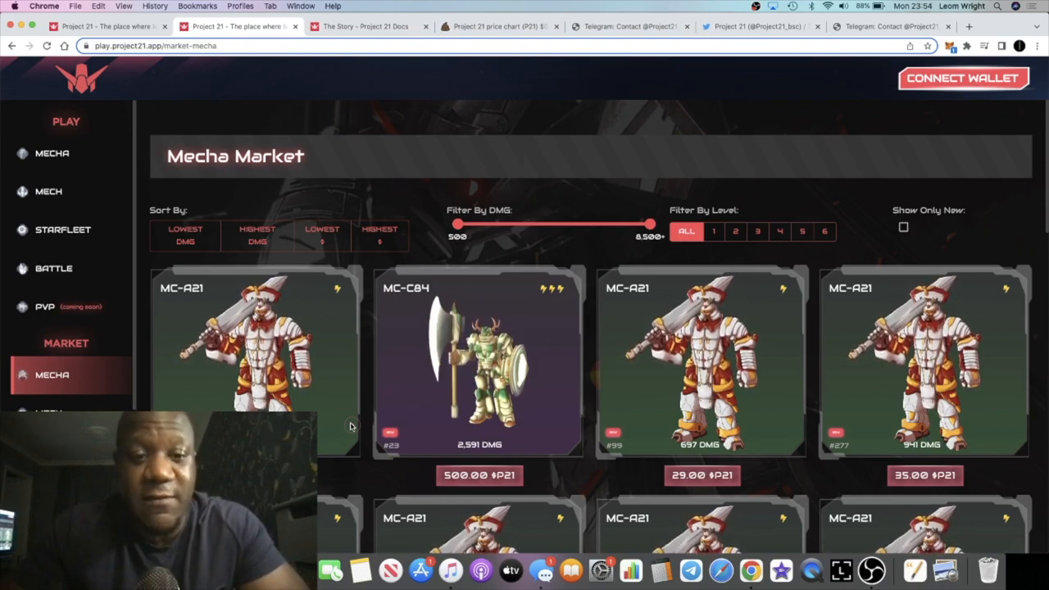
Glance at the P21 price chart, then open the game's Mecha, Mech and Starfleet pages
click(499, 27)
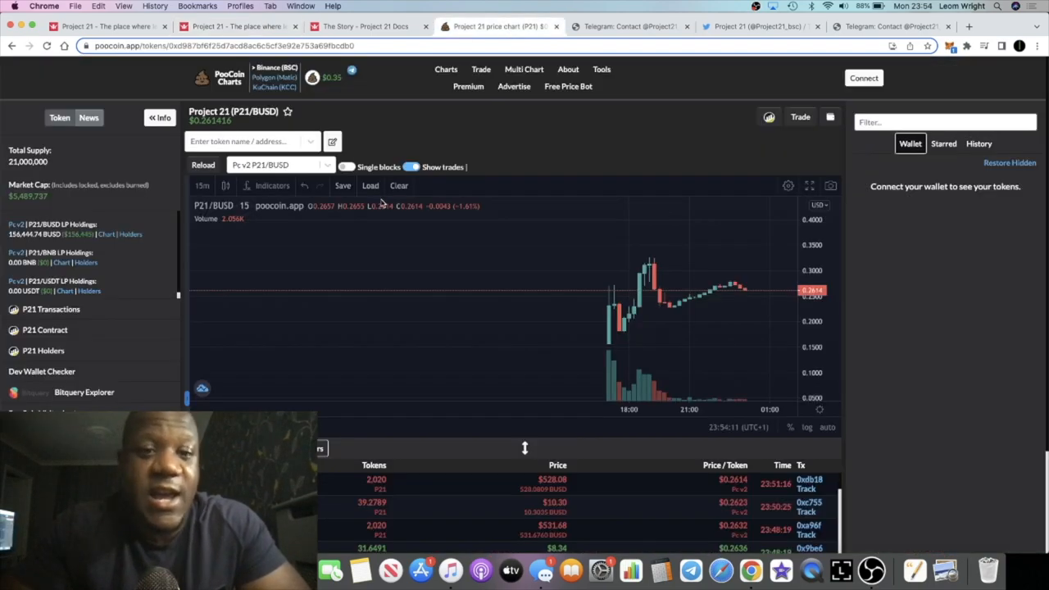
click(238, 26)
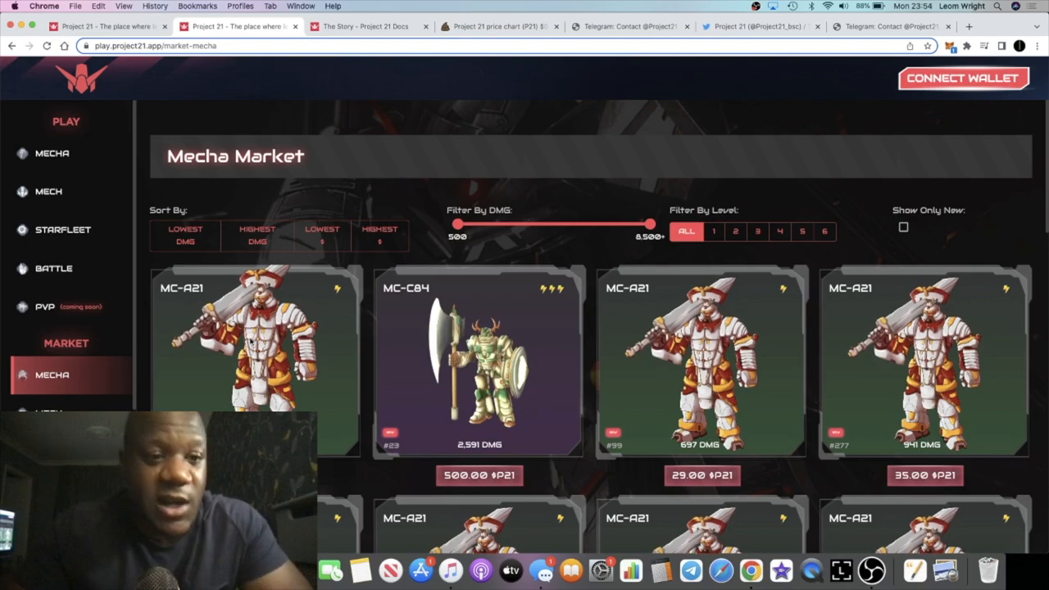
click(53, 153)
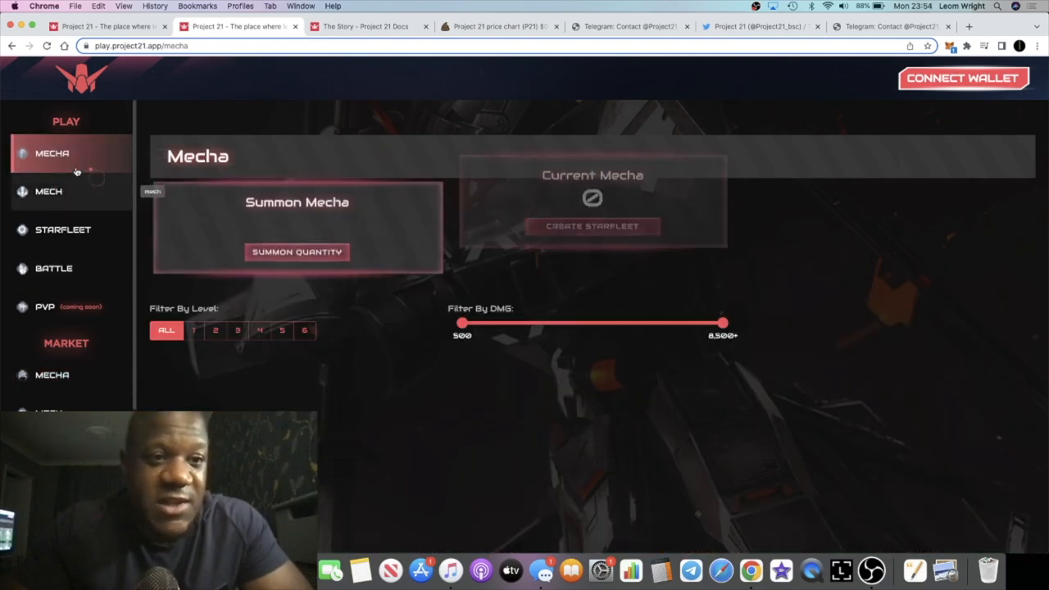
click(48, 191)
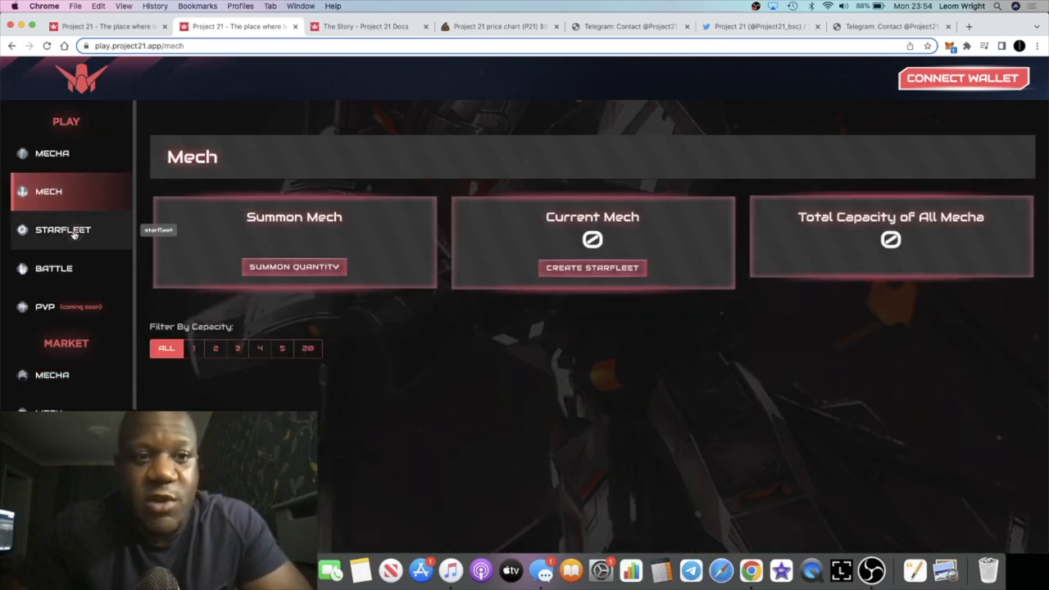
click(63, 229)
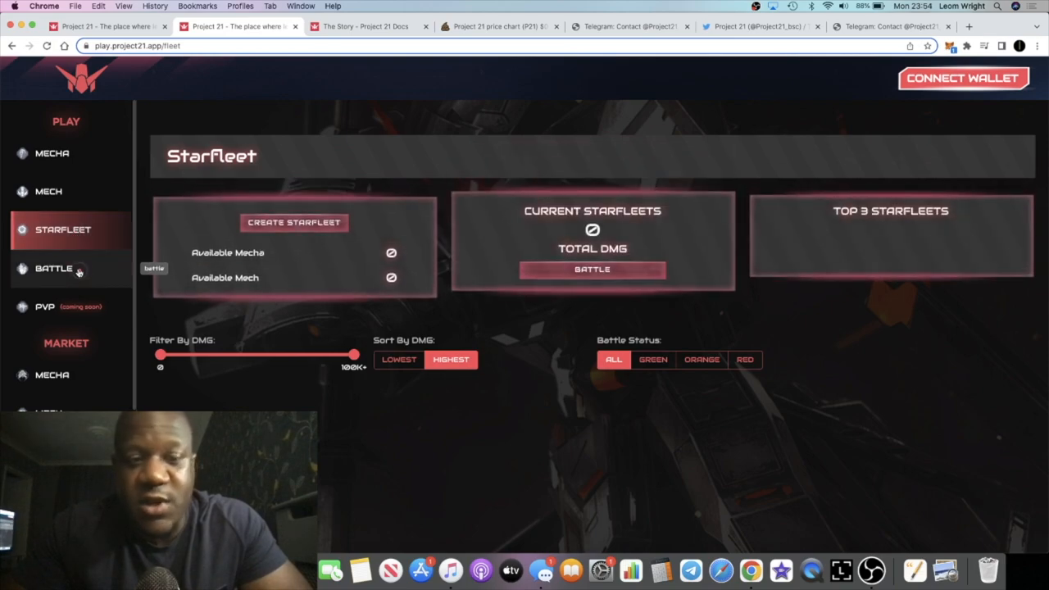
Open the Battle page and return to the Mecha Market listings
click(52, 375)
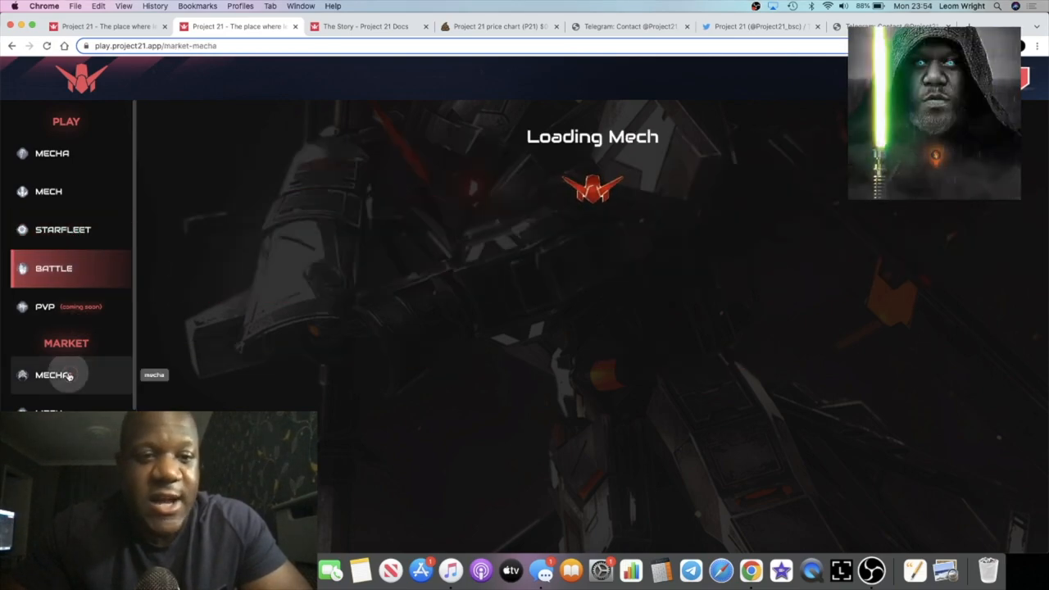
click(52, 374)
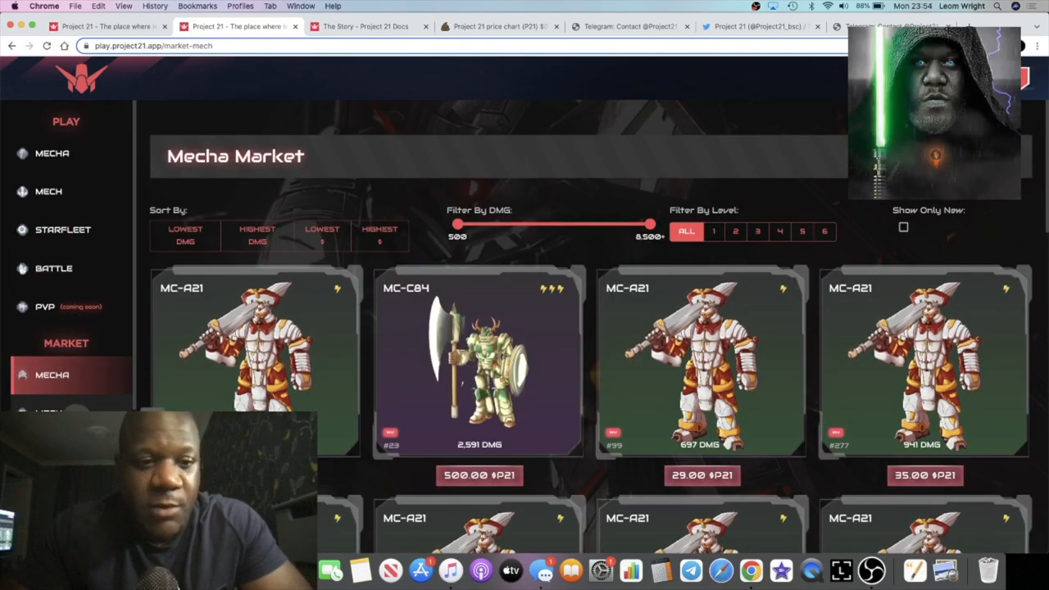
click(51, 374)
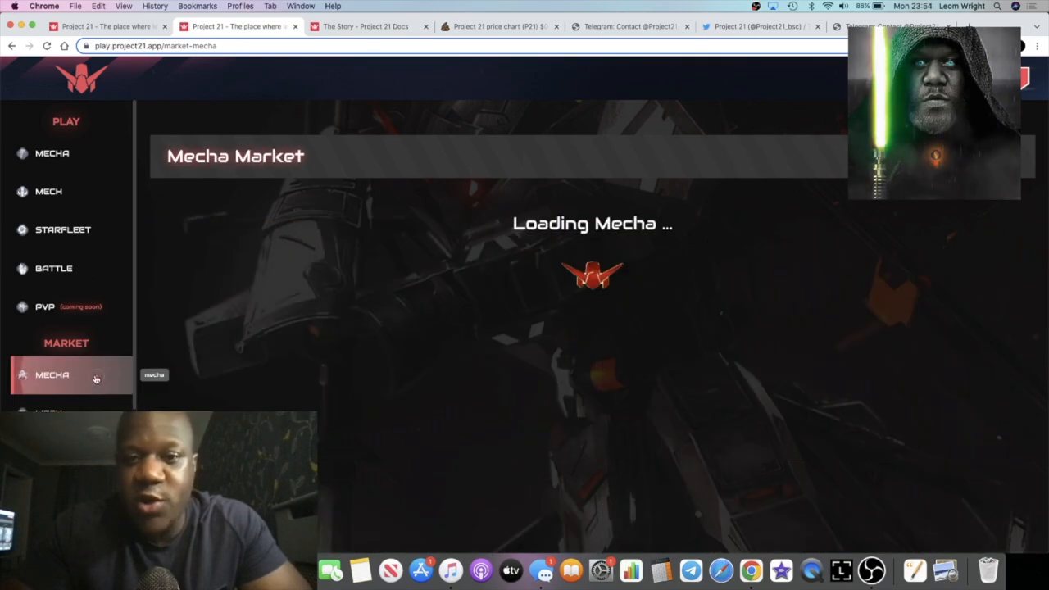
click(758, 26)
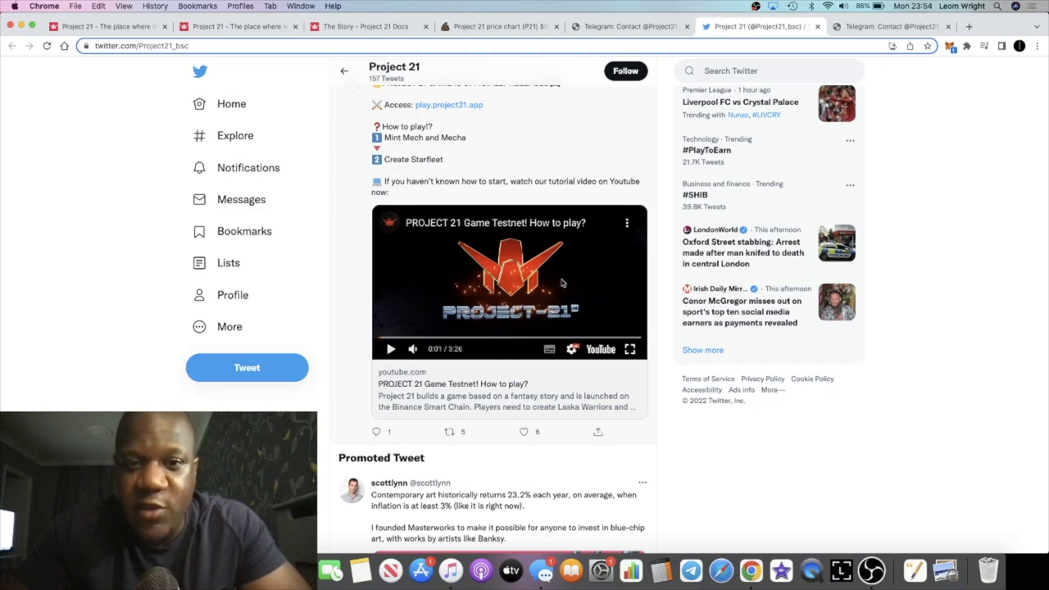
Scroll through Project 21's ranking and price tweets, then play the pinned How to play video
scroll(up, 3)
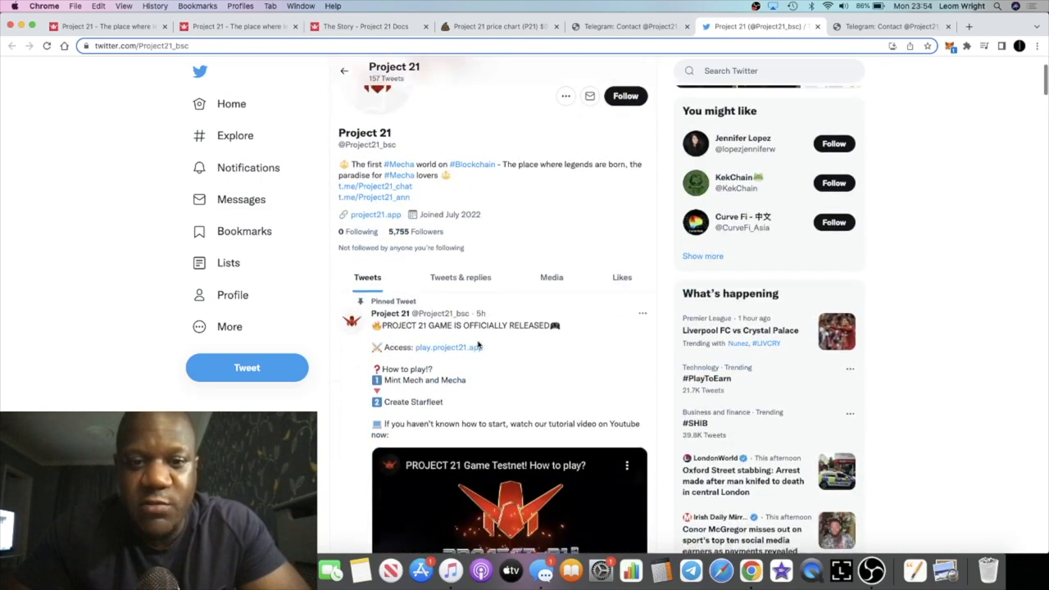
scroll(down, 3)
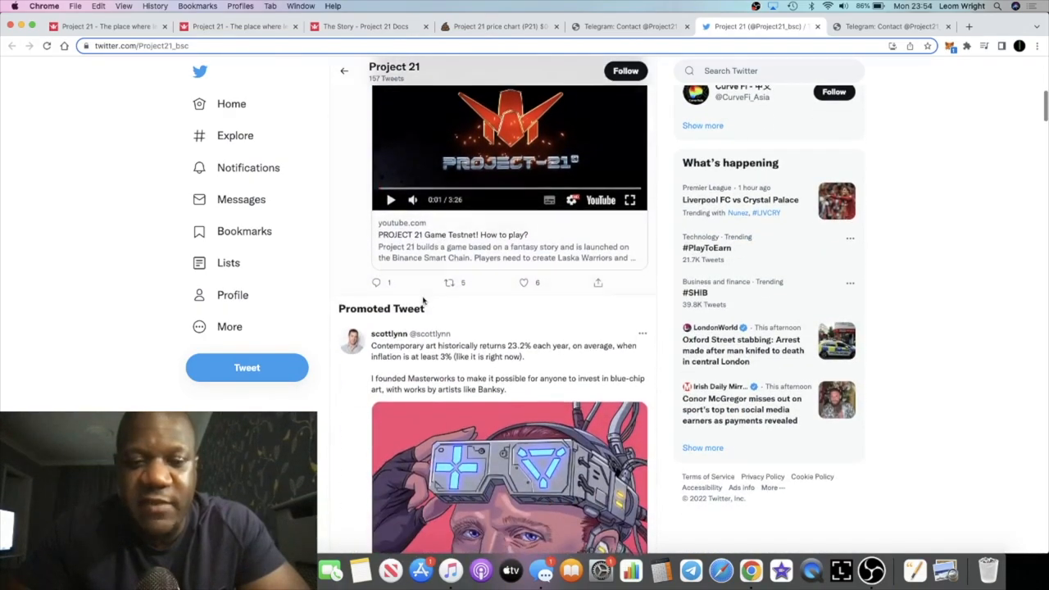
scroll(down, 3)
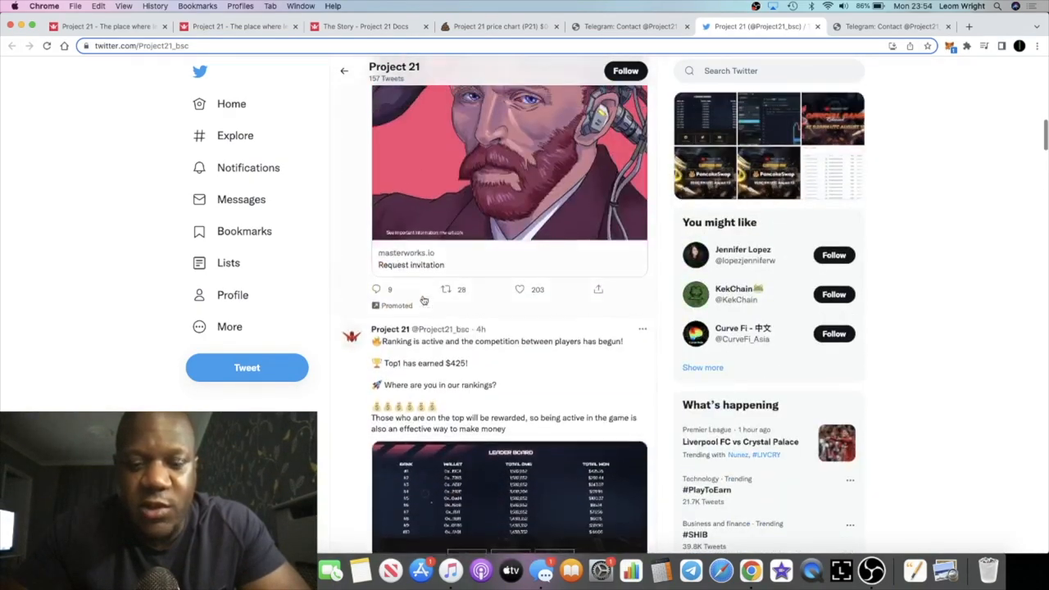
scroll(up, 3)
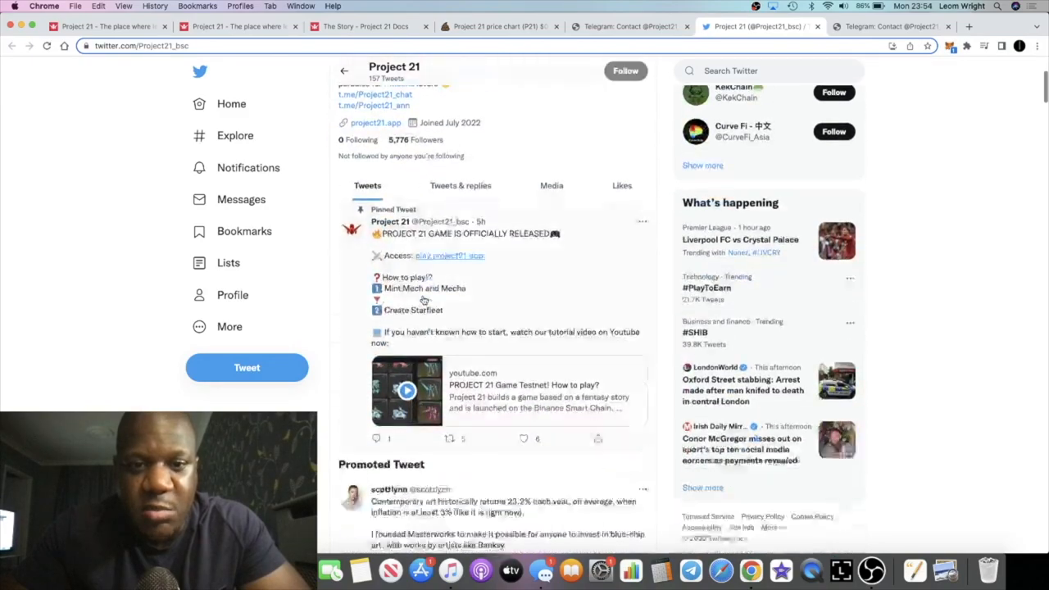
scroll(down, 3)
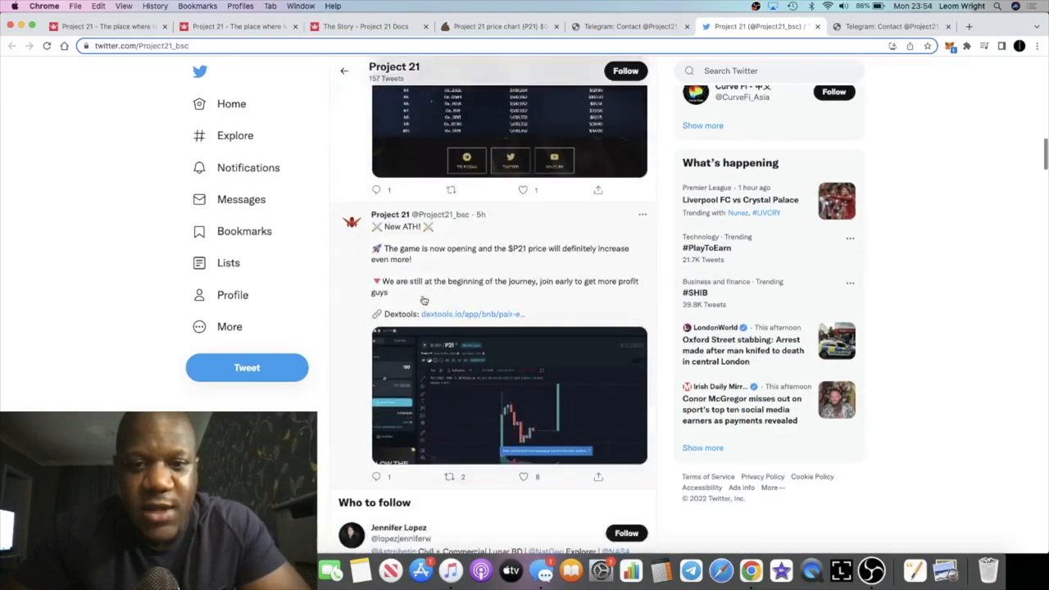
scroll(down, 3)
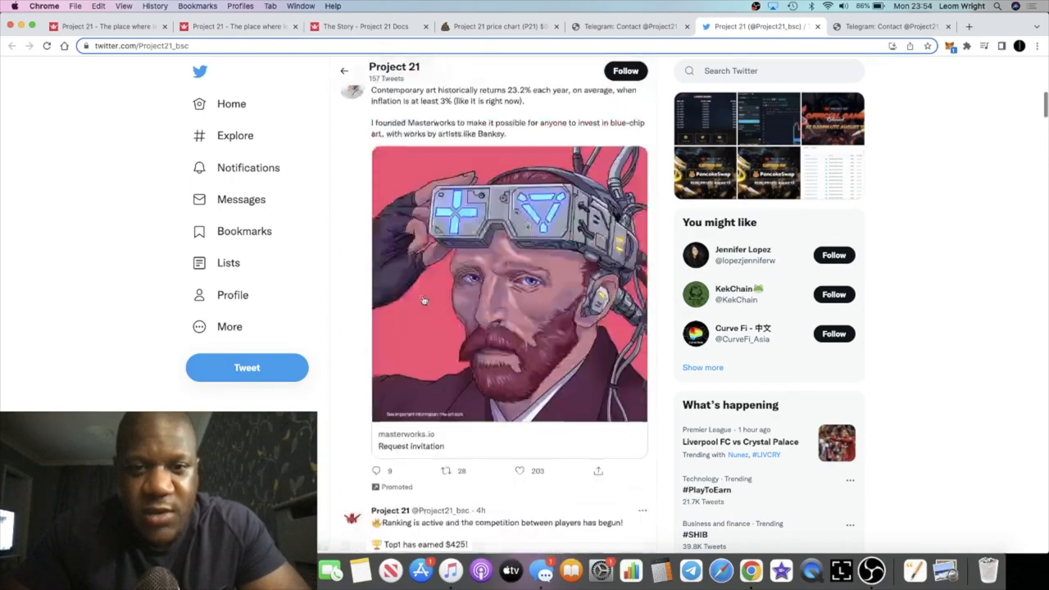
scroll(up, 3)
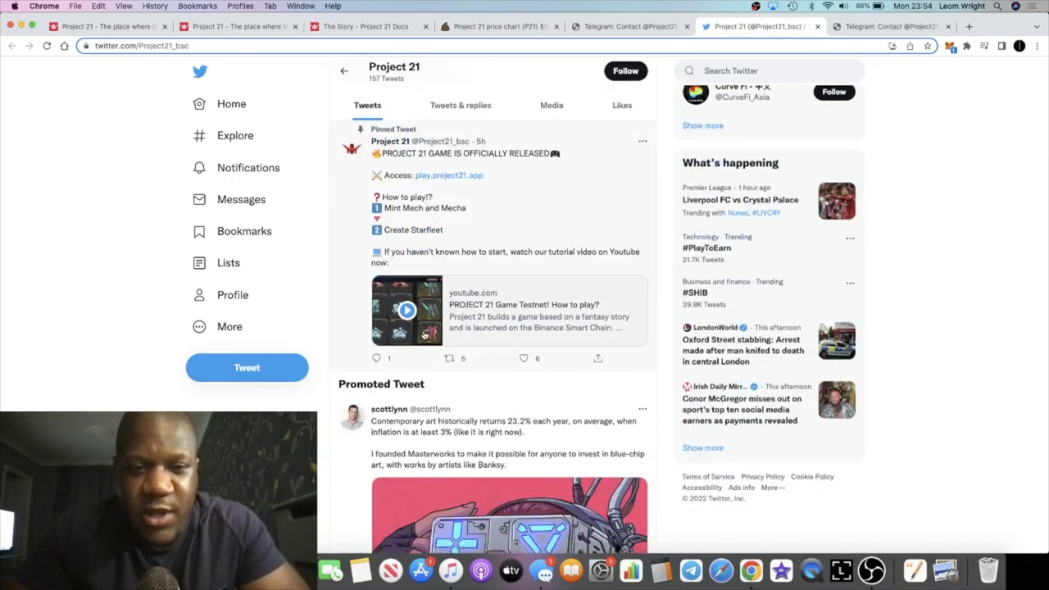
click(407, 310)
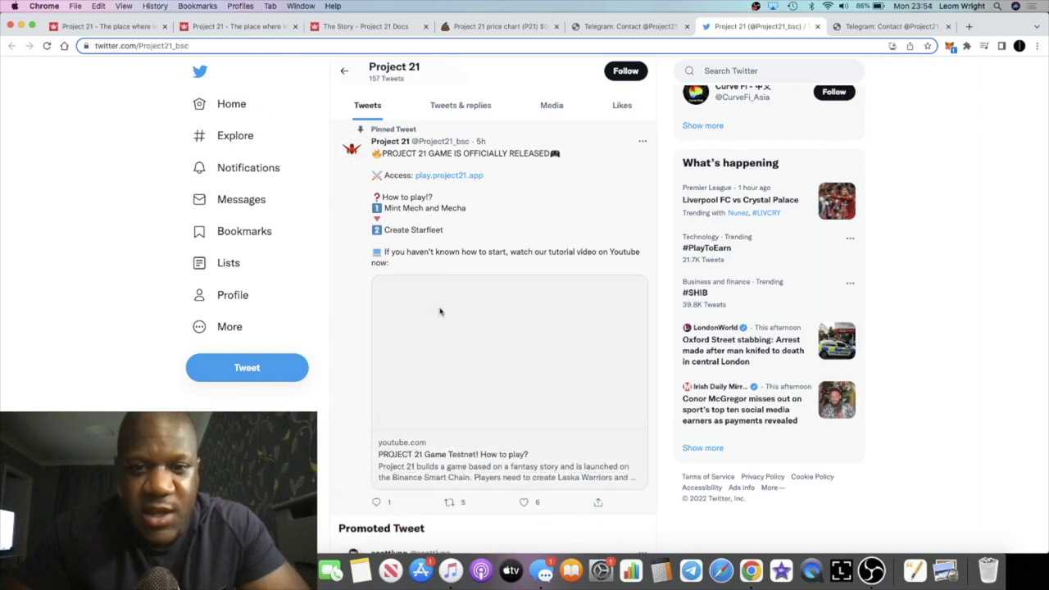
click(507, 352)
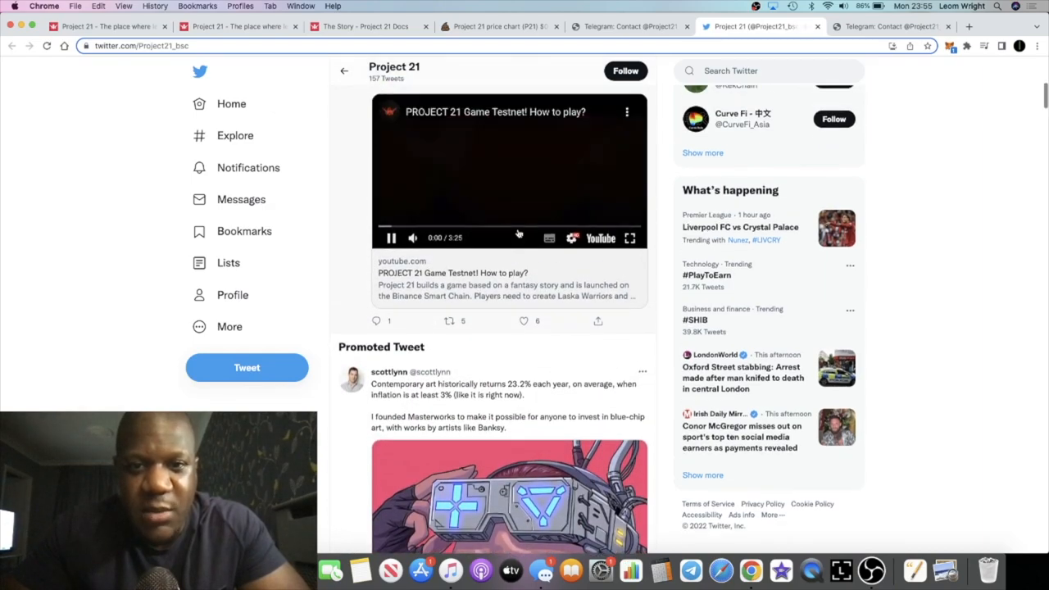
Watch the tutorial full screen, skip to the boss battle around 2:54, then exit fullscreen
click(630, 238)
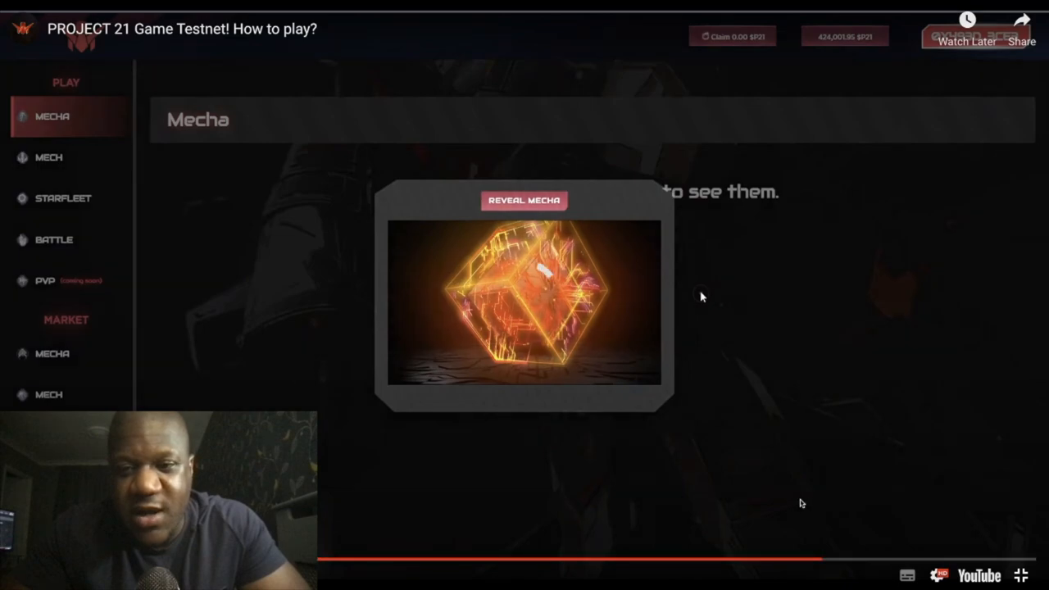
click(53, 239)
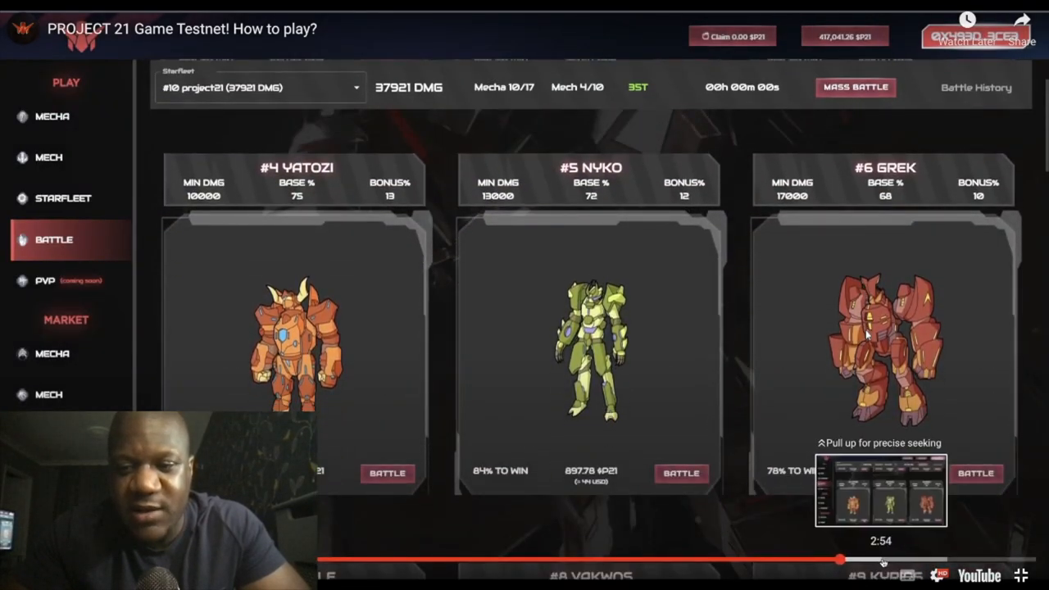
click(386, 472)
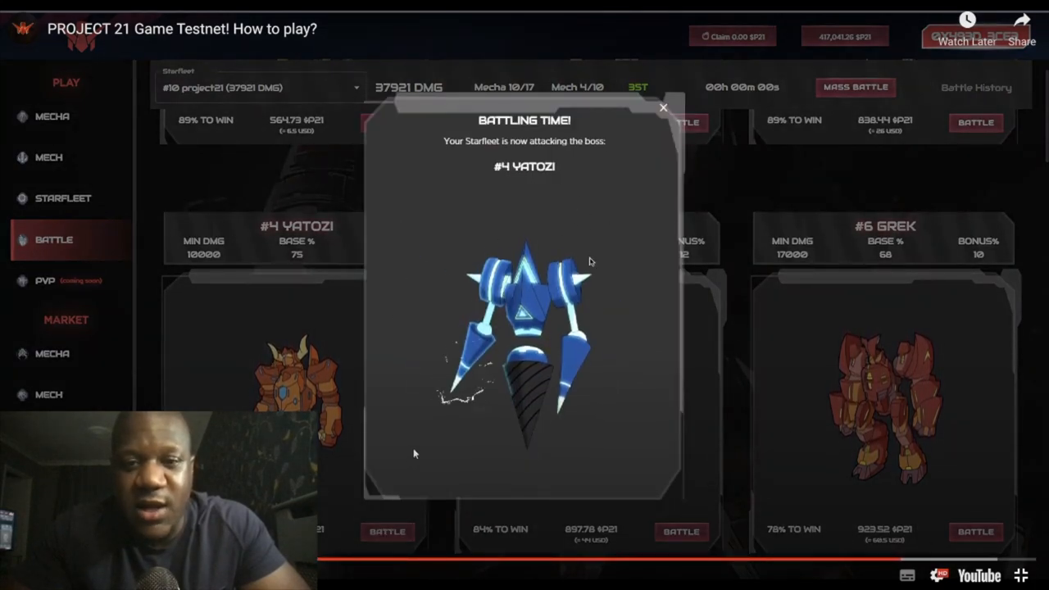
mouse_move(643, 316)
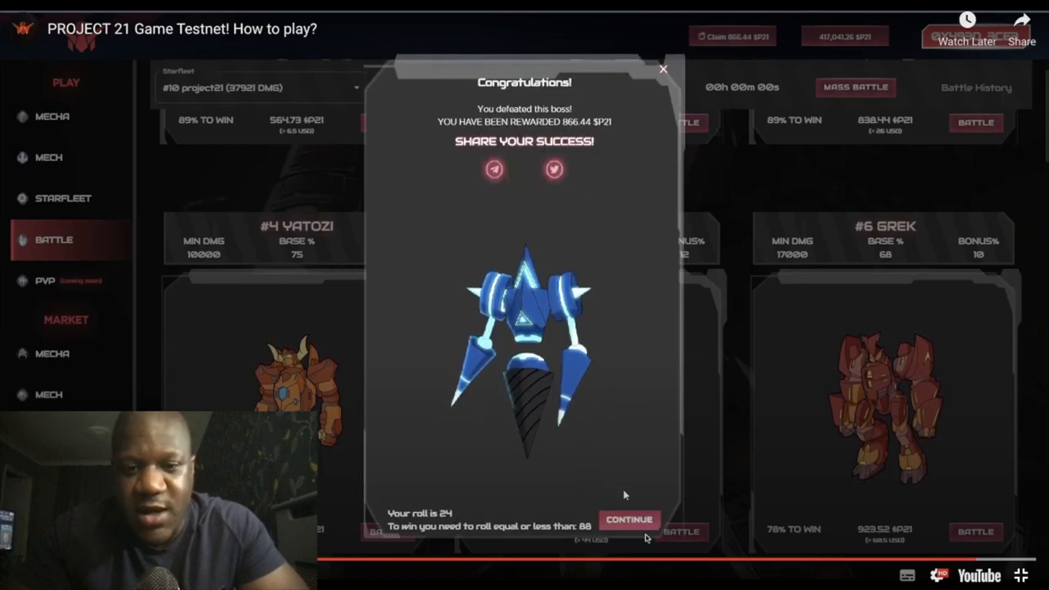
click(628, 519)
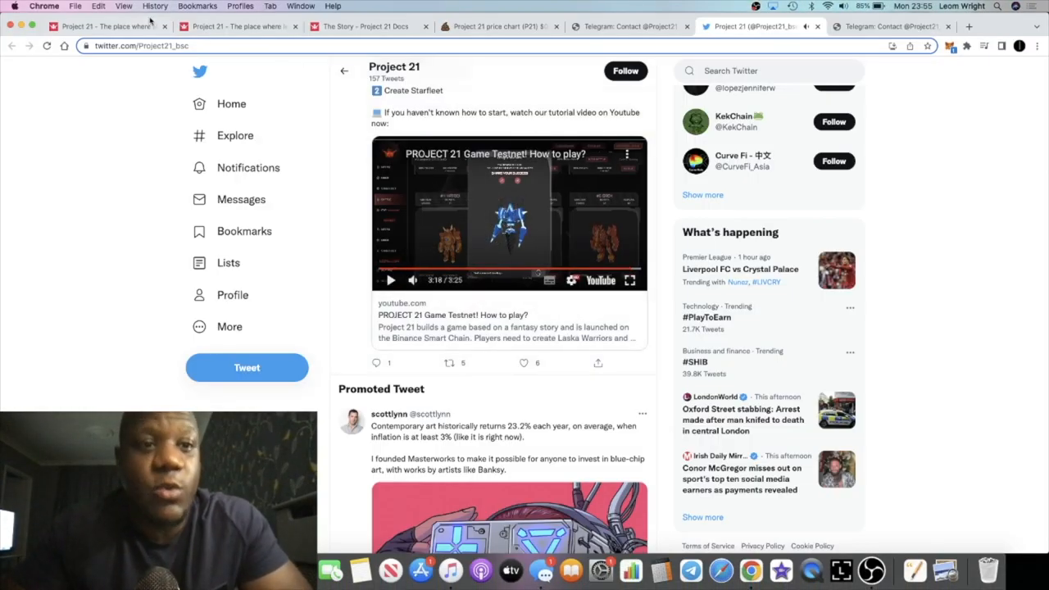
Read The Story and Battle pages of the Project 21 docs
click(237, 26)
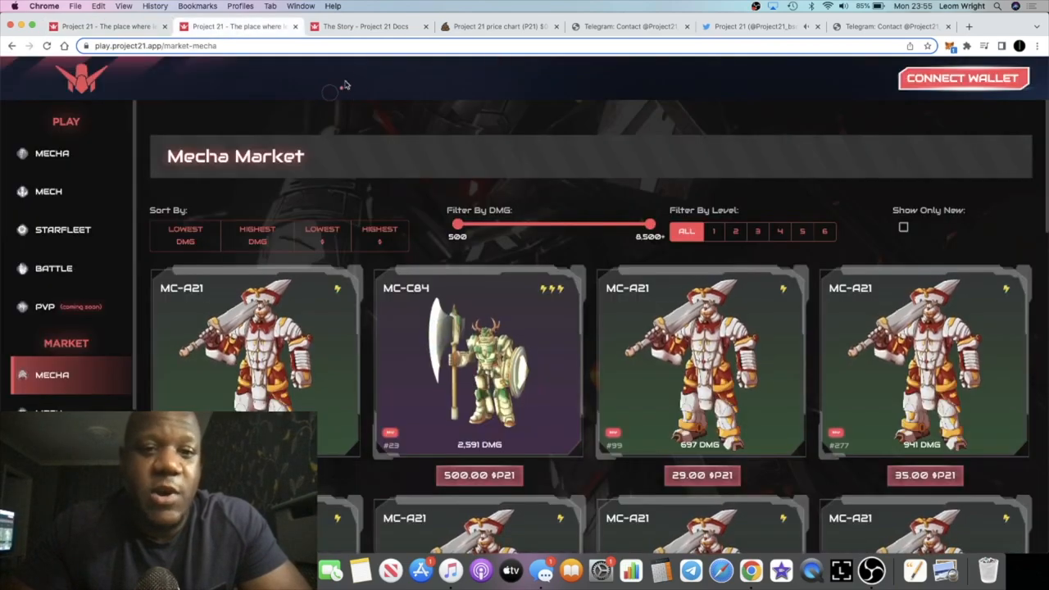
click(365, 26)
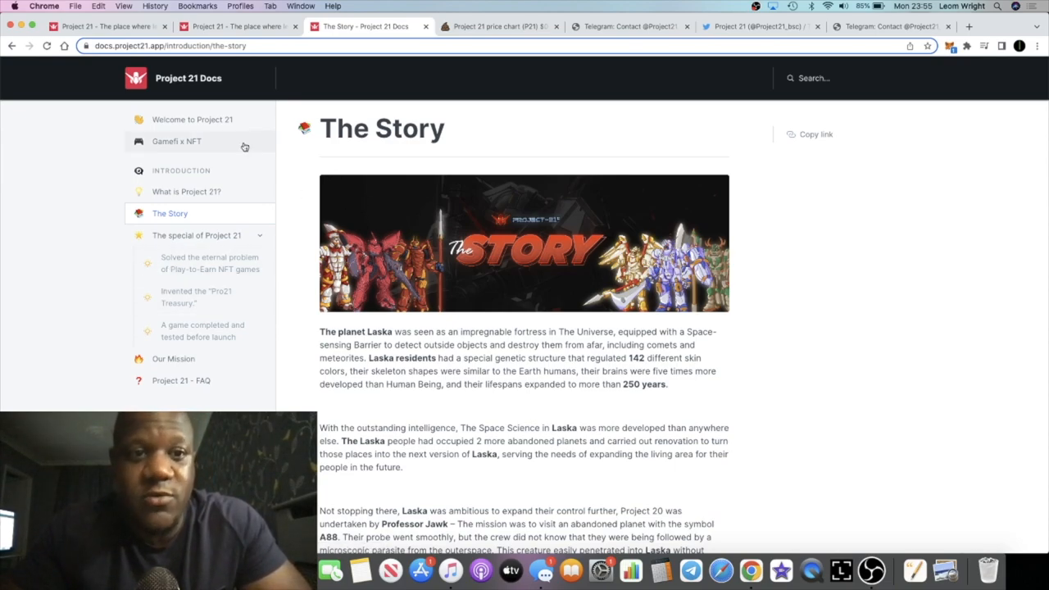
mouse_move(217, 331)
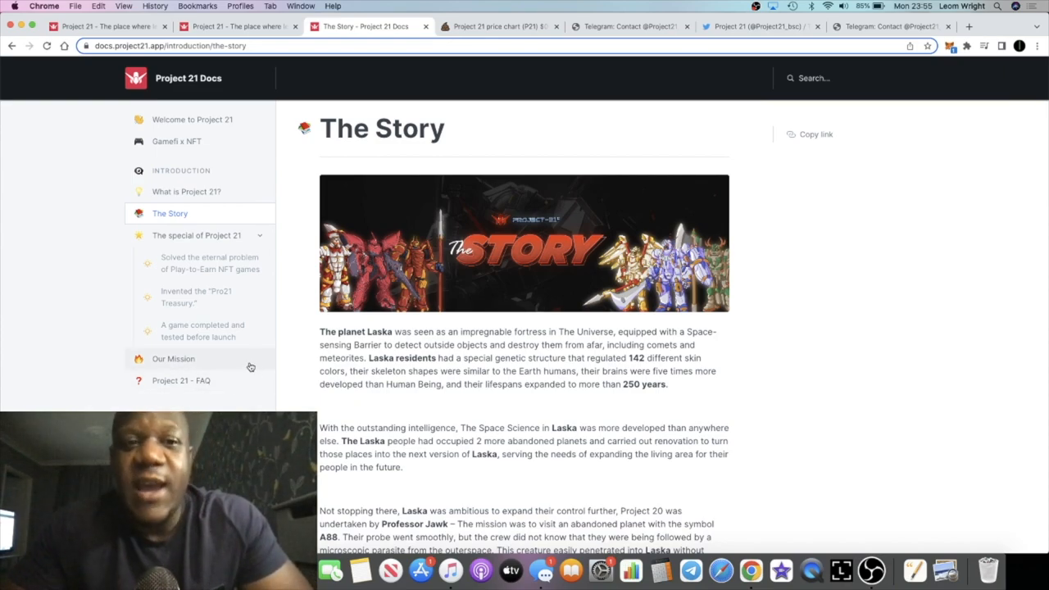
scroll(down, 3)
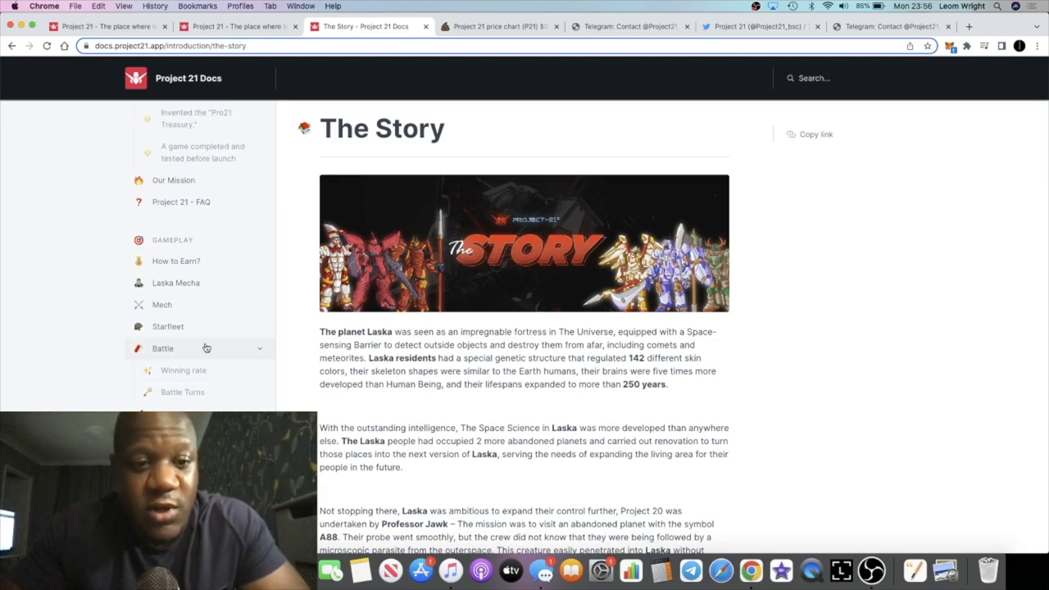
click(162, 348)
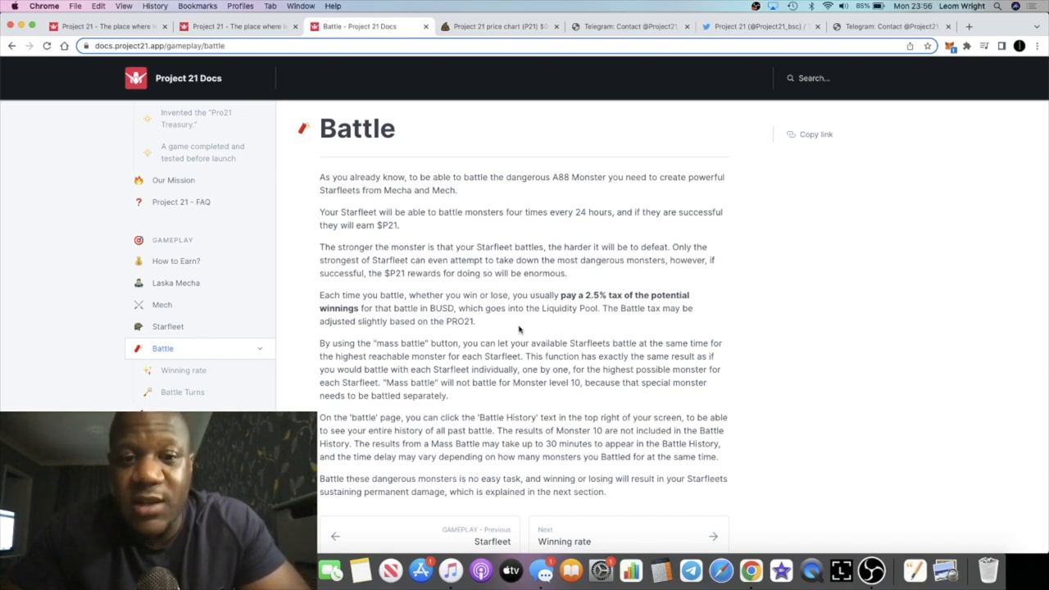
Open and read the How to Earn? page, highlighting and then clearing some text
click(175, 261)
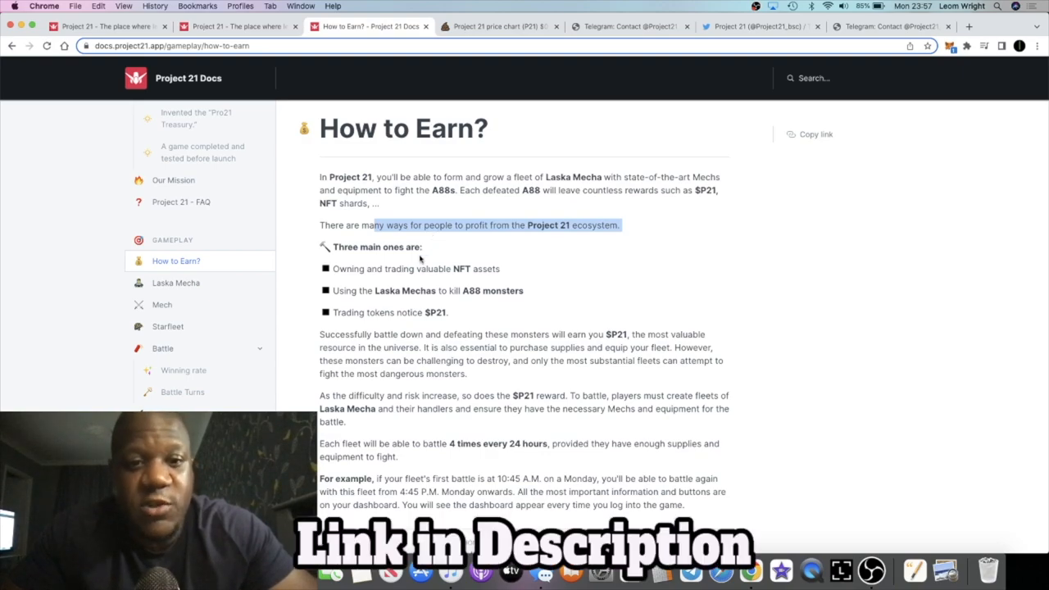
double_click(399, 268)
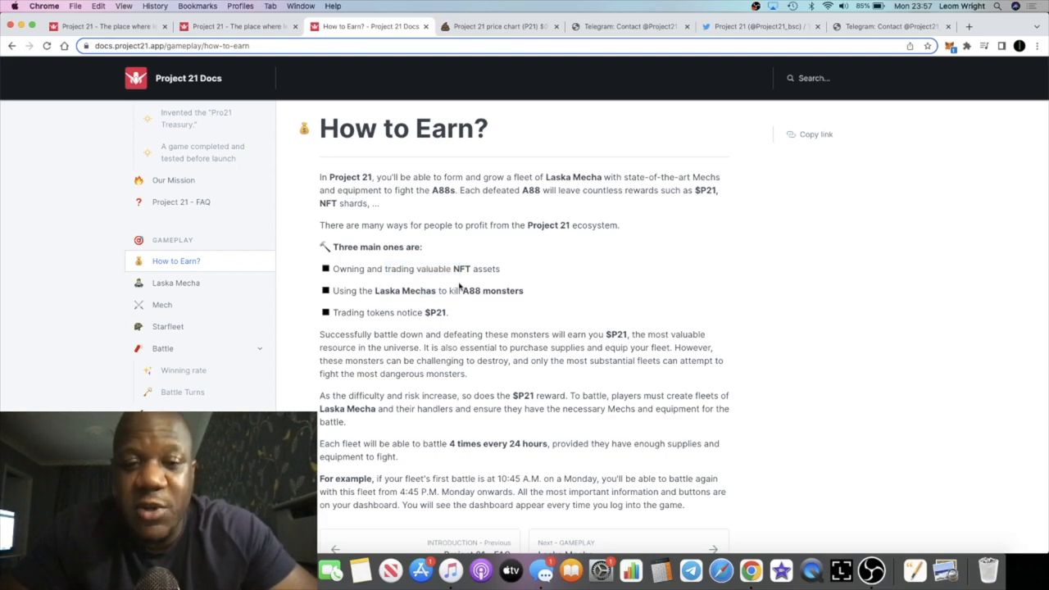
mouse_move(385, 290)
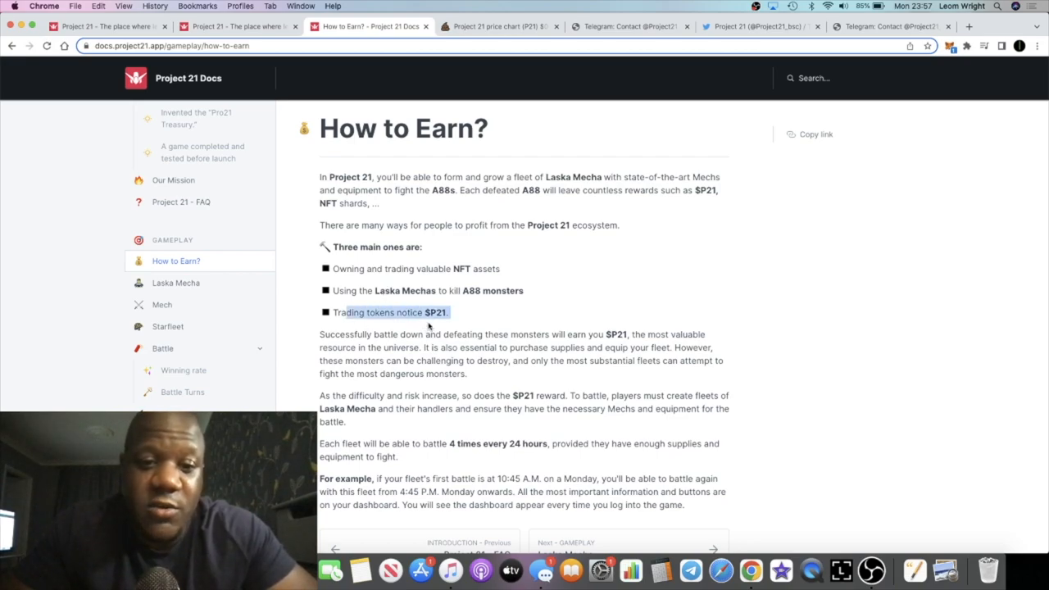
click(413, 335)
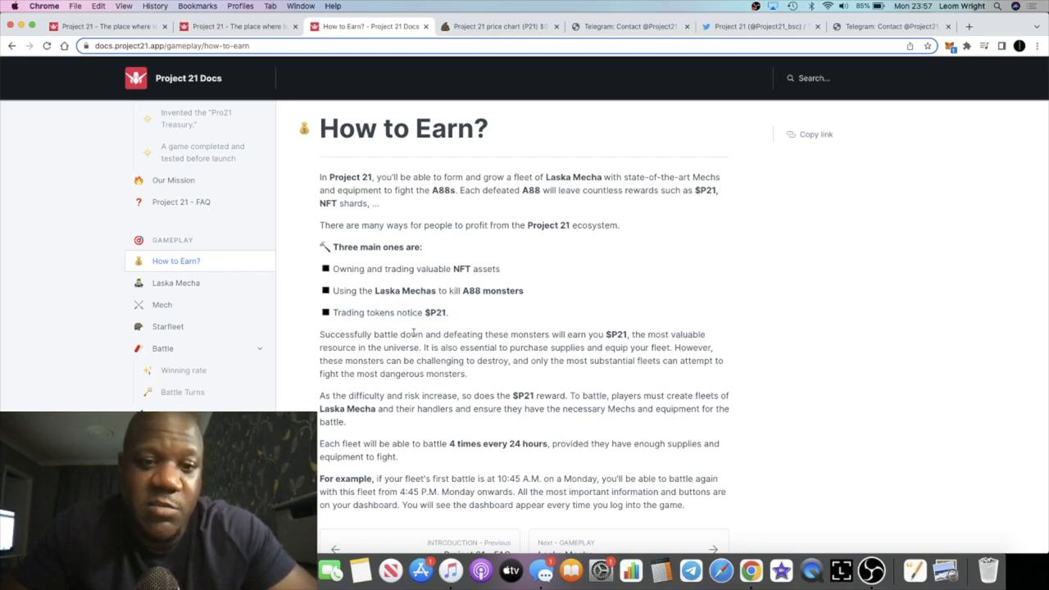
click(498, 26)
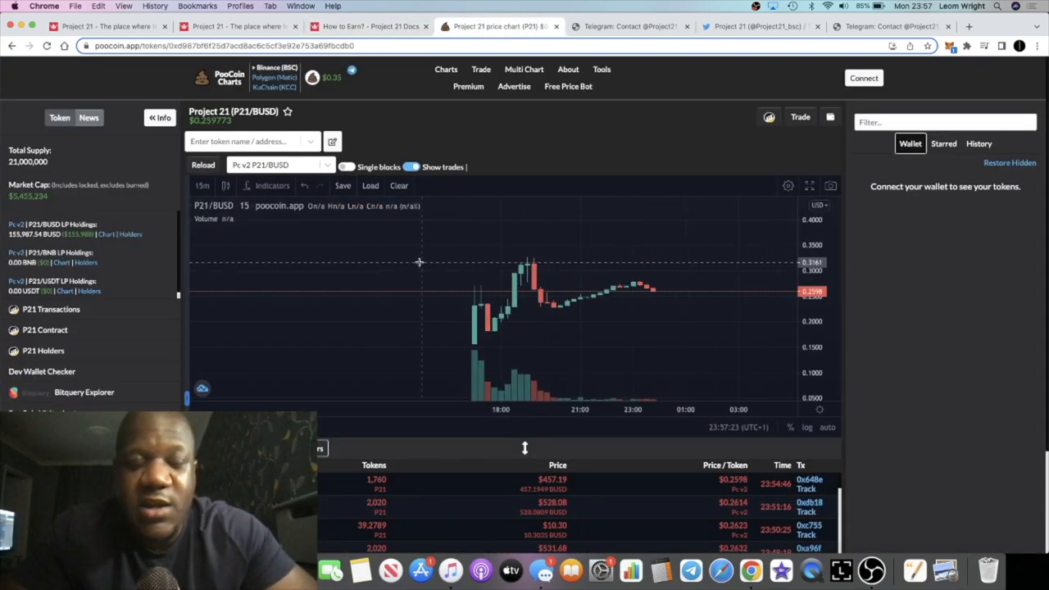
mouse_move(329, 294)
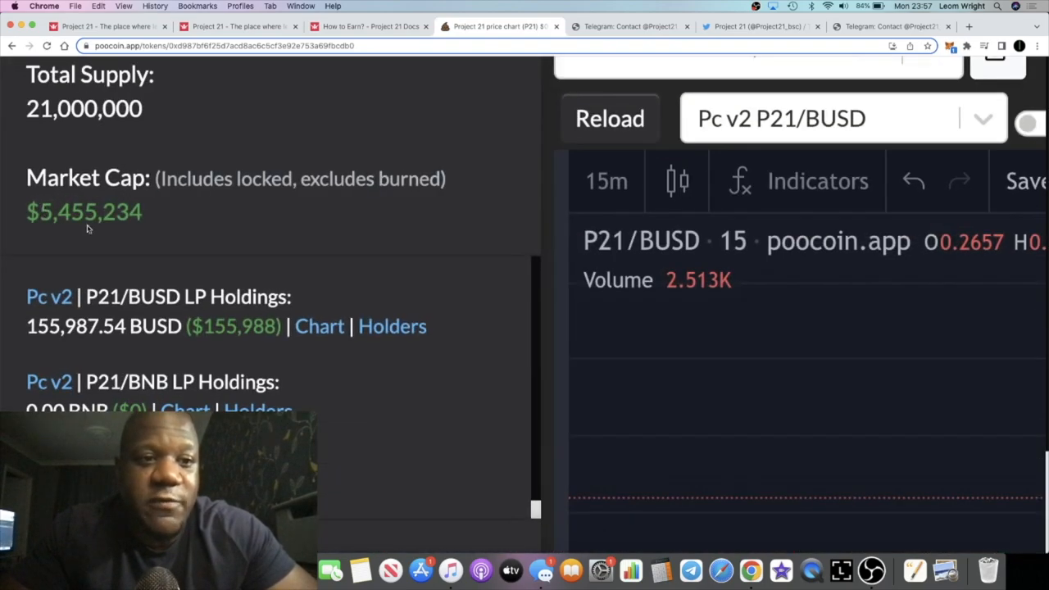
mouse_move(82, 232)
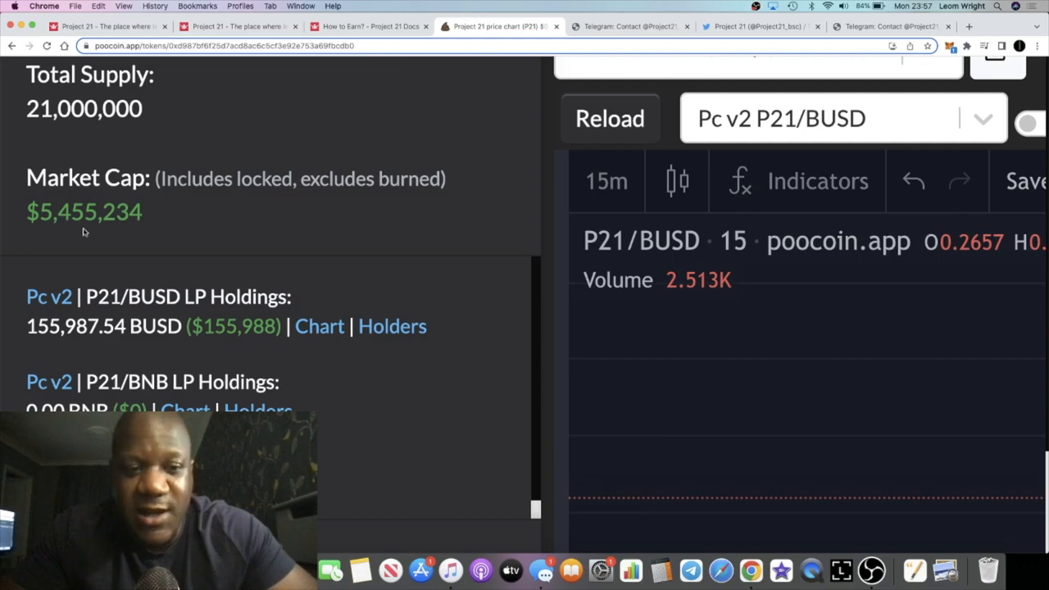
mouse_move(204, 312)
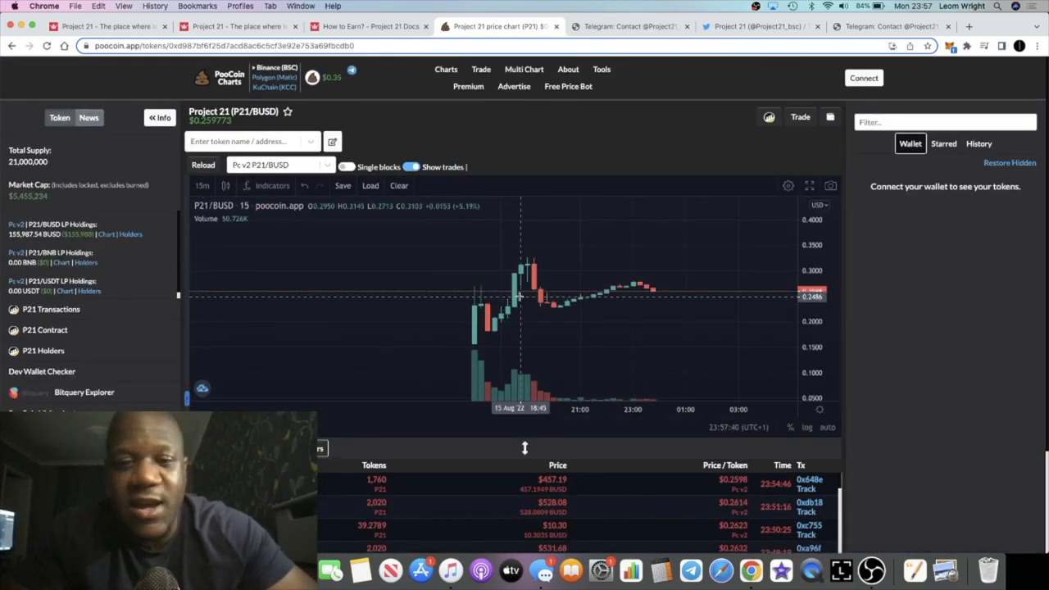
mouse_move(560, 261)
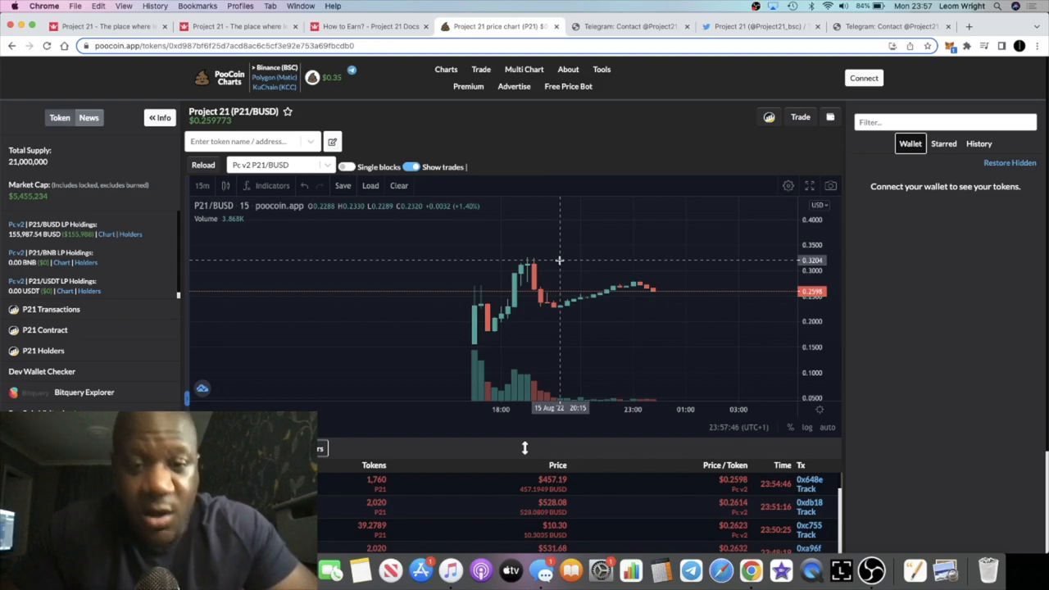
mouse_move(754, 254)
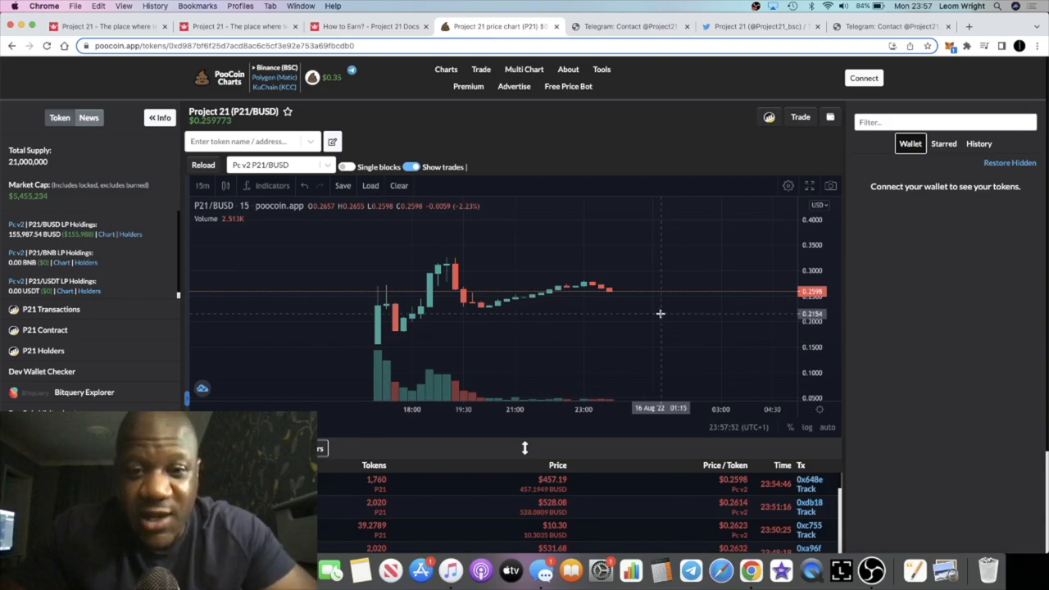
mouse_move(582, 158)
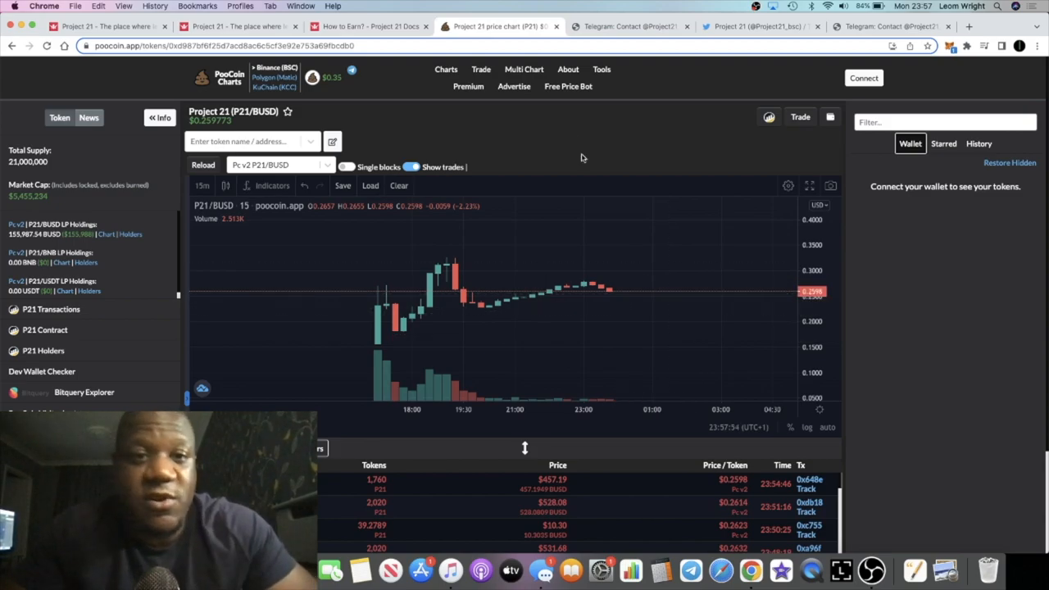
Open the Mission Reward page and scroll through its win chances and rewards
click(368, 25)
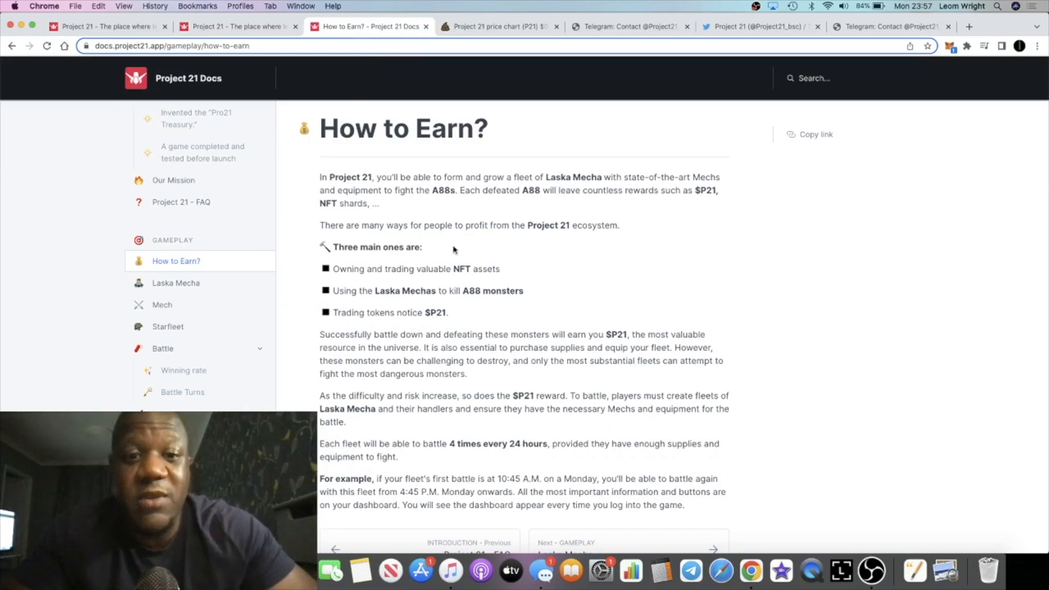
mouse_move(526, 319)
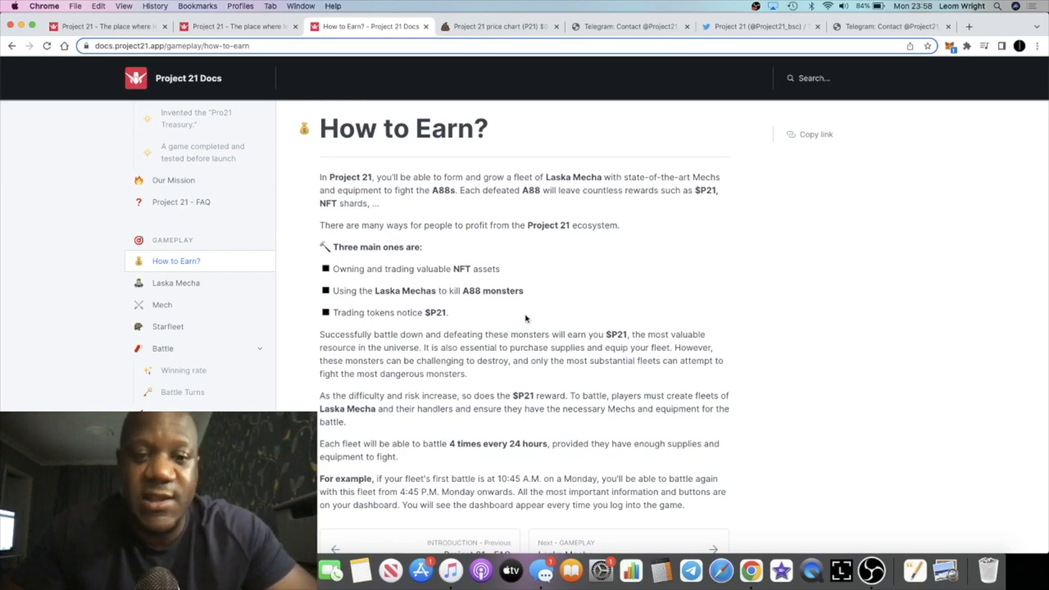
scroll(down, 3)
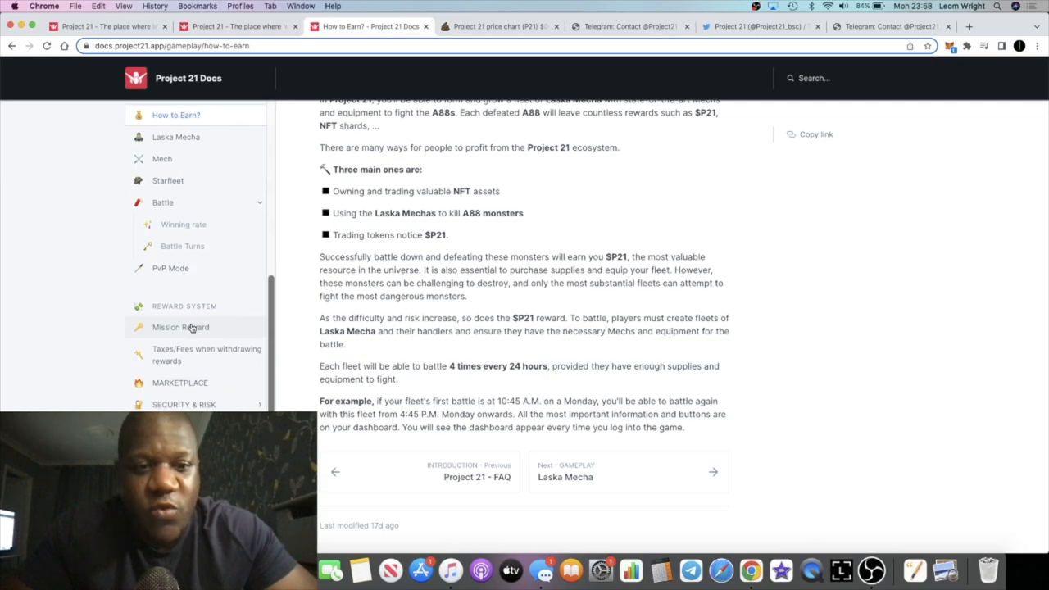
click(179, 327)
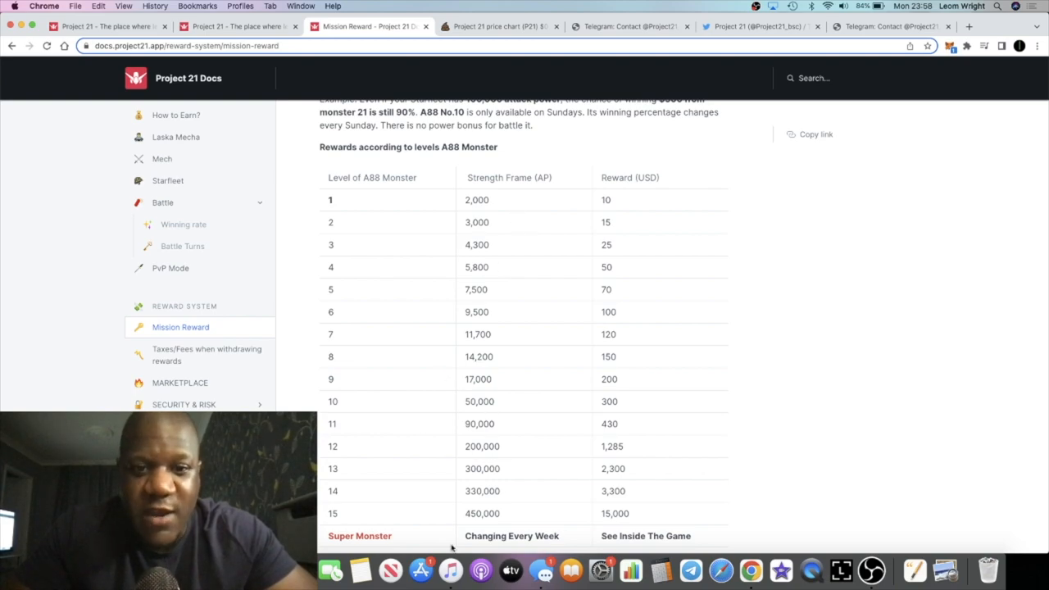
scroll(down, 3)
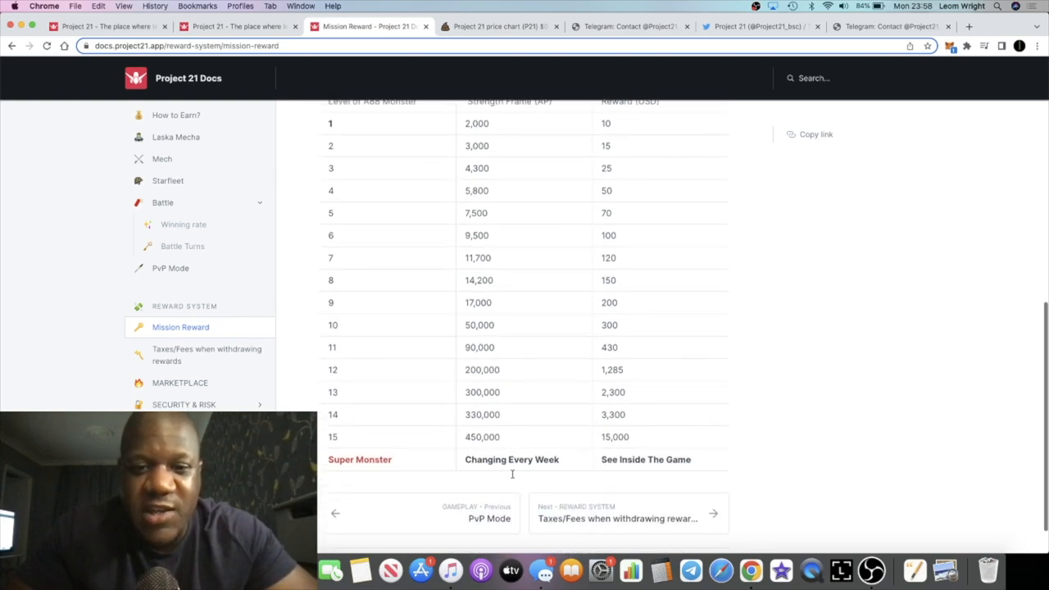
scroll(up, 3)
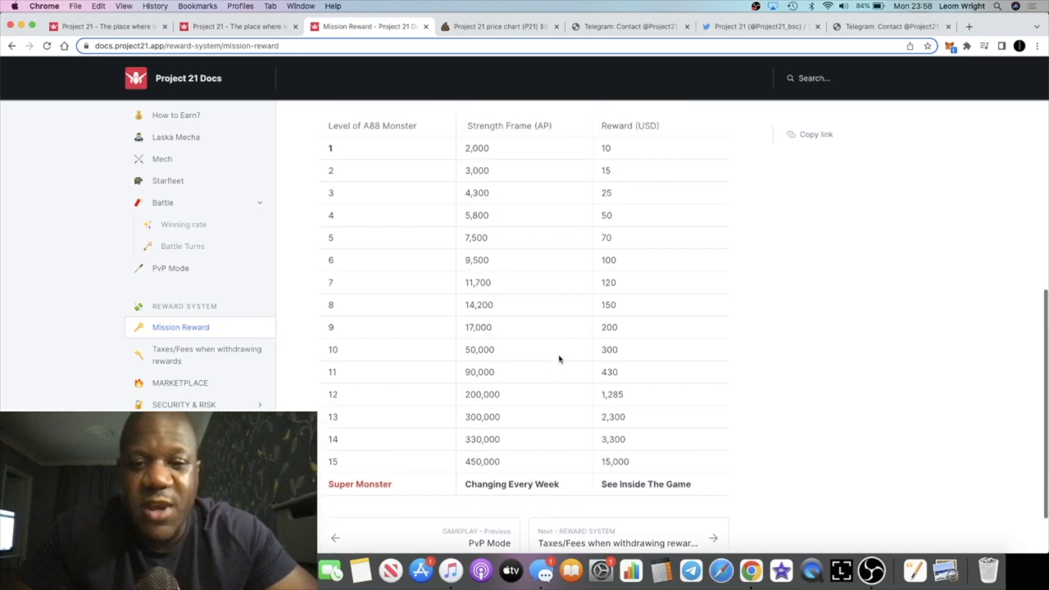
scroll(up, 3)
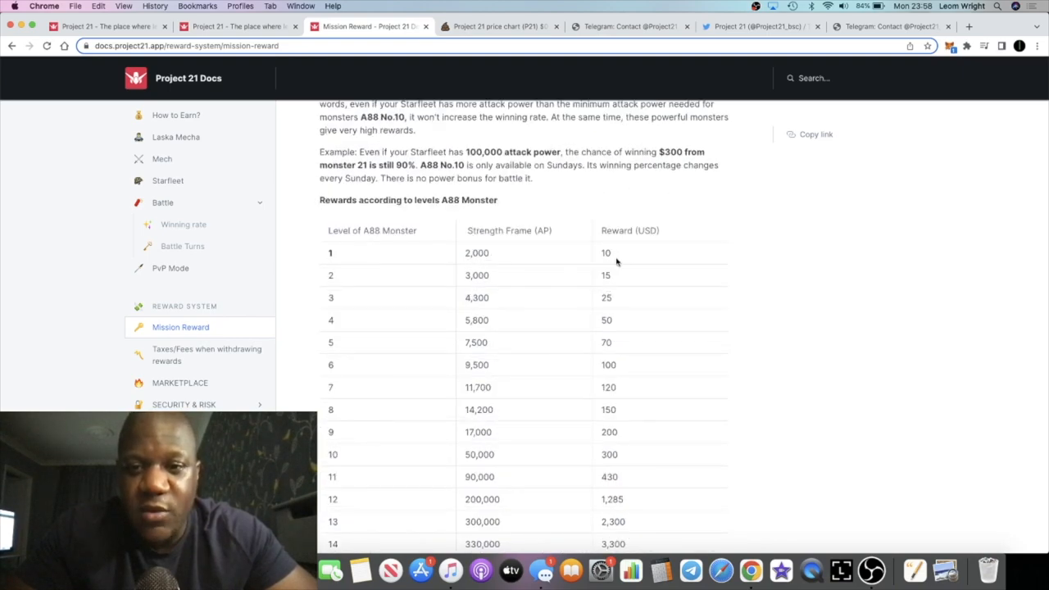
scroll(down, 3)
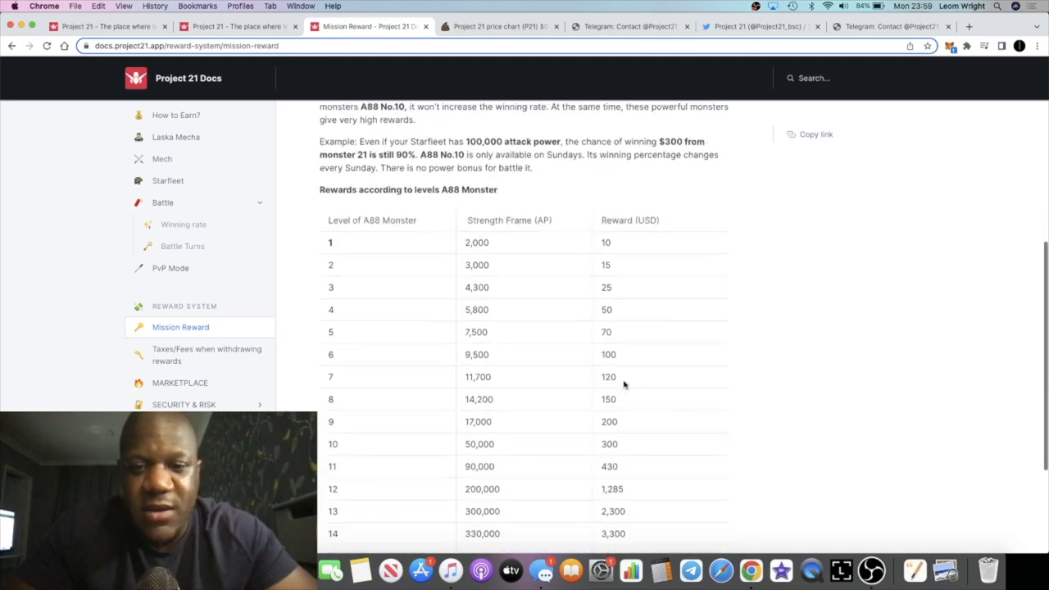
scroll(down, 3)
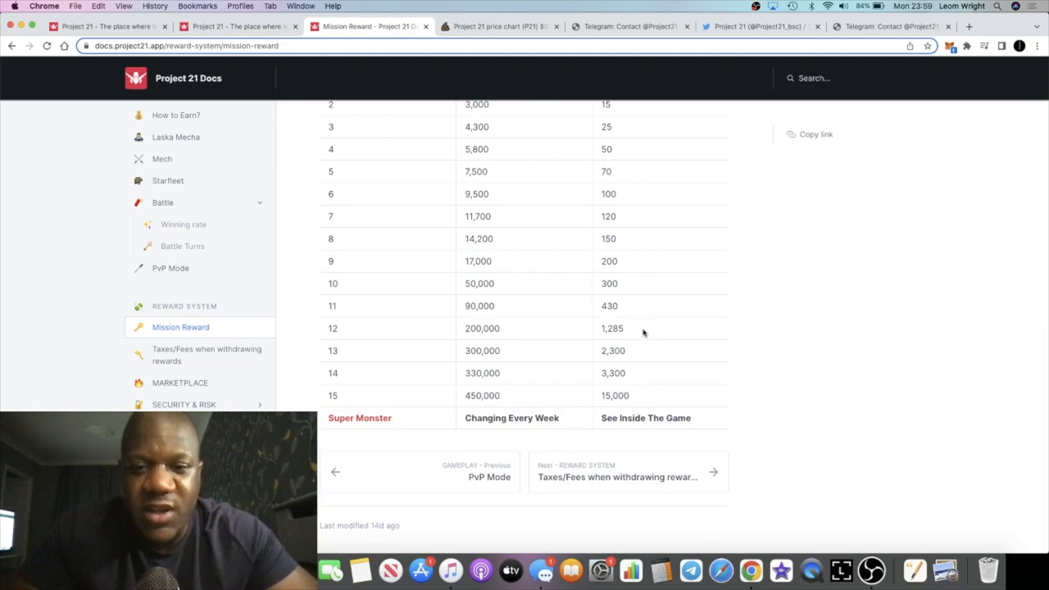
Highlight entries in the A88 monster level reward table, then scroll back to the top
double_click(611, 328)
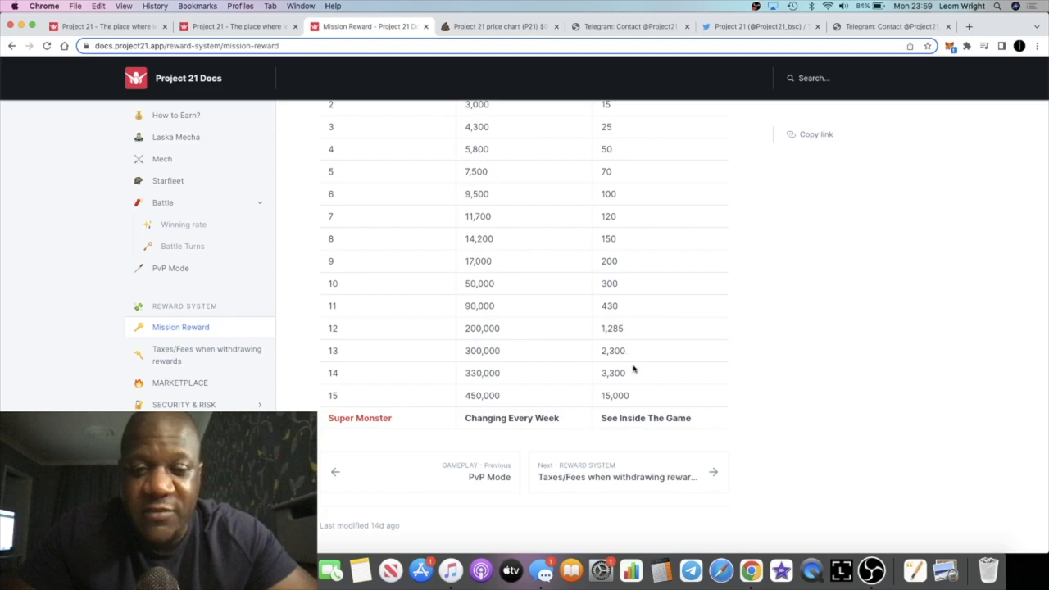
double_click(613, 373)
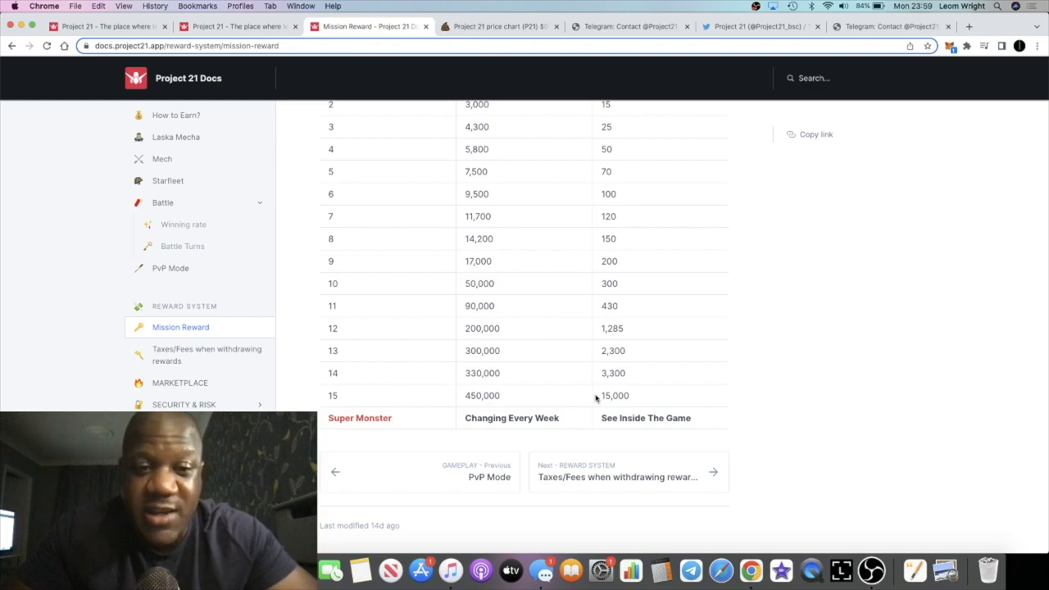
mouse_move(365, 378)
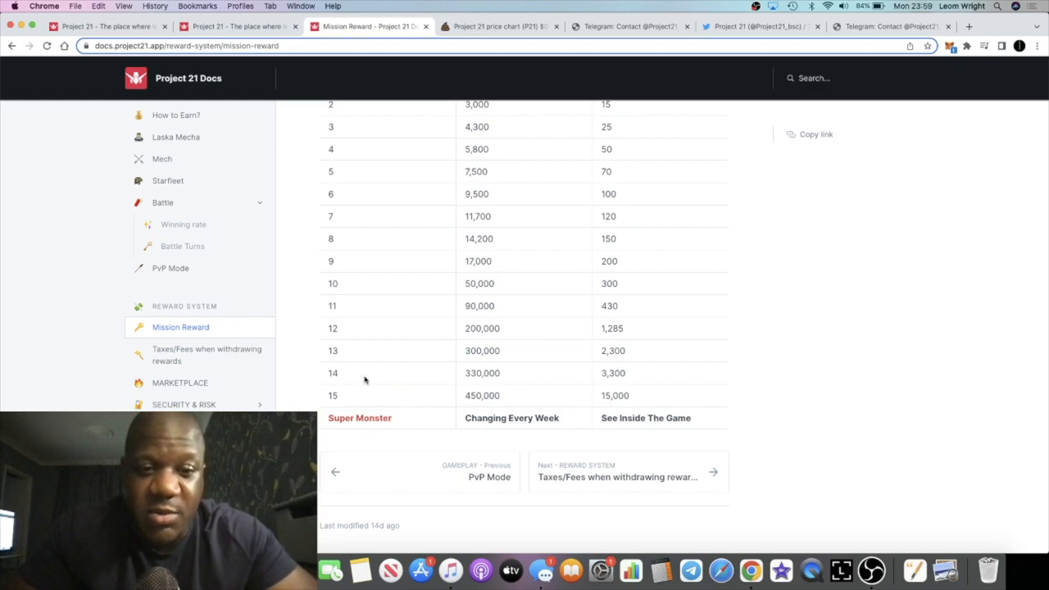
mouse_move(350, 396)
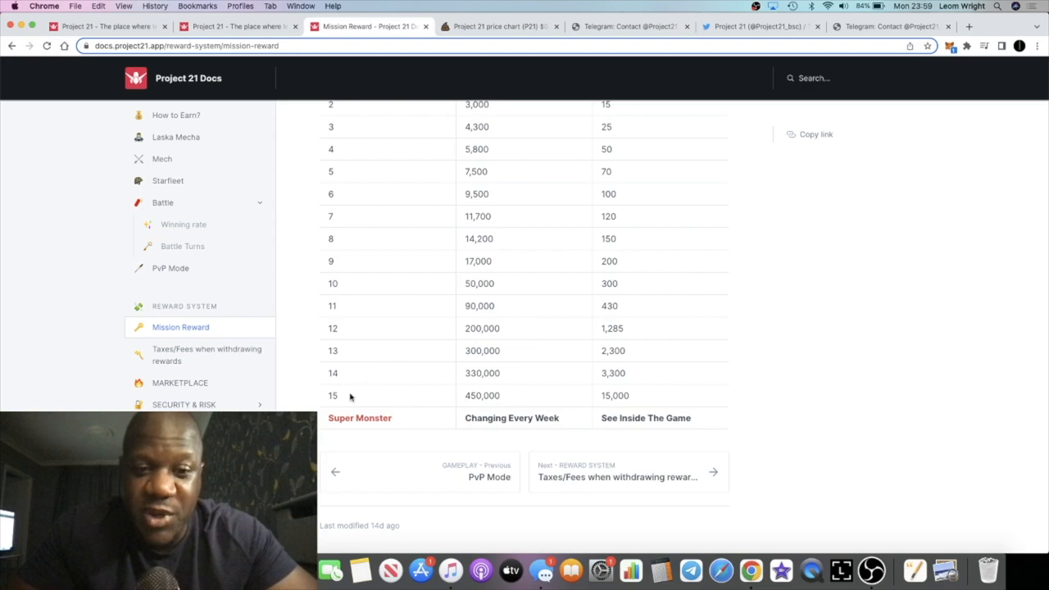
scroll(up, 3)
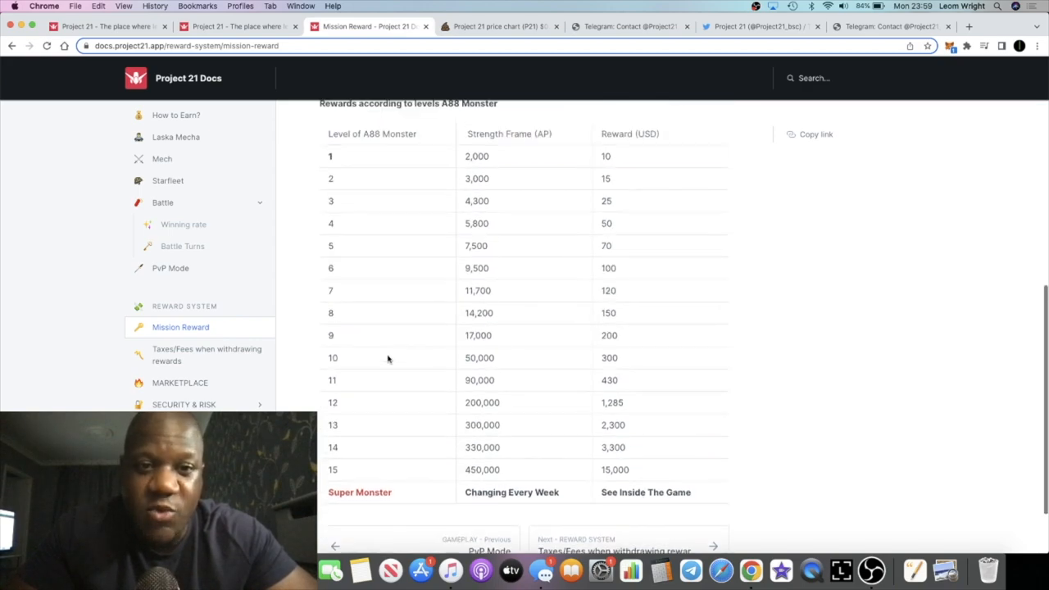
scroll(up, 3)
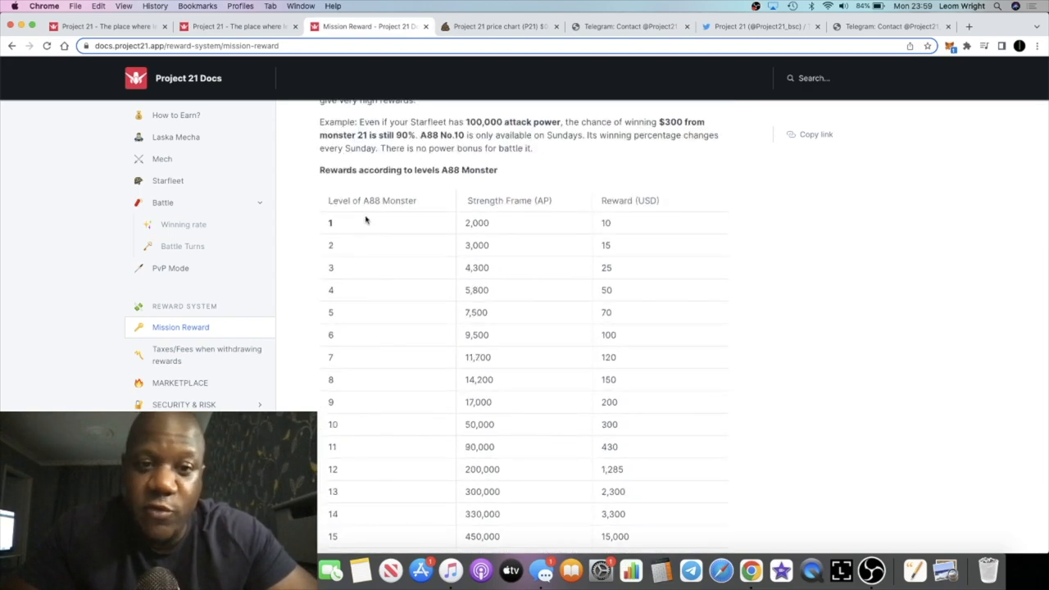
scroll(down, 3)
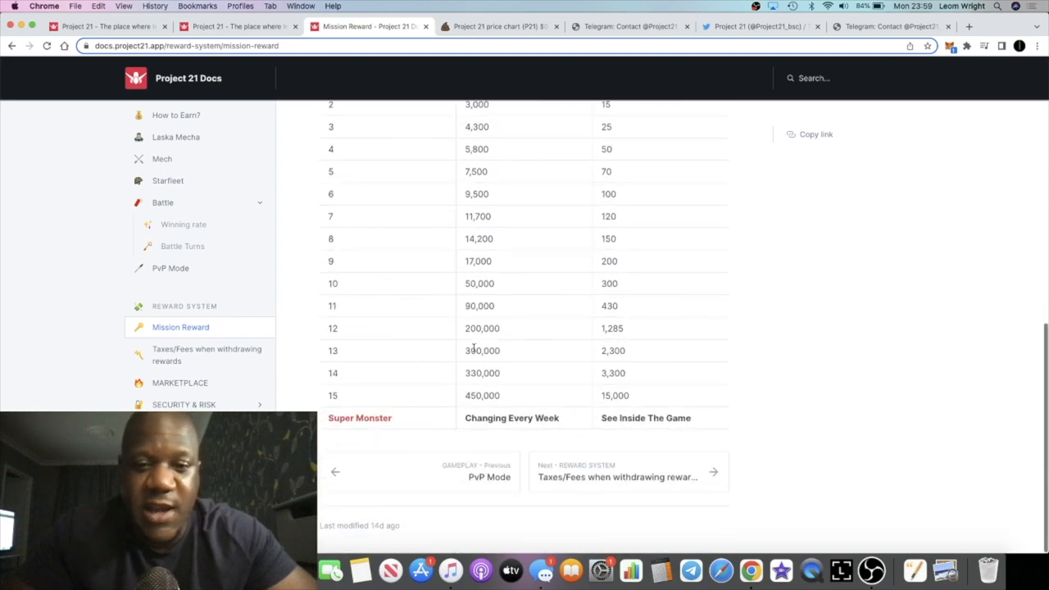
mouse_move(538, 394)
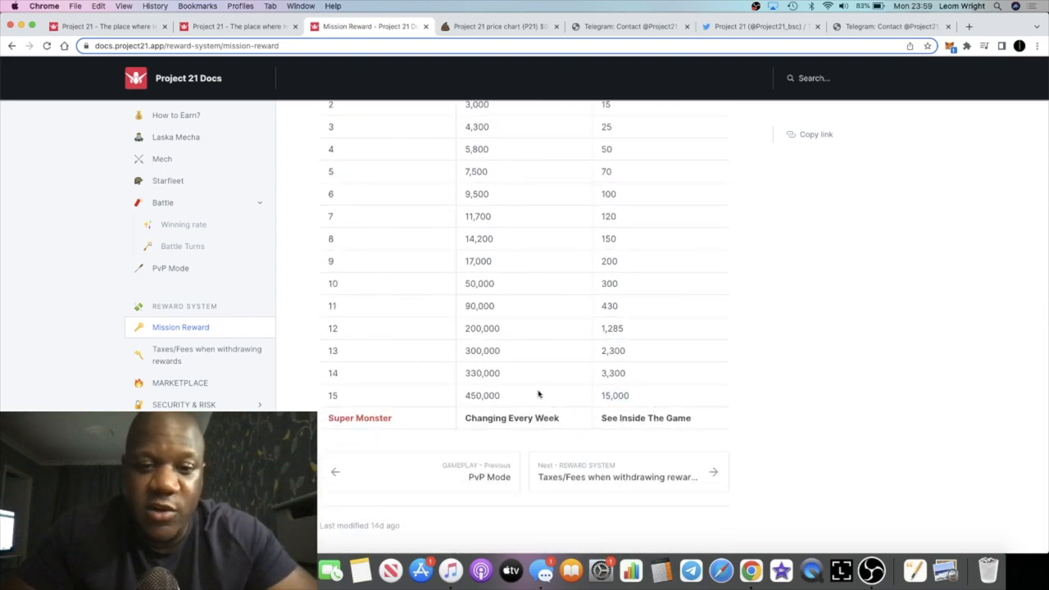
scroll(up, 3)
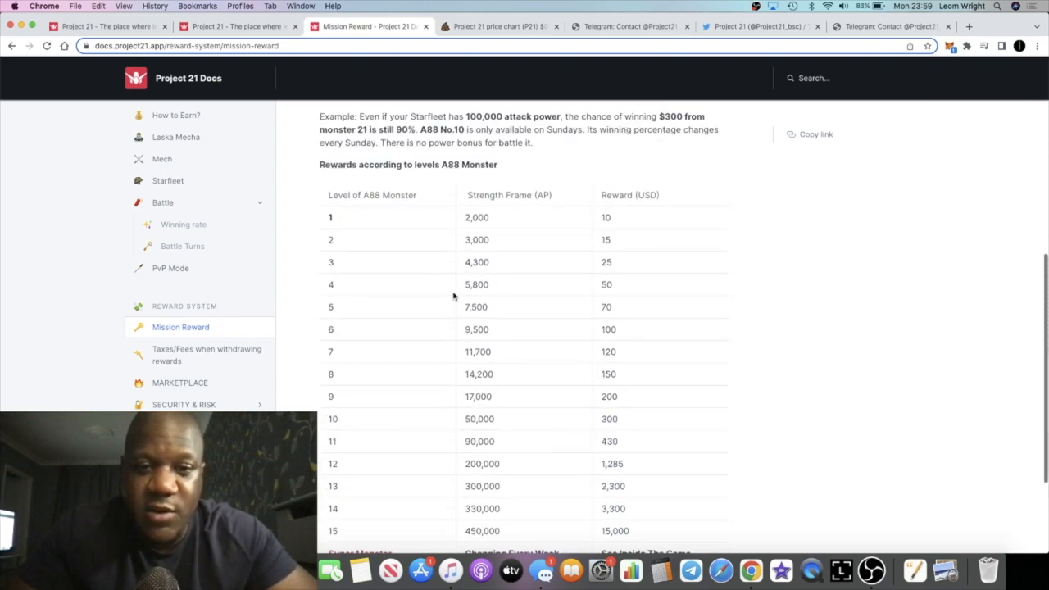
mouse_move(573, 372)
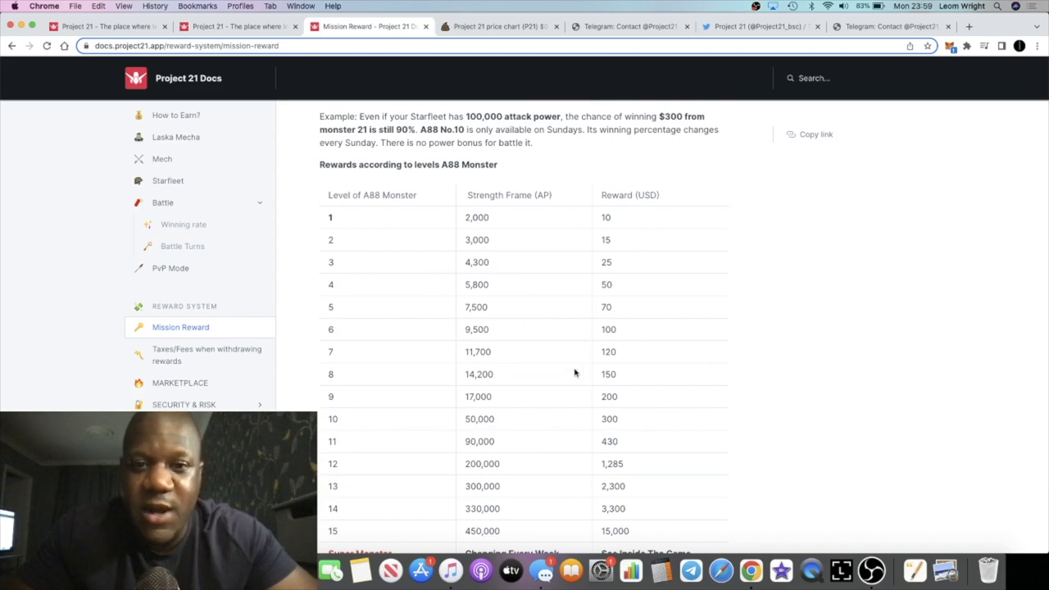
scroll(up, 3)
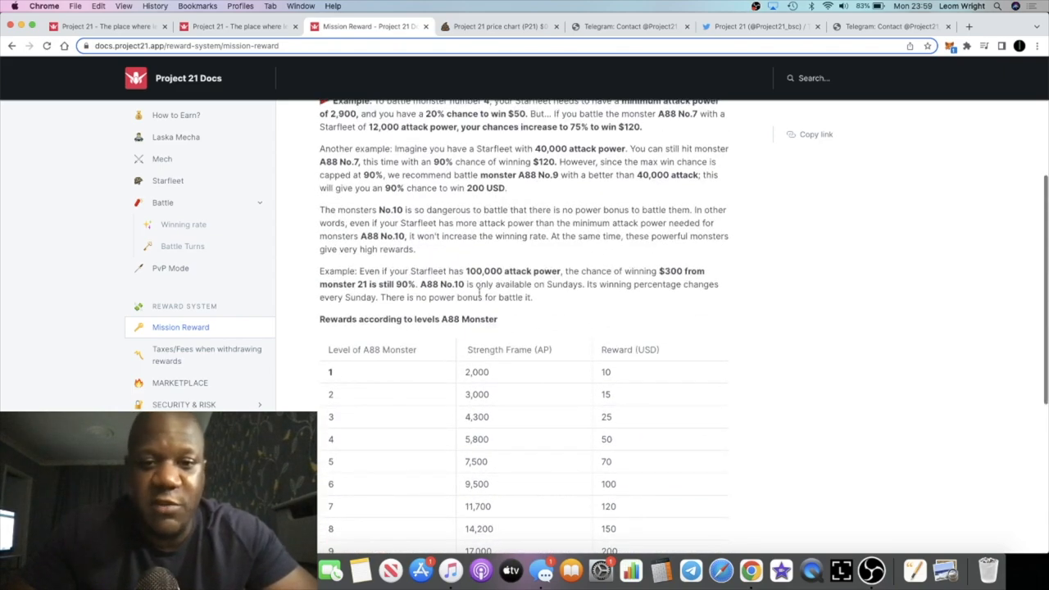
scroll(up, 3)
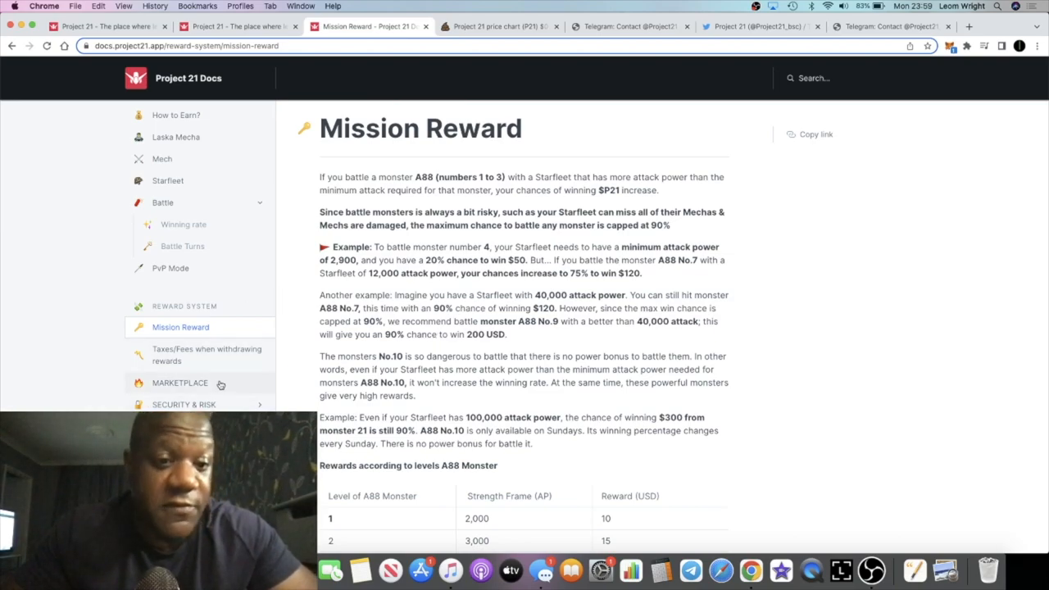
Open the SECURITY & RISK page and read its anti-exploit precautions and investment warning
click(183, 404)
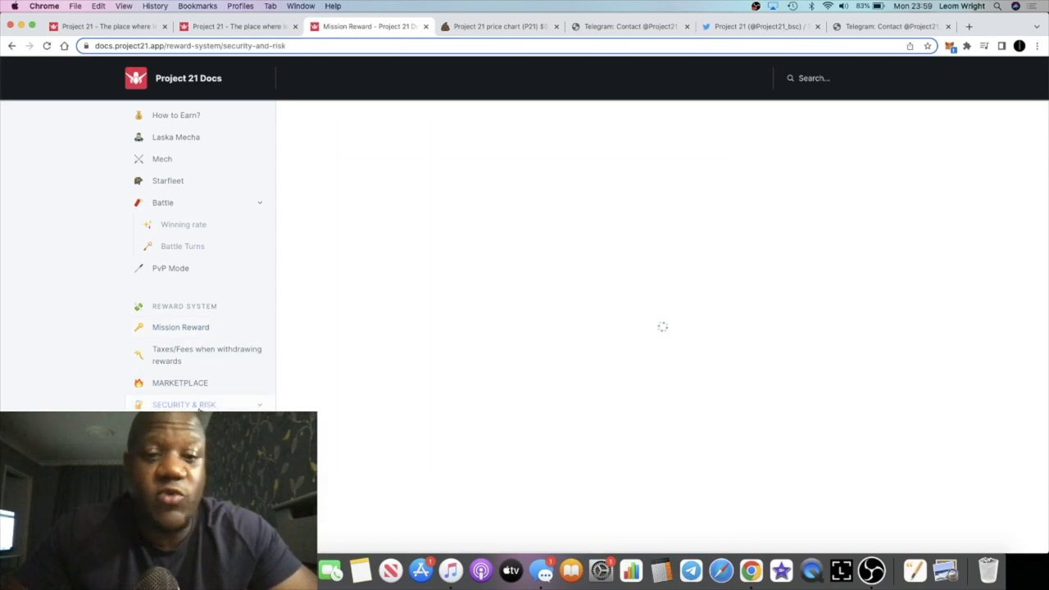
click(183, 404)
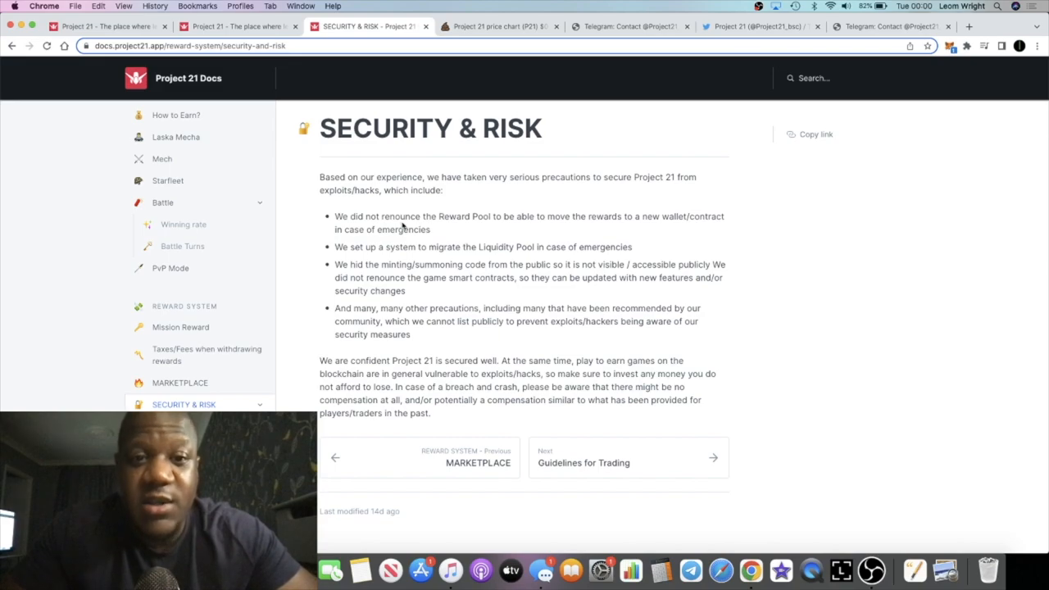
mouse_move(463, 243)
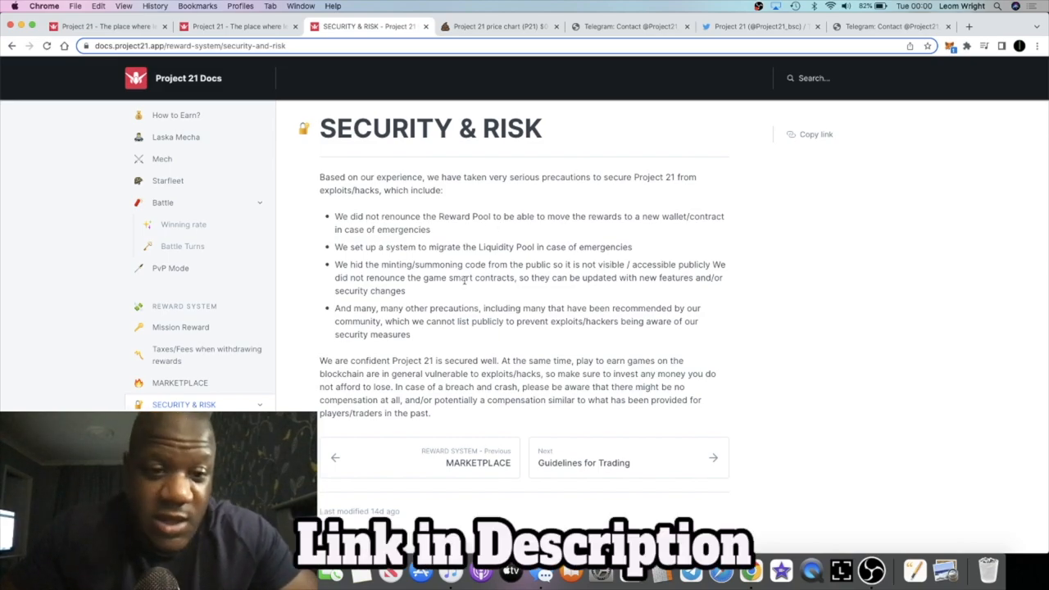
double_click(418, 216)
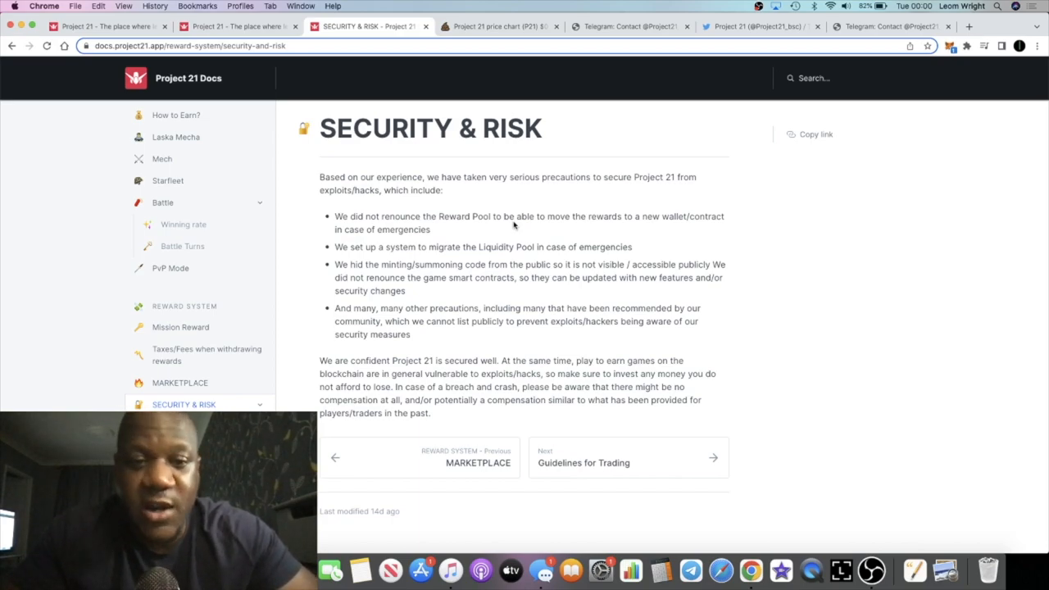
mouse_move(426, 276)
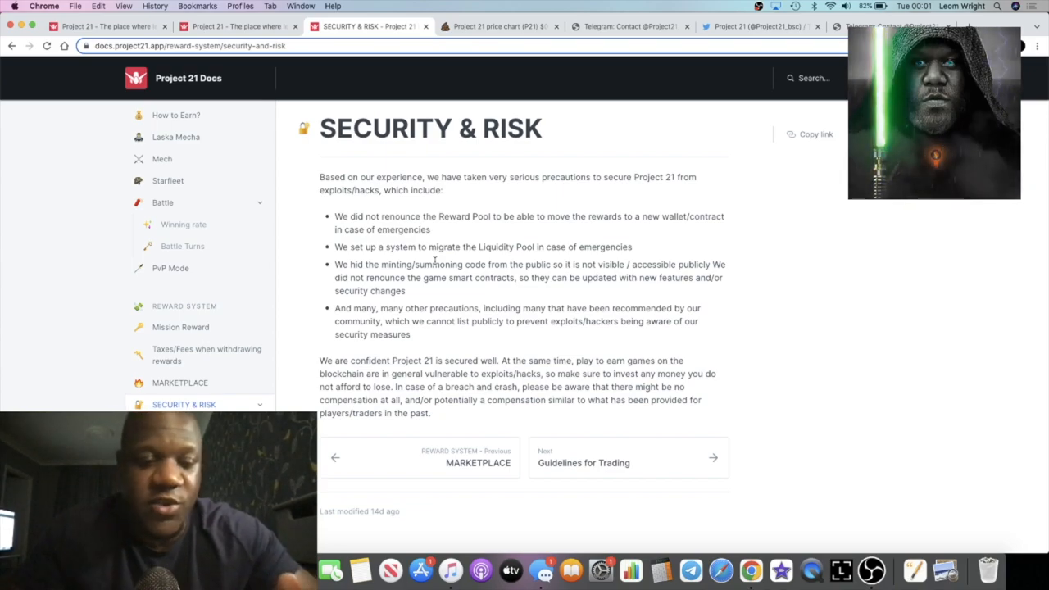
mouse_move(291, 300)
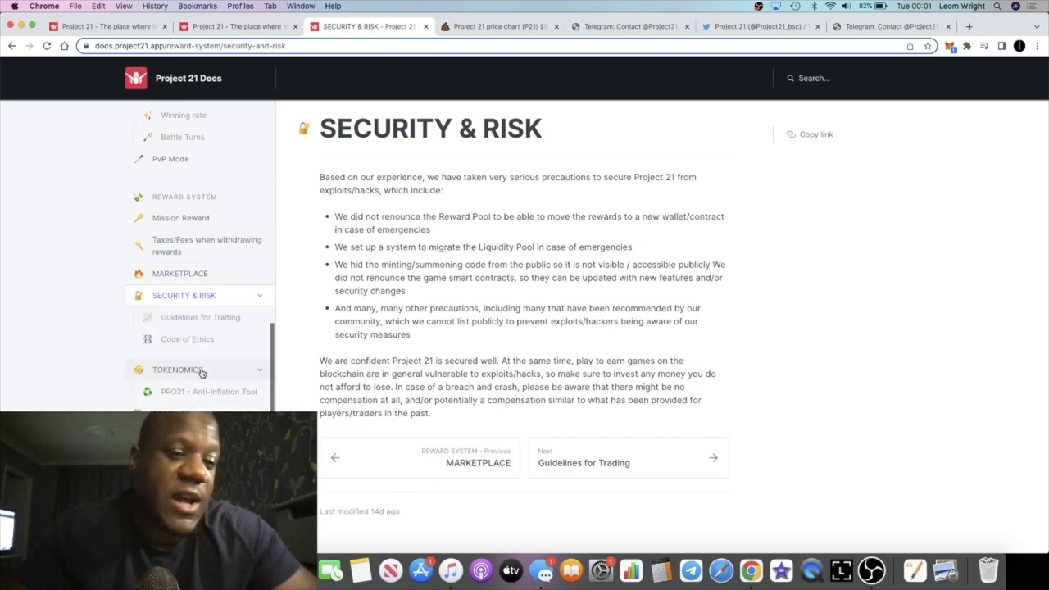
Scroll the docs sidebar to the TOKENOMICS page showing the 21,000,000 supply and allocations
scroll(up, 3)
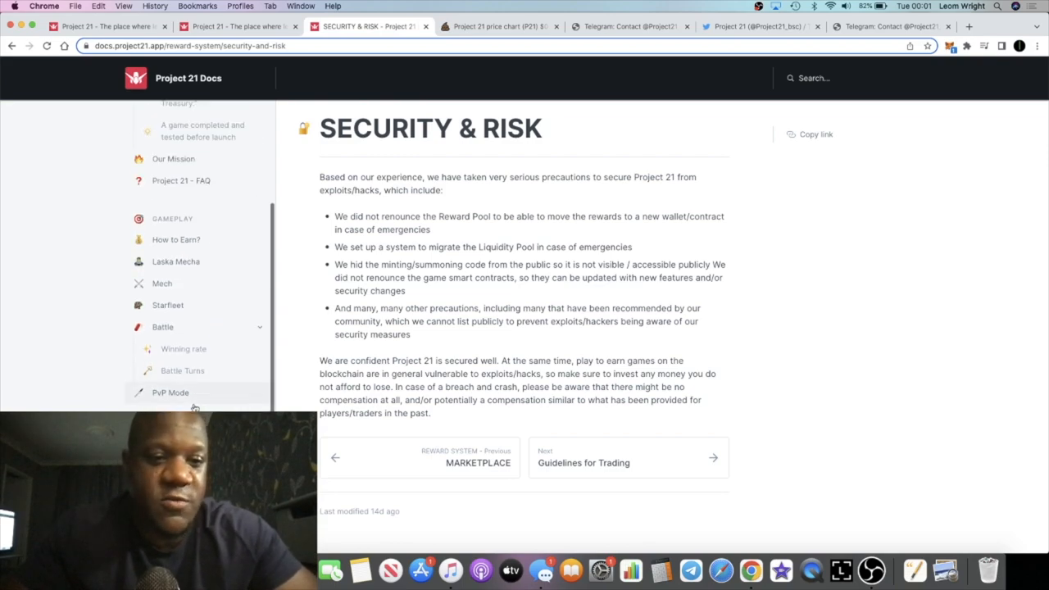
scroll(up, 3)
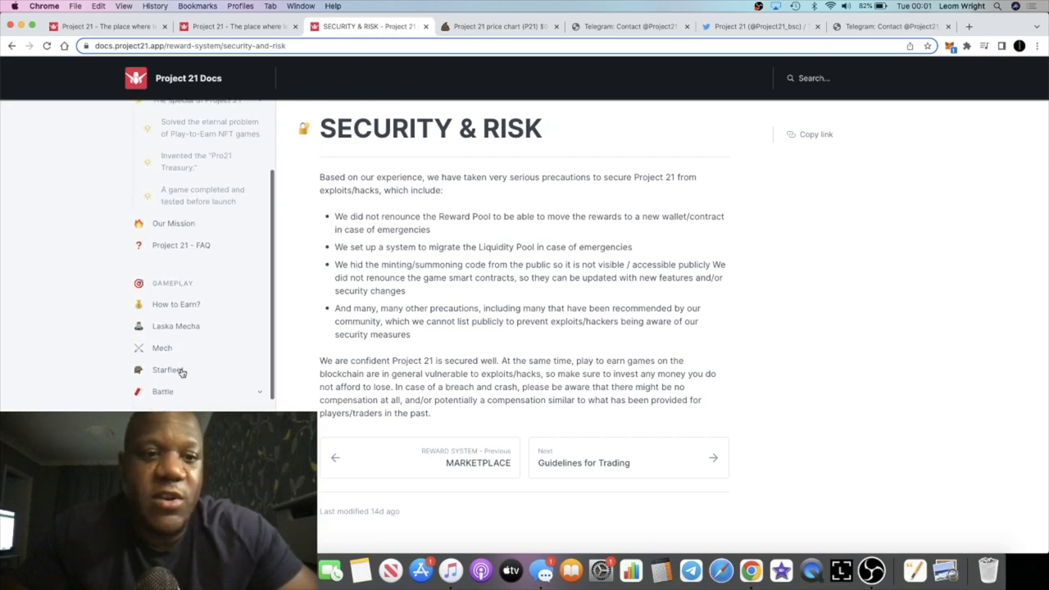
scroll(up, 3)
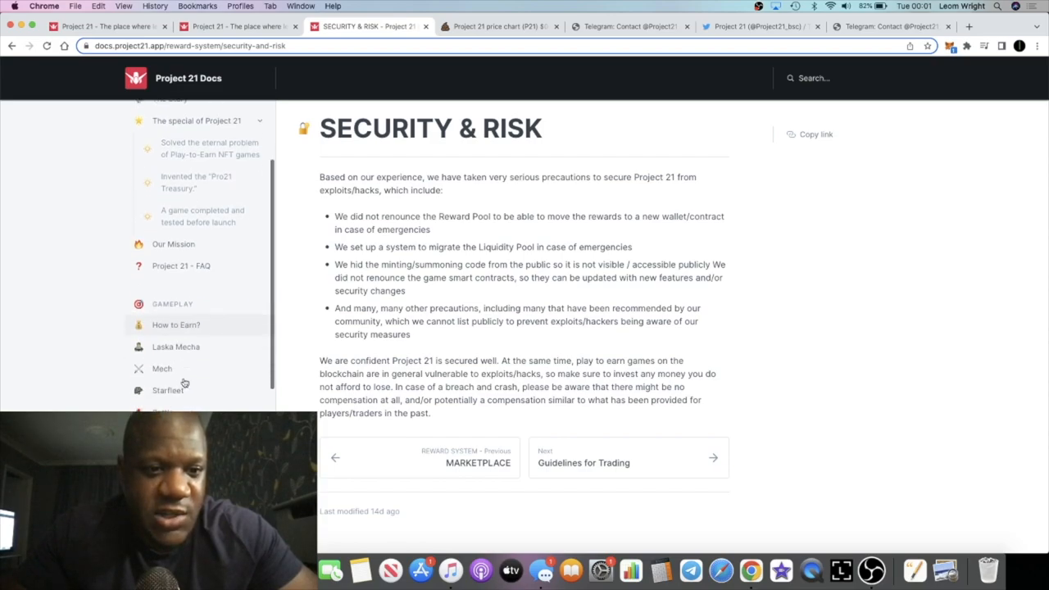
scroll(down, 3)
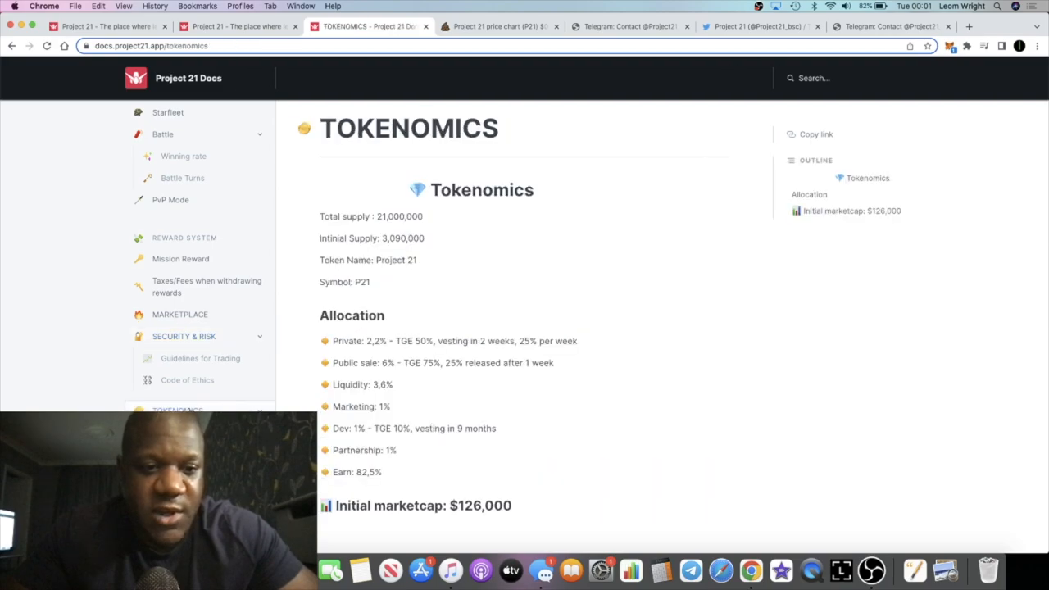
mouse_move(391, 299)
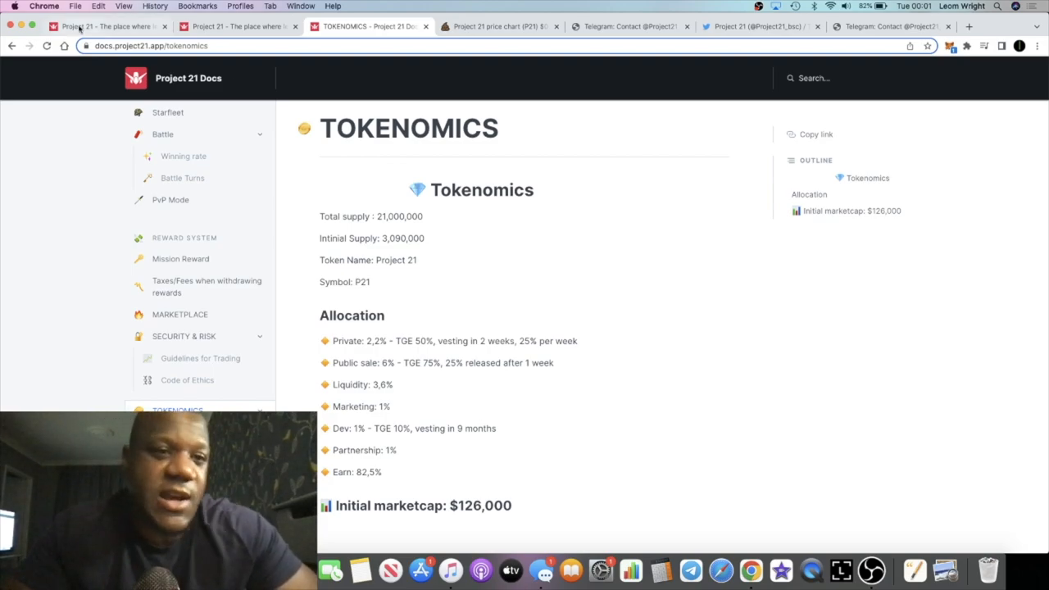
Scroll the project21.app homepage through the roadmap phases and Our Investors logos, then back up
click(106, 26)
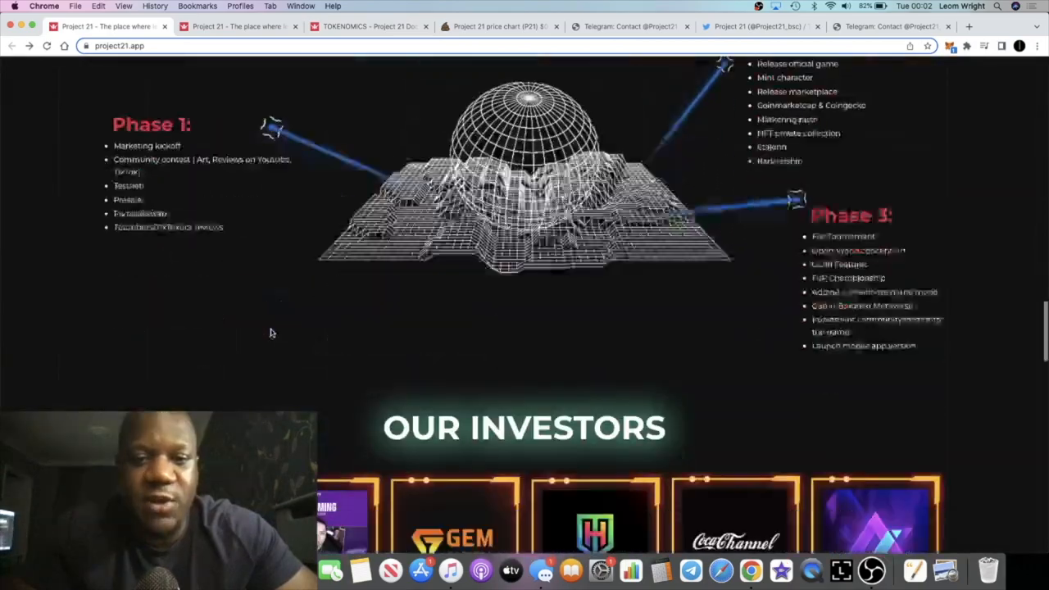
scroll(down, 3)
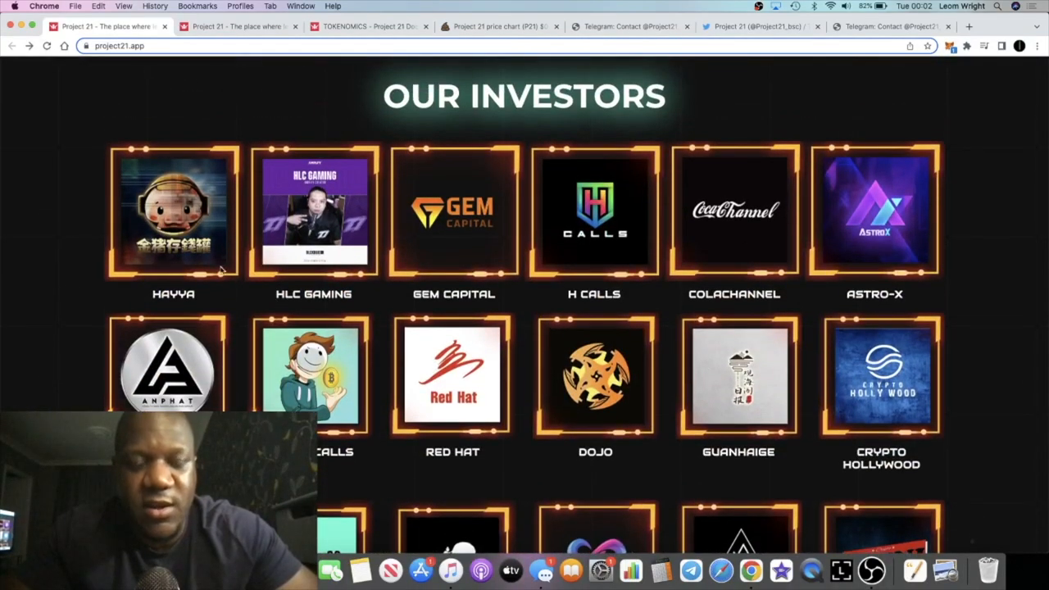
scroll(down, 3)
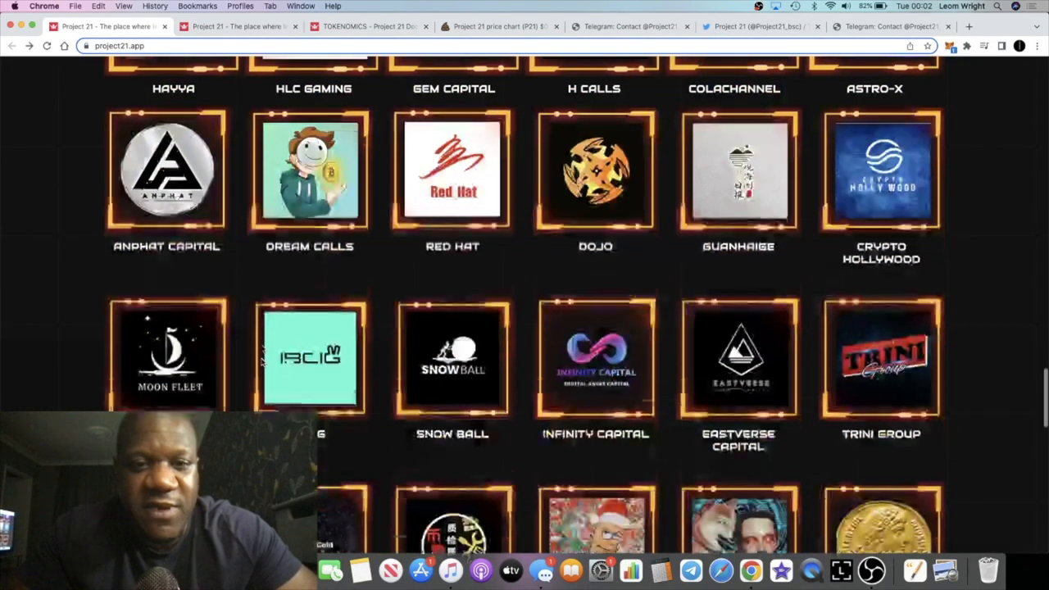
scroll(down, 3)
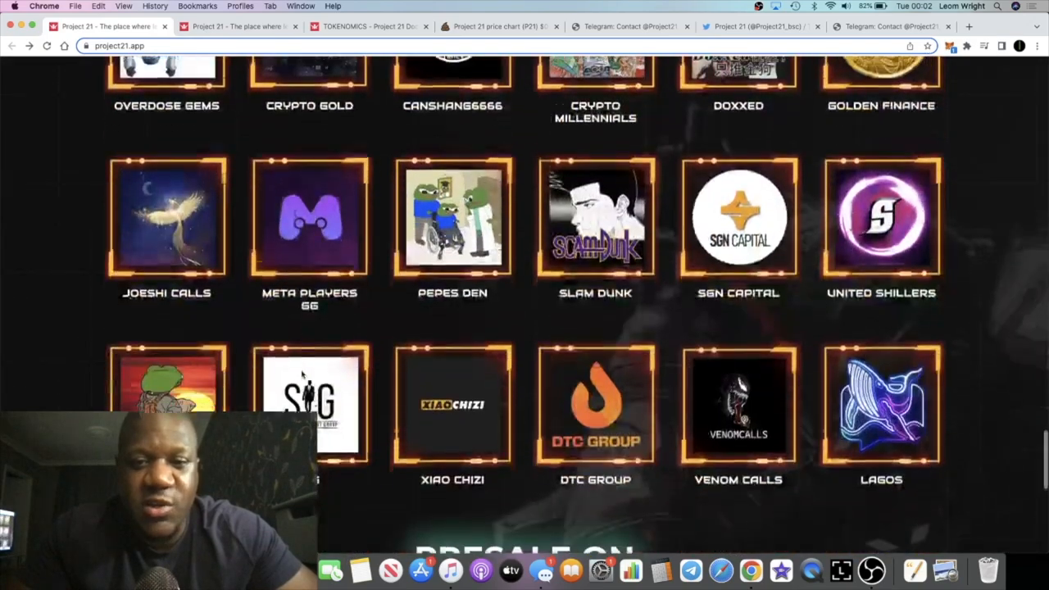
scroll(down, 3)
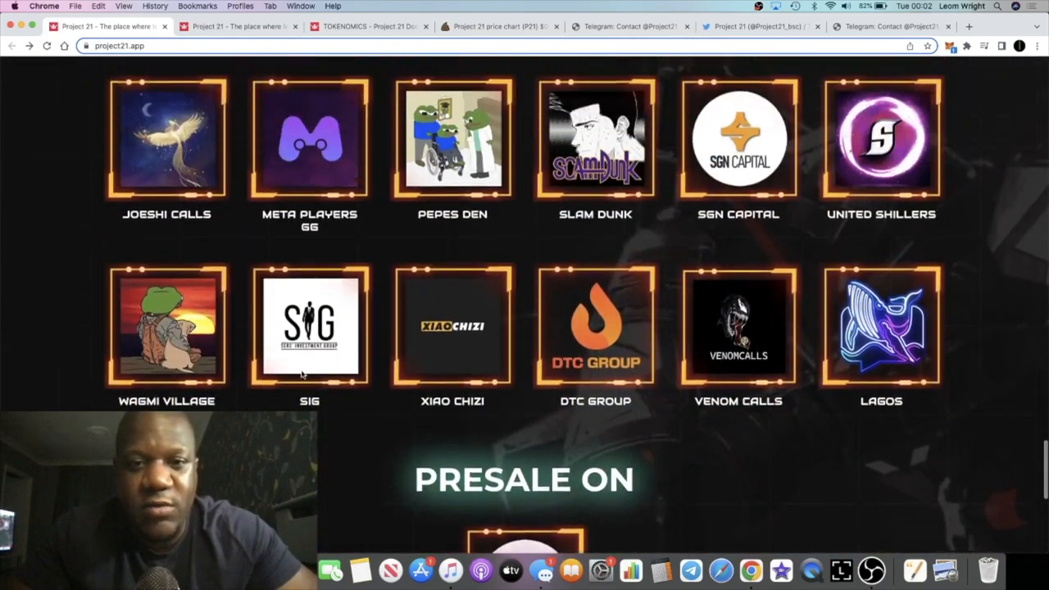
scroll(up, 3)
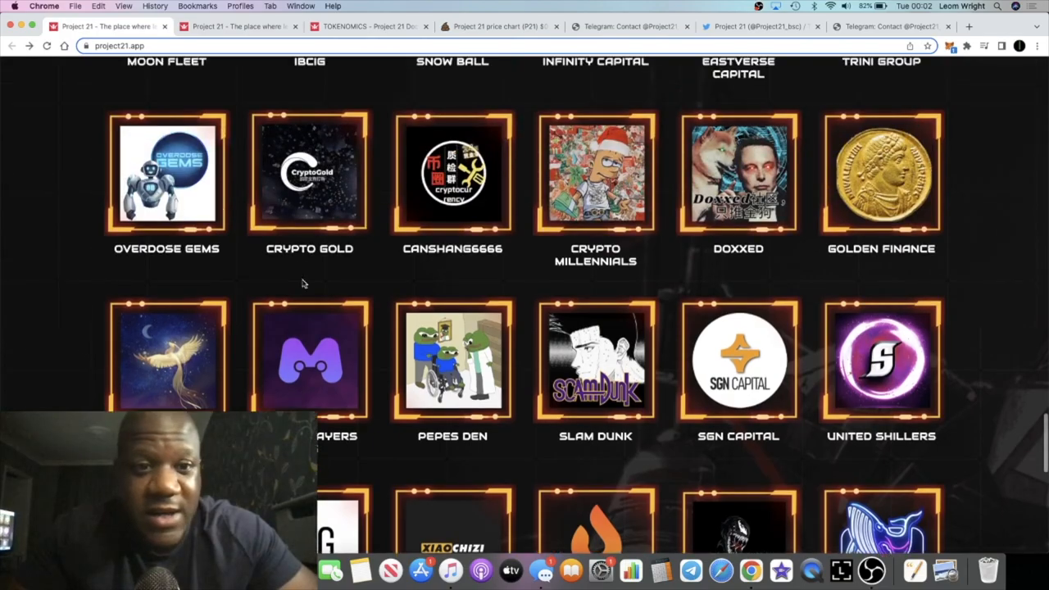
scroll(up, 3)
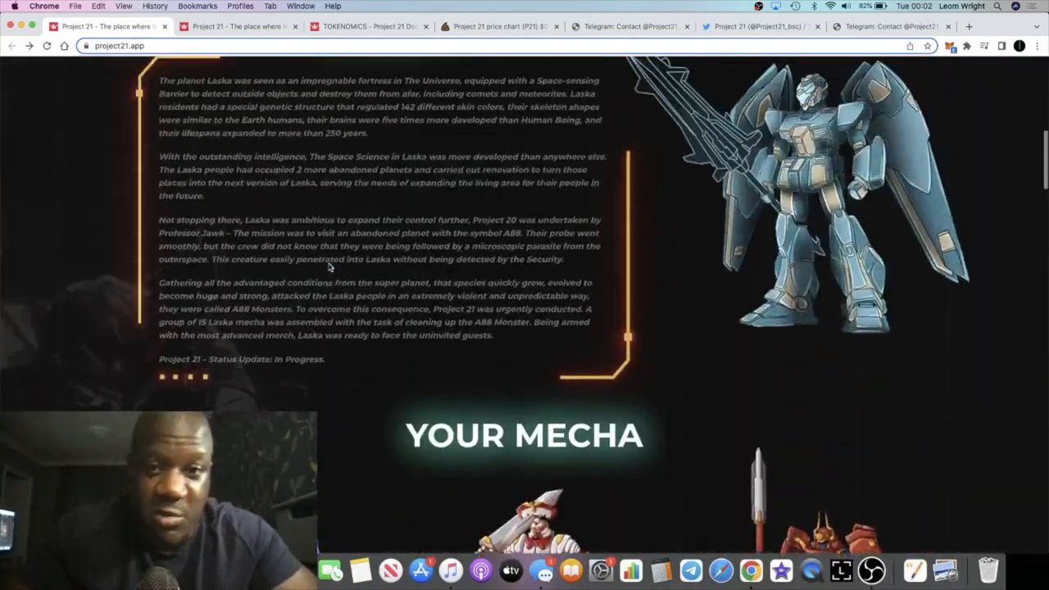
Switch to the t.me/Project21_ann tab showing the channel's 10,028 subscribers
click(758, 26)
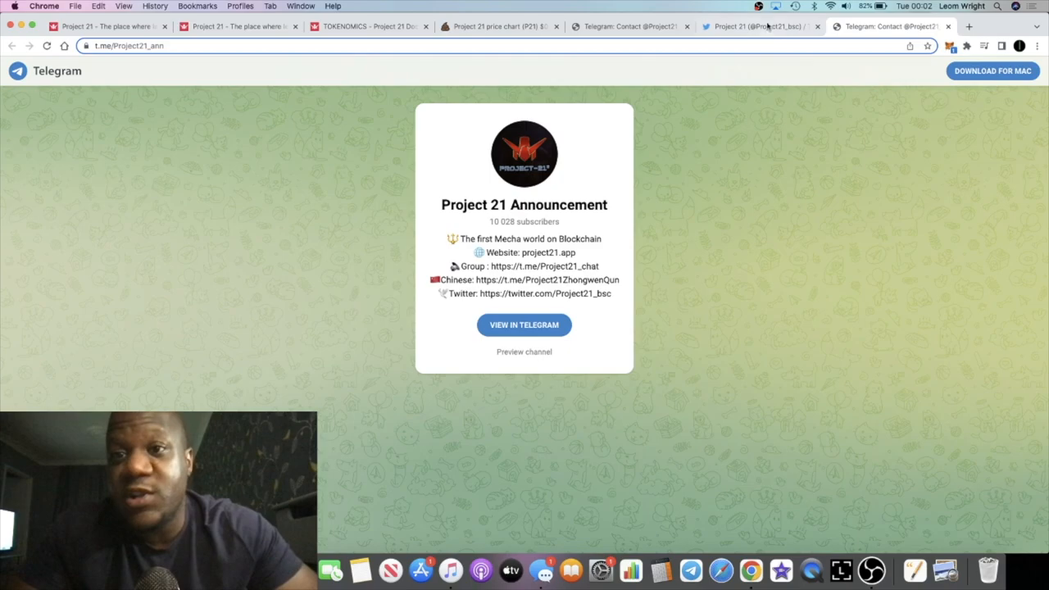
Scroll the Project 21 Twitter profile (5,776 followers), then return to the P21/BUSD Poocoin chart
click(758, 27)
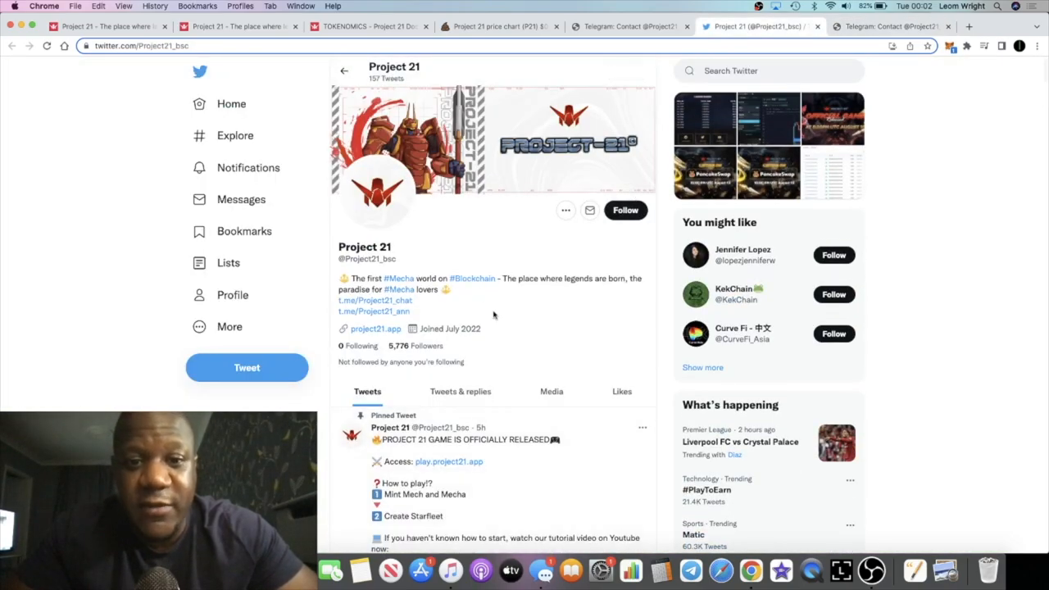
scroll(down, 3)
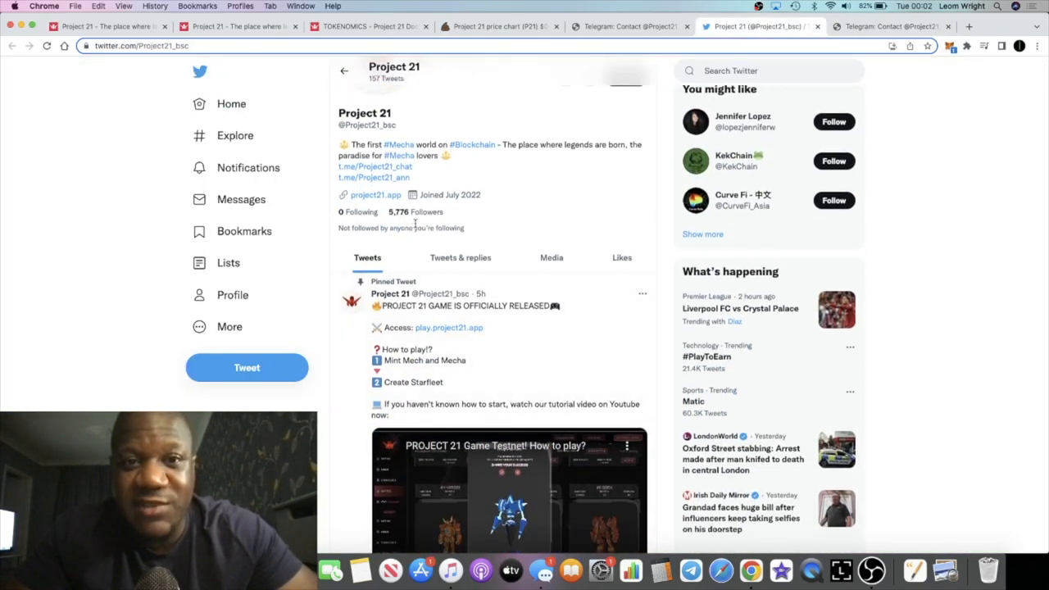
click(492, 26)
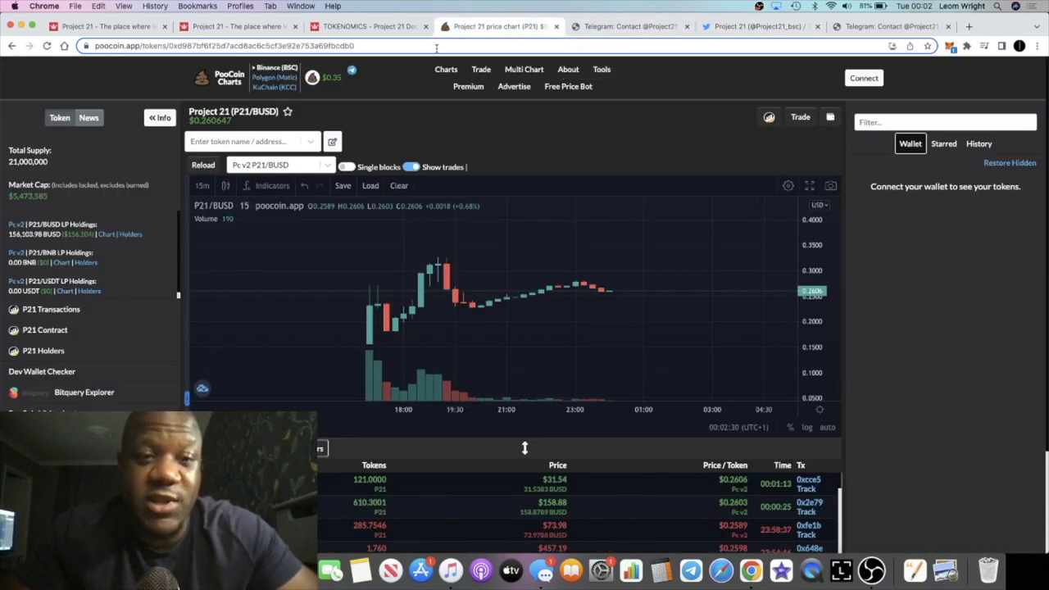
Reopen the Tokenomics docs page showing 21,000,000 supply and $126,000 initial market cap
click(367, 26)
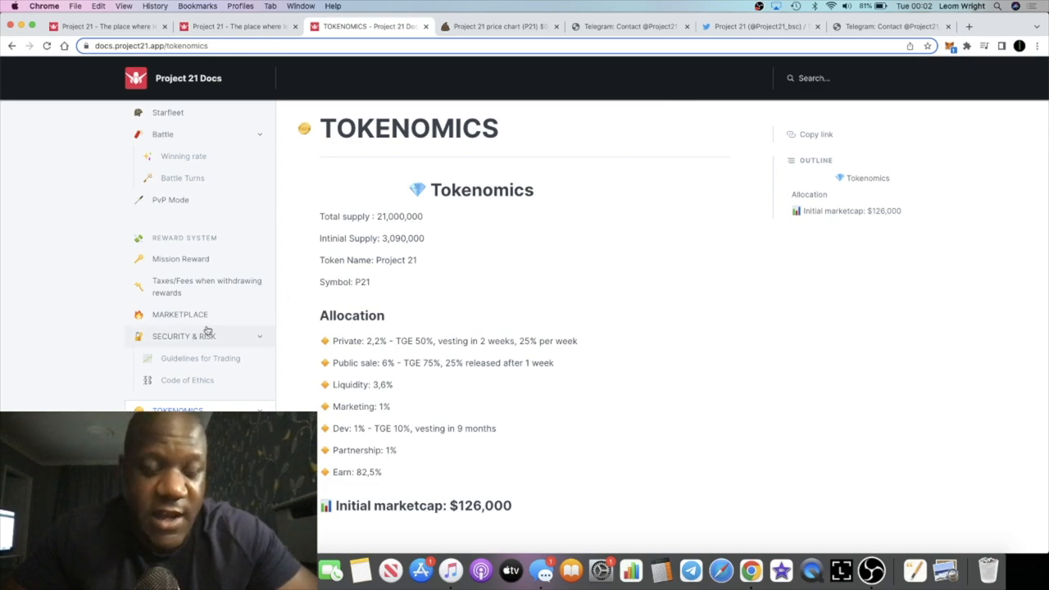
scroll(up, 3)
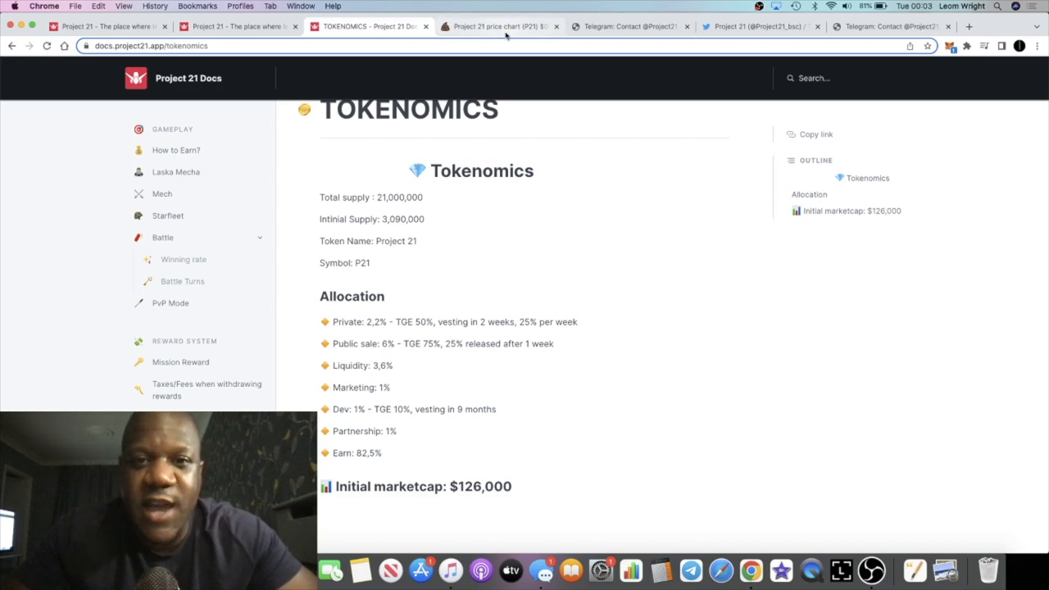
click(496, 26)
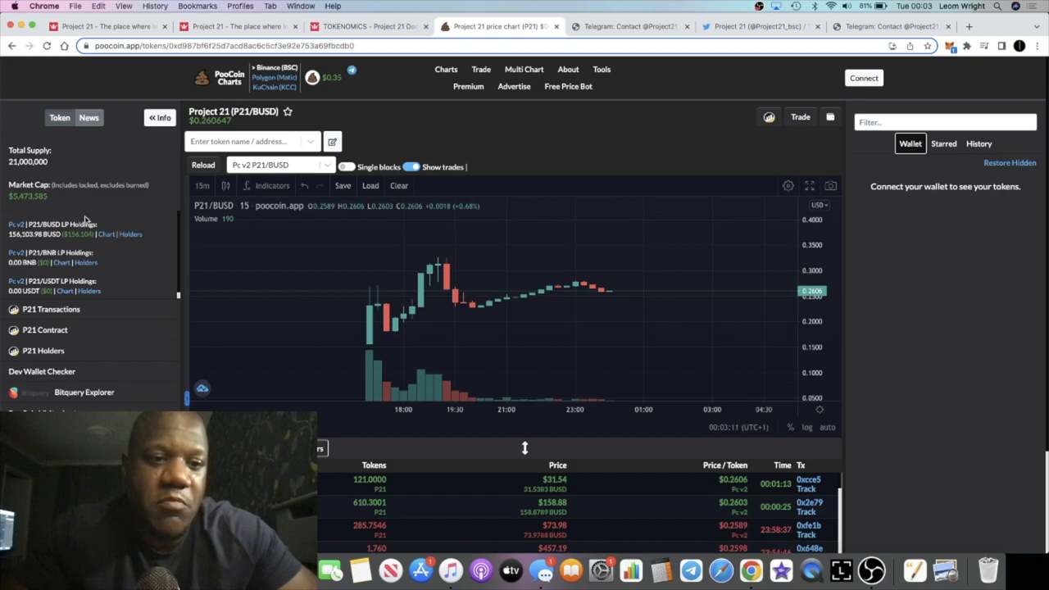
mouse_move(432, 296)
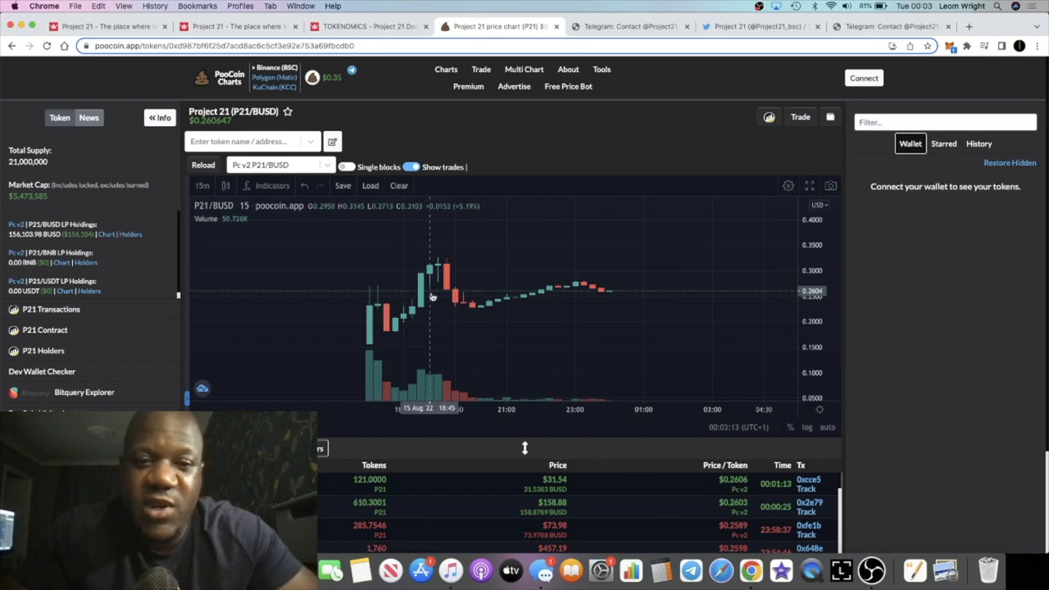
mouse_move(530, 285)
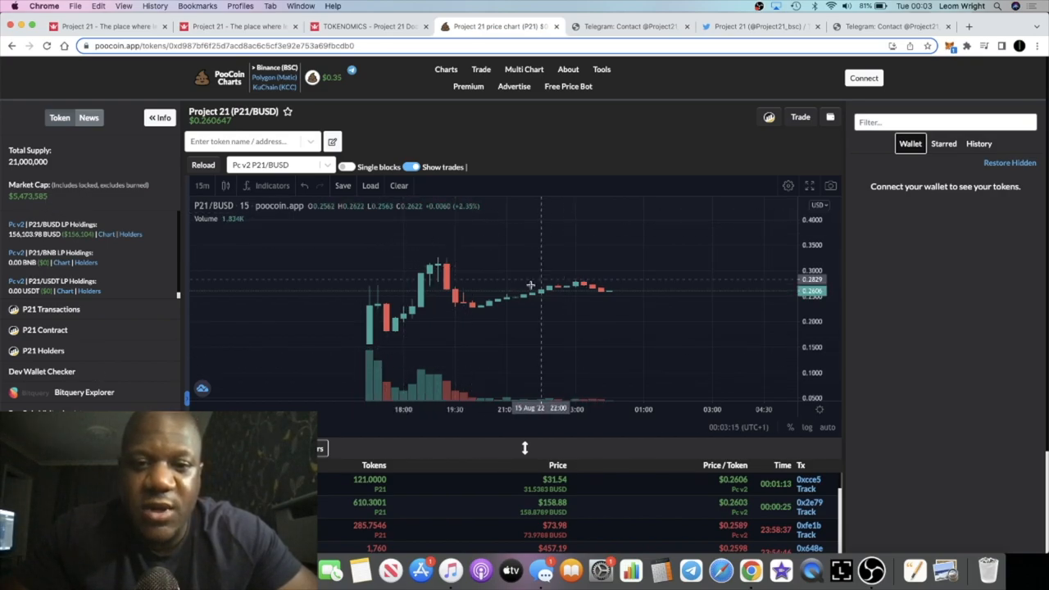
mouse_move(616, 284)
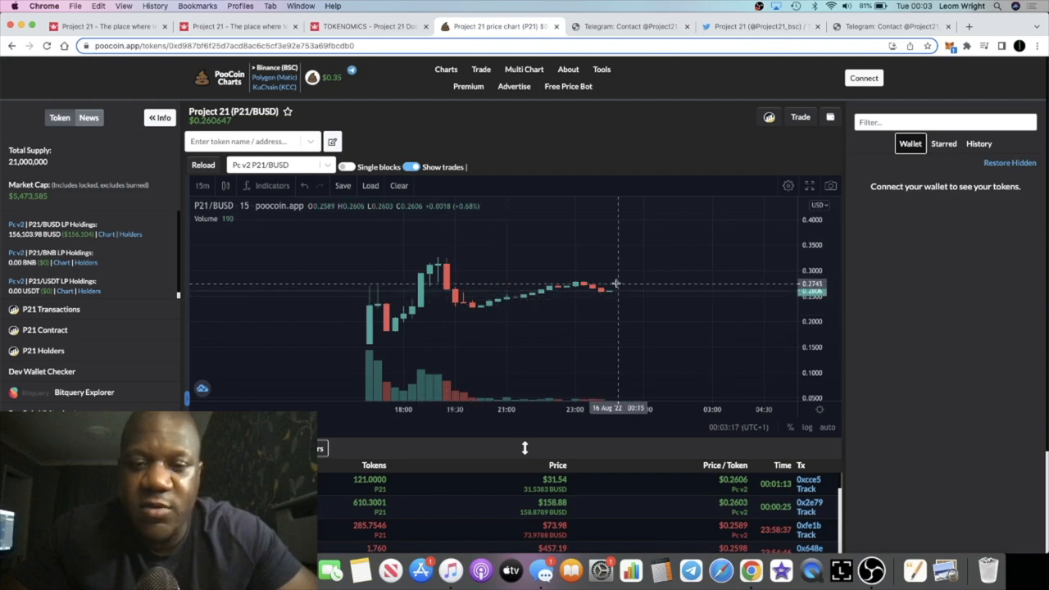
click(367, 26)
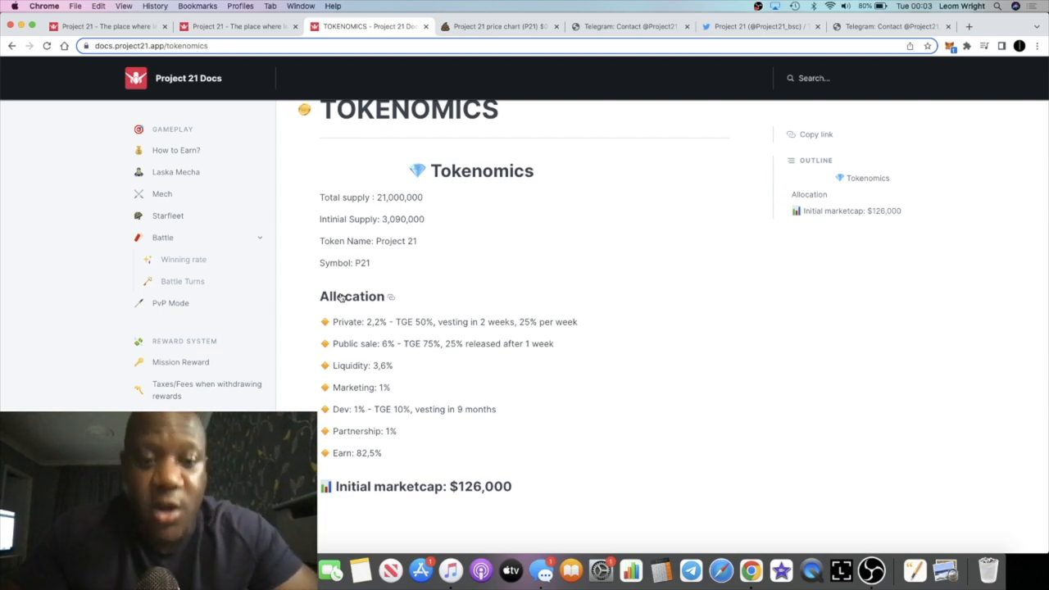
mouse_move(300, 306)
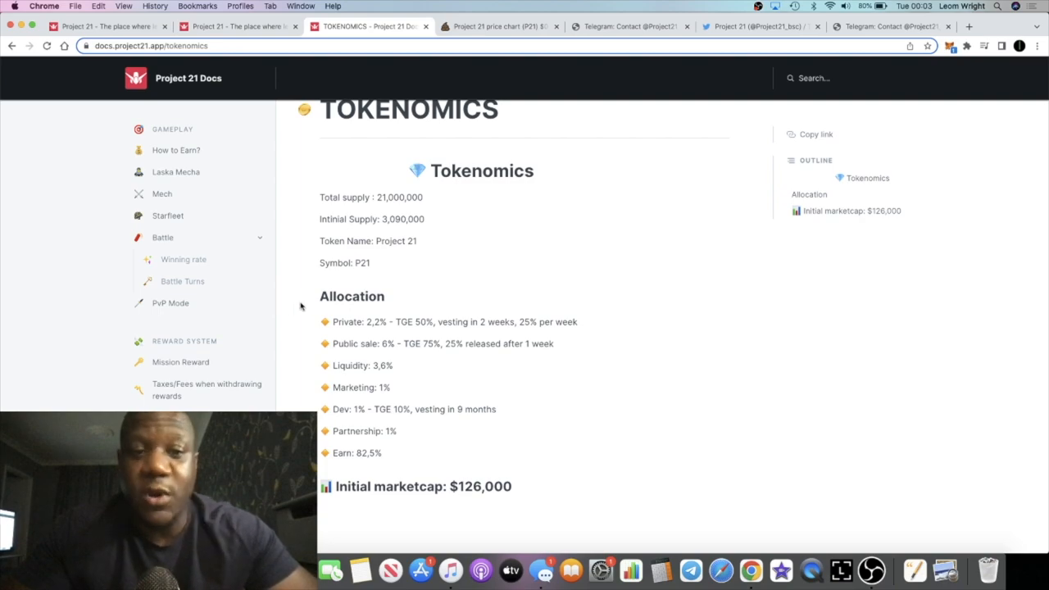
Read the docs' Welcome to Project 21 and Gamefi x NFT pages, then go to project21.app
scroll(up, 3)
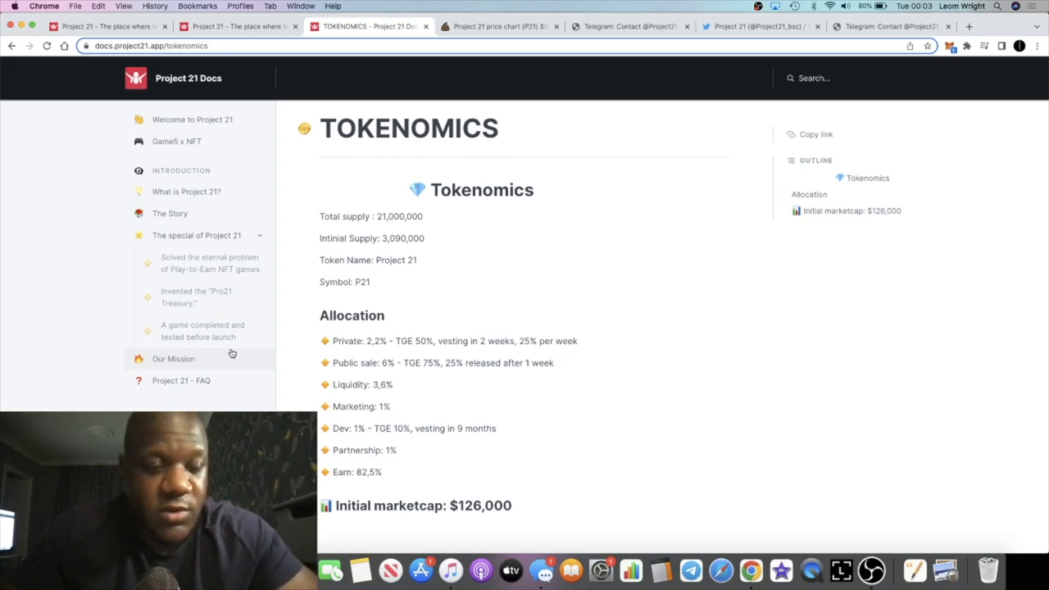
mouse_move(169, 213)
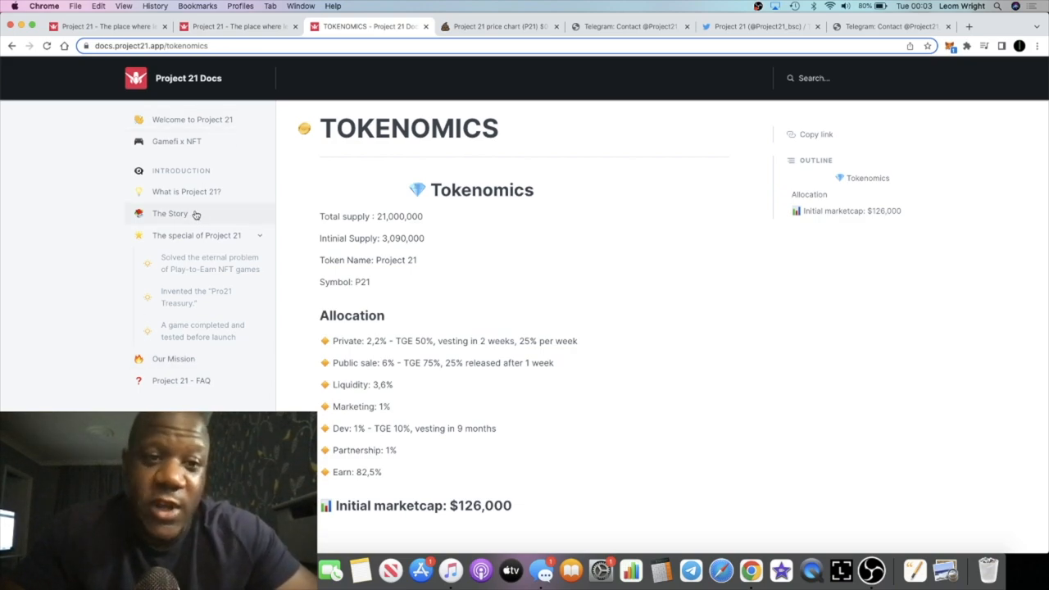
click(192, 119)
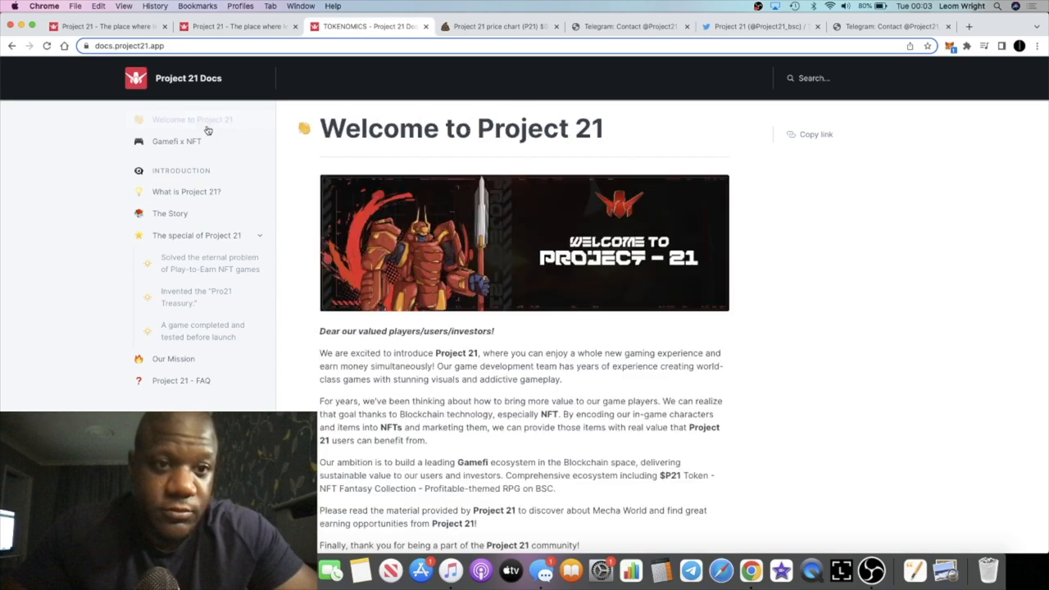
click(192, 118)
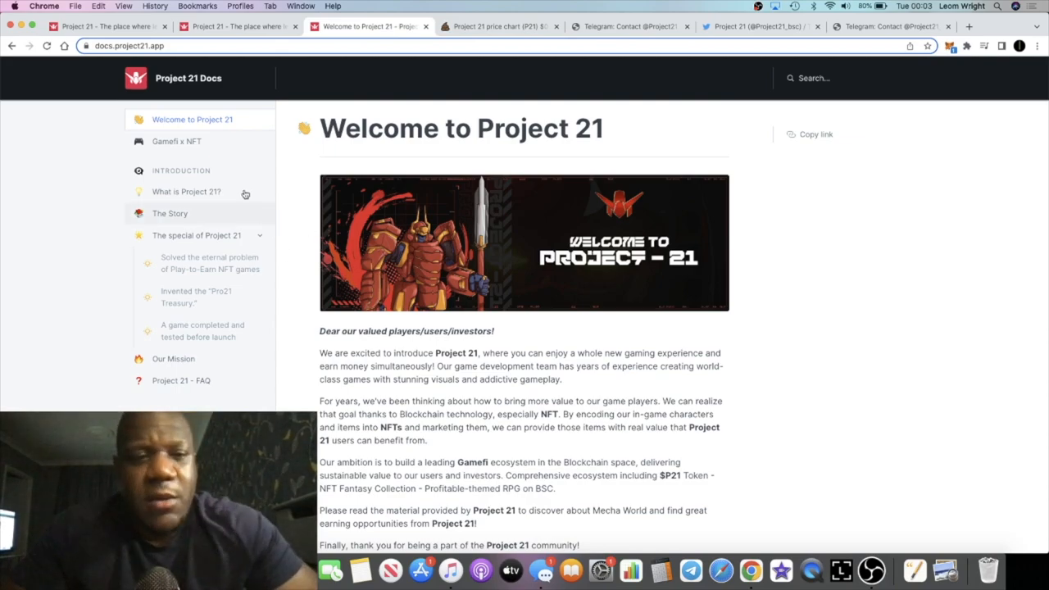
click(176, 141)
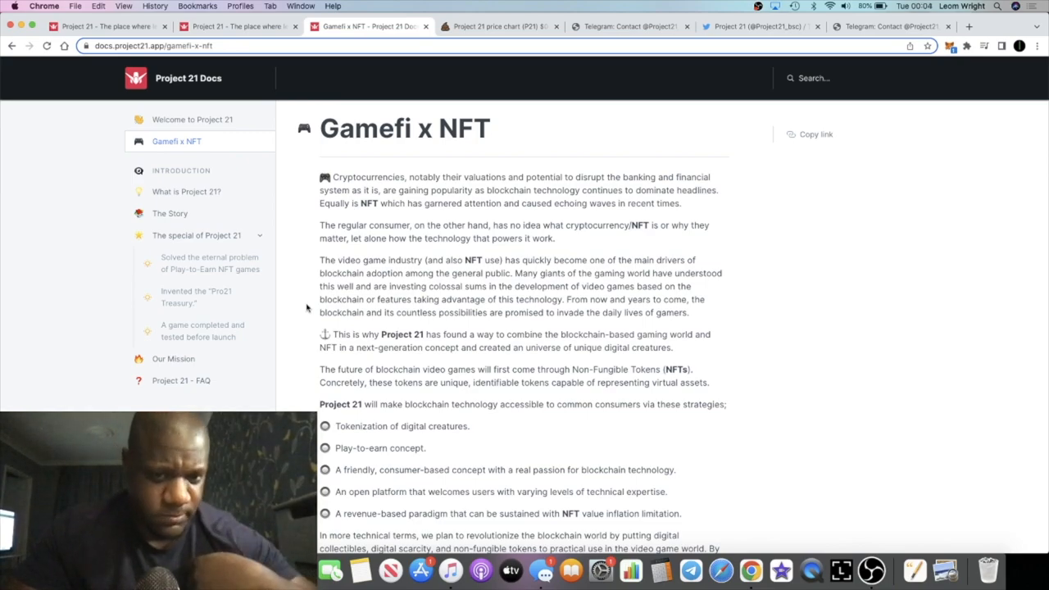
click(106, 26)
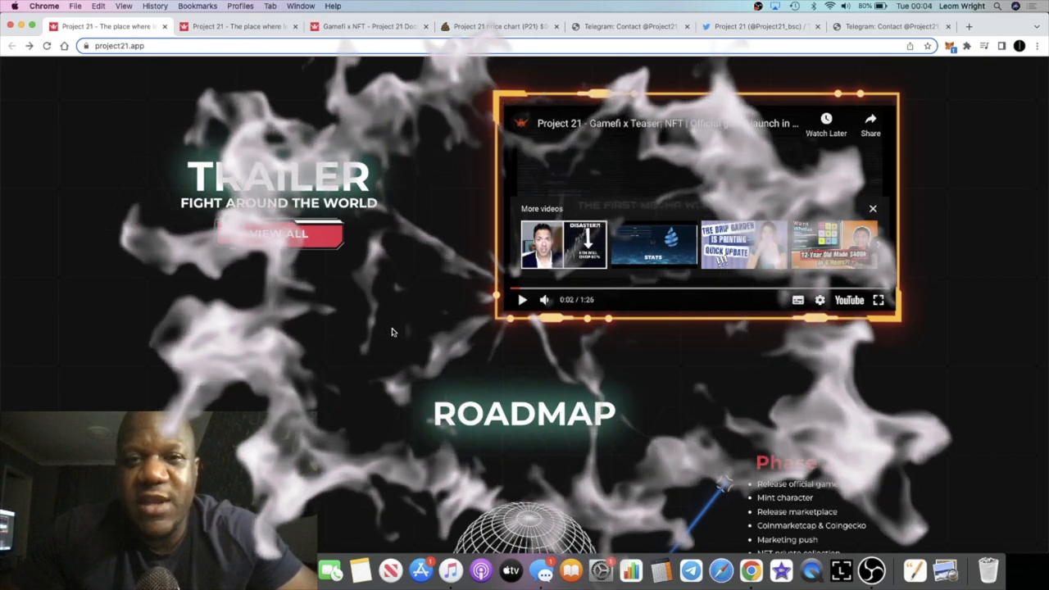
Scroll the homepage through the roadmap's three phases, then return to the Poocoin chart
scroll(down, 3)
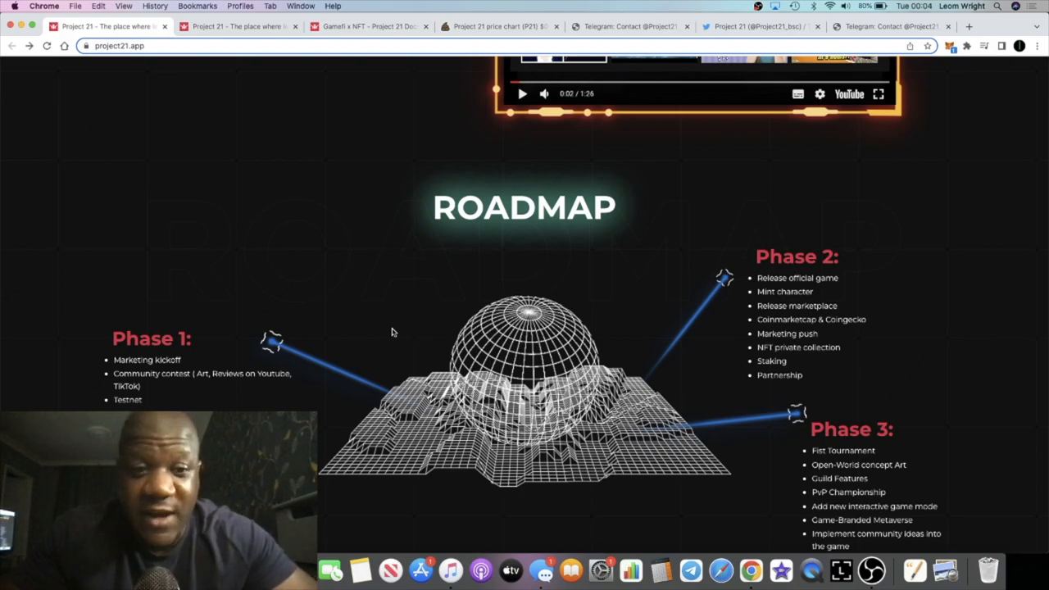
scroll(down, 3)
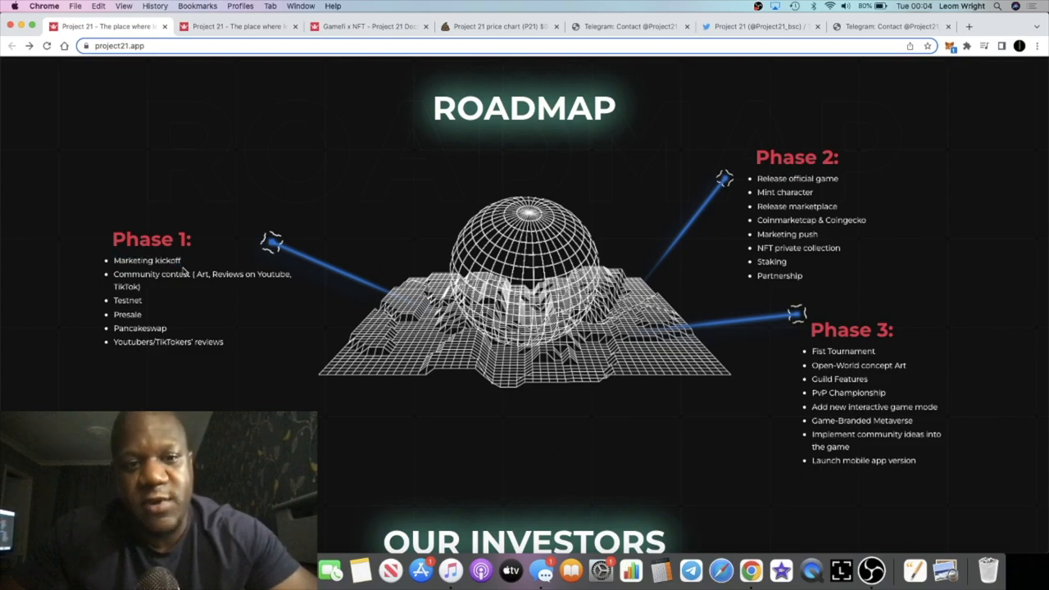
mouse_move(206, 296)
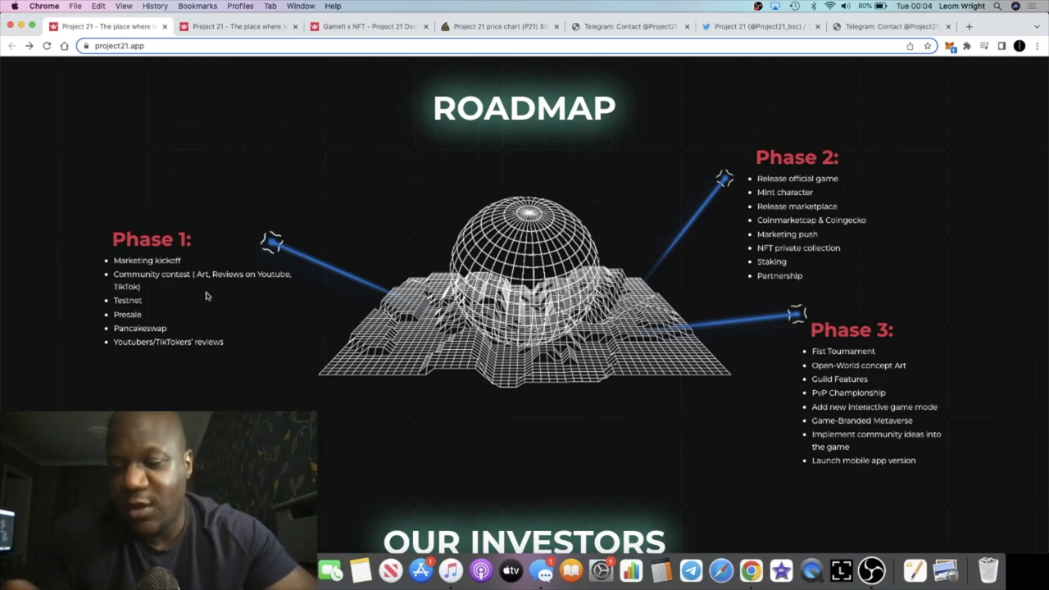
mouse_move(163, 289)
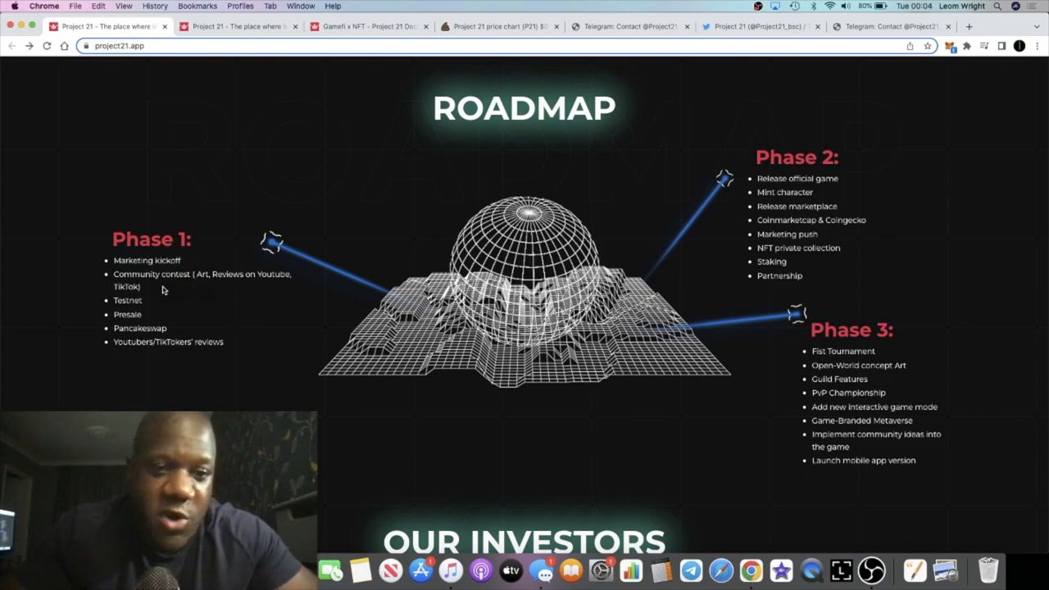
mouse_move(145, 313)
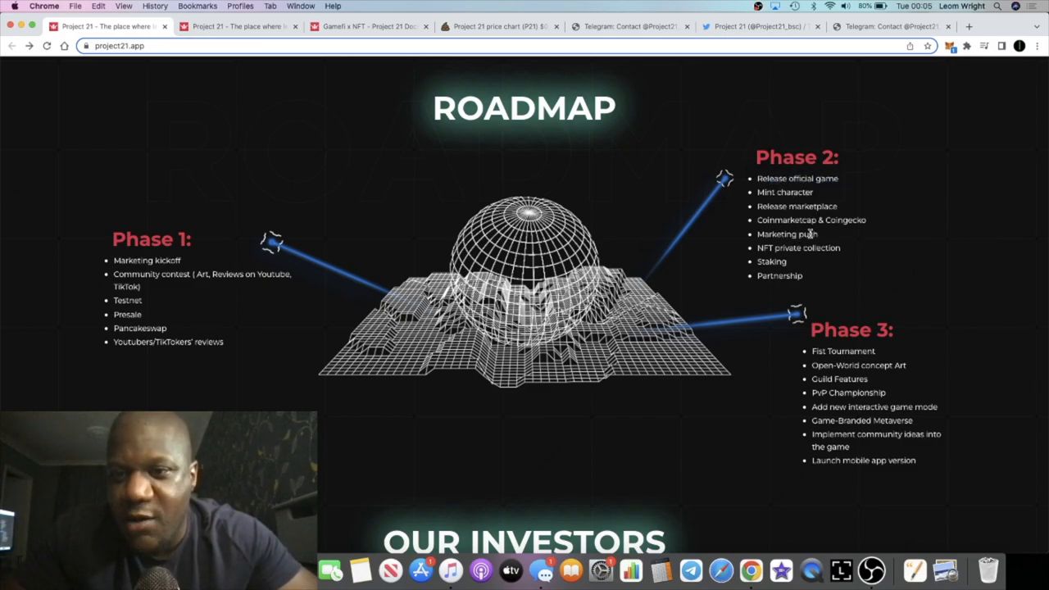
scroll(down, 3)
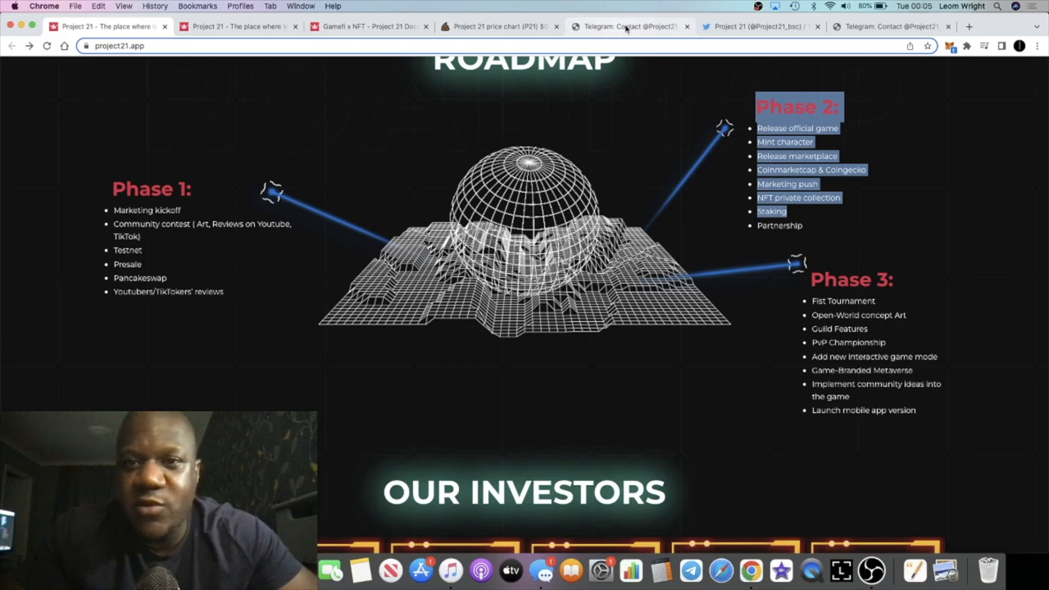
click(492, 26)
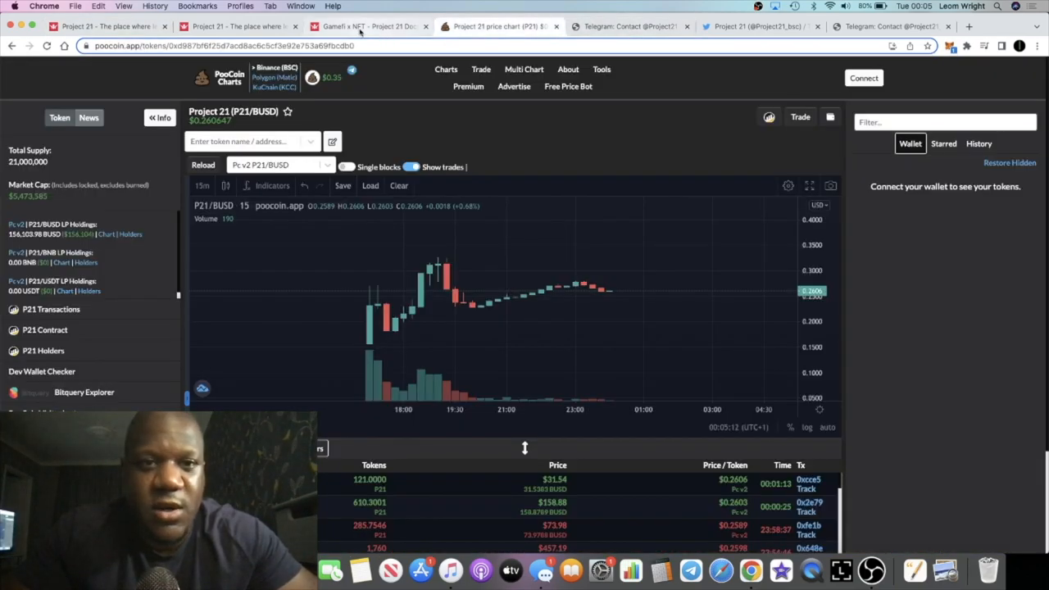
Open the docs' Mission Reward page and study the A88 monster rewards, including level 6's 100
click(365, 26)
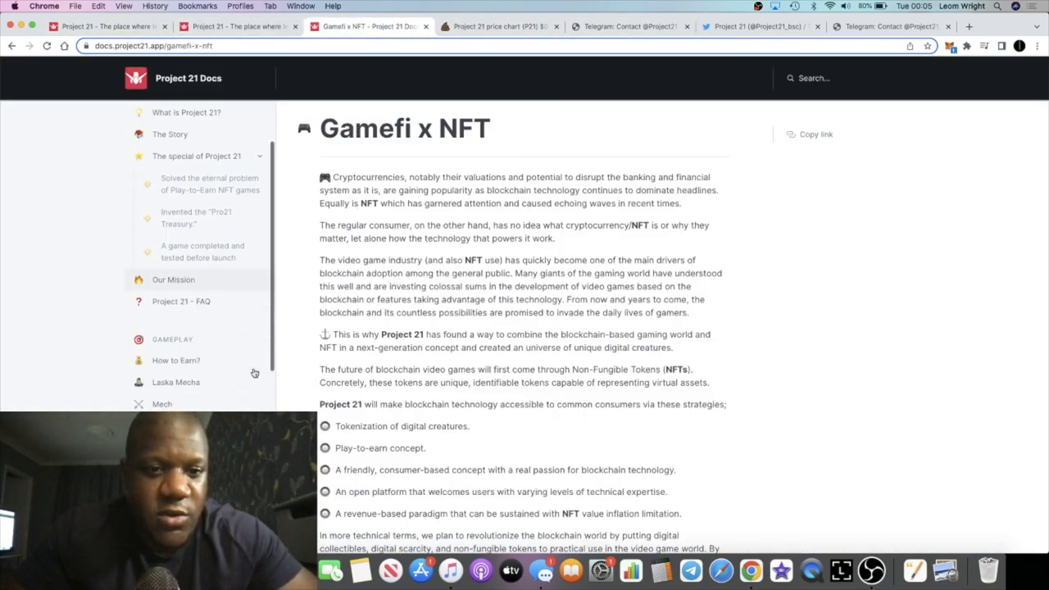
scroll(down, 3)
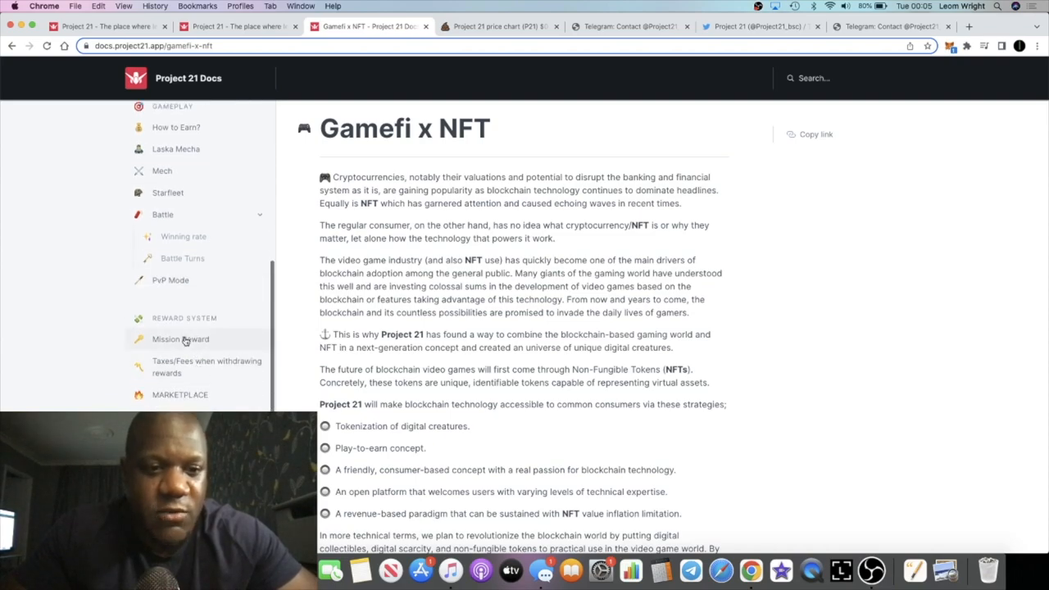
click(180, 338)
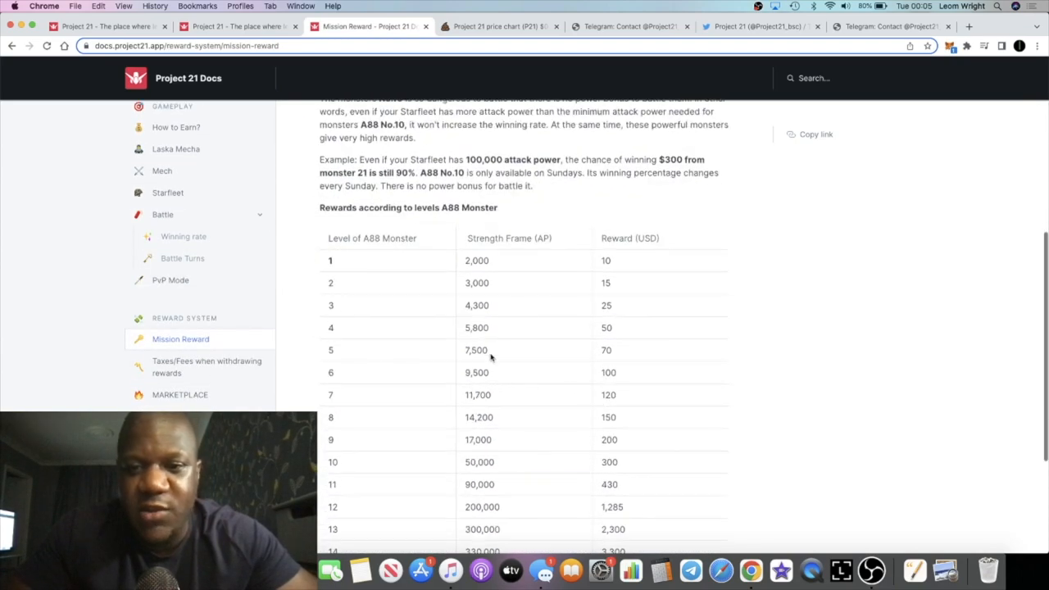
scroll(down, 3)
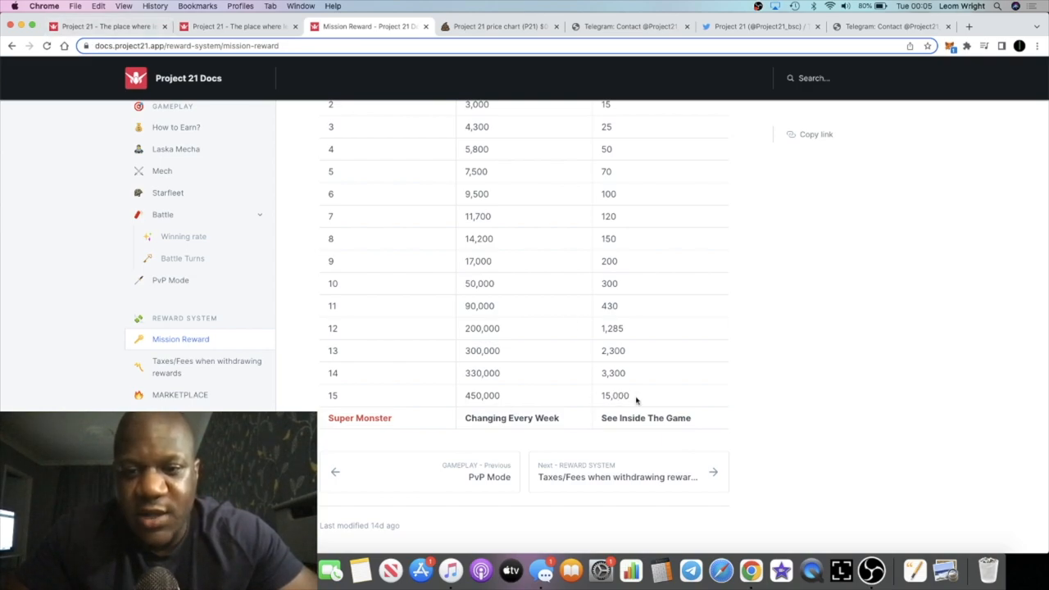
mouse_move(503, 399)
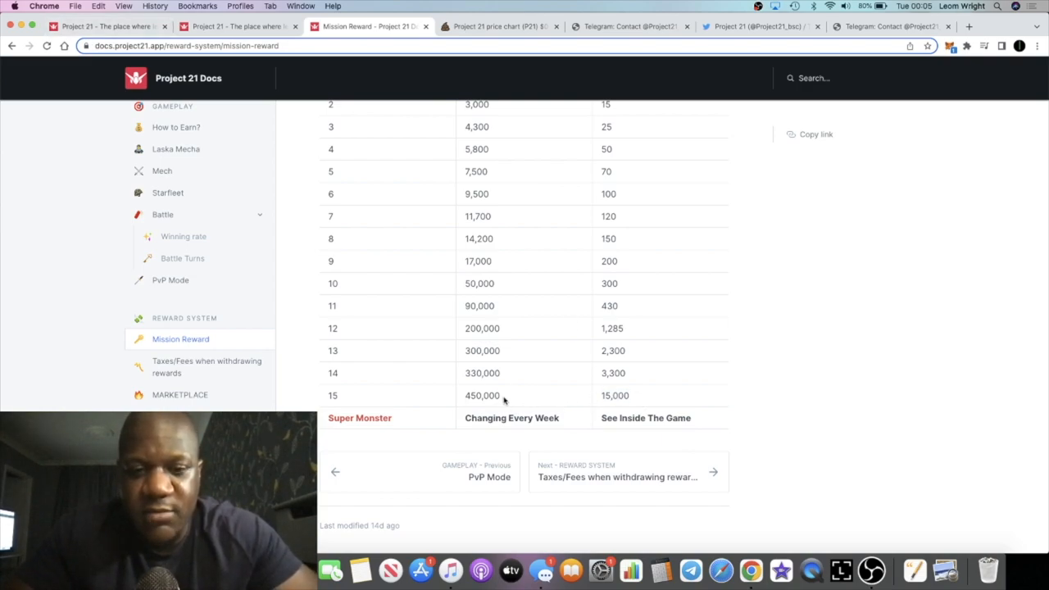
scroll(up, 3)
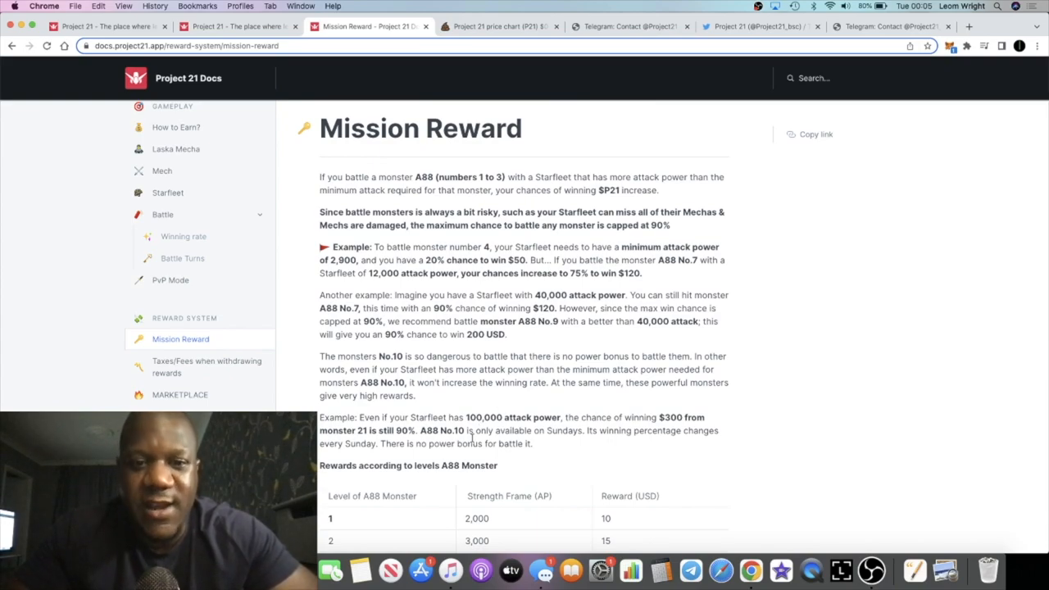
scroll(down, 3)
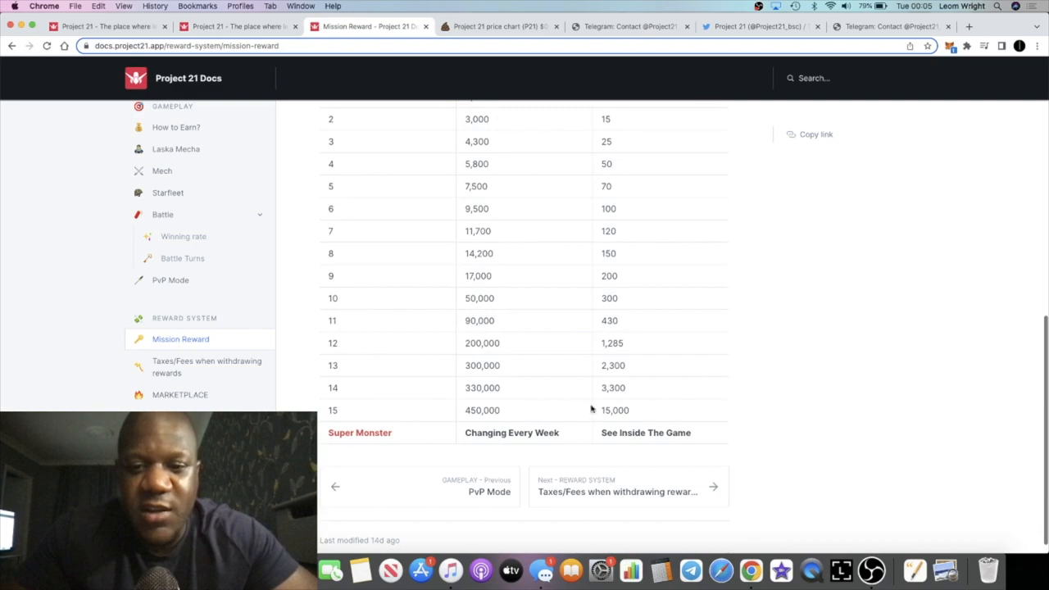
mouse_move(600, 371)
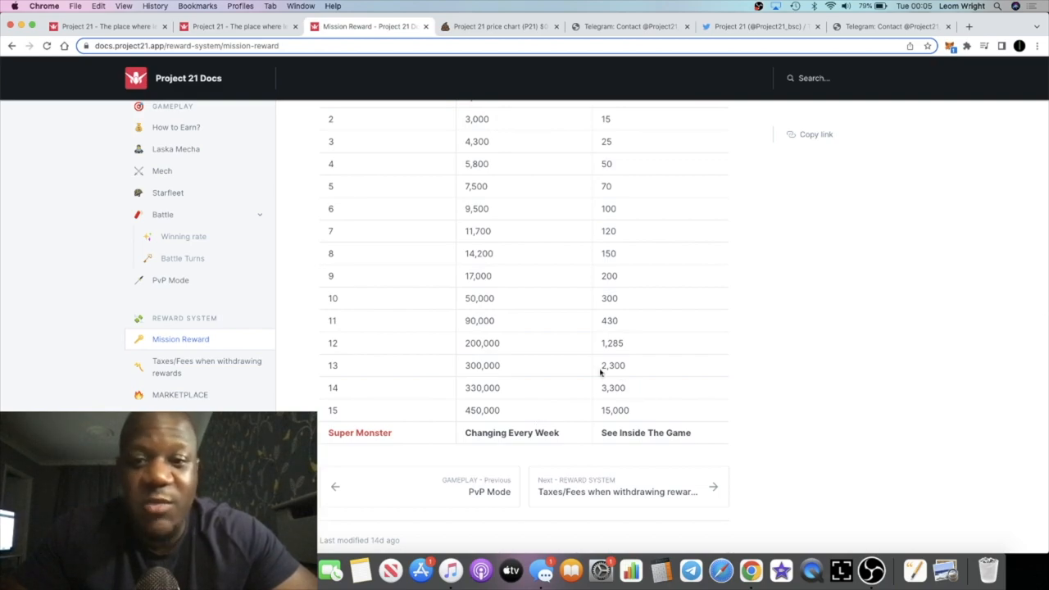
scroll(up, 3)
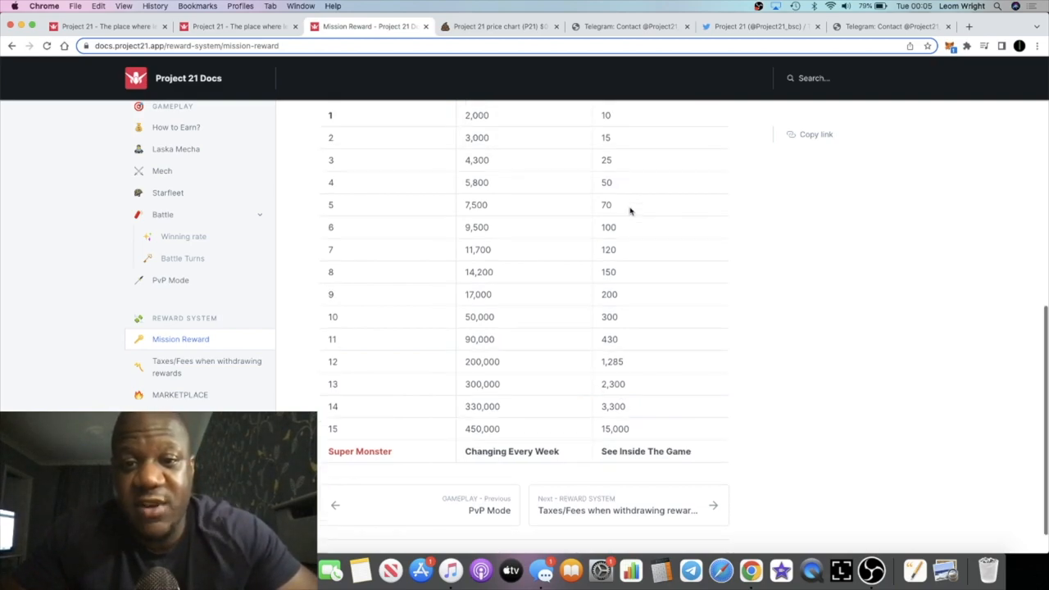
scroll(up, 3)
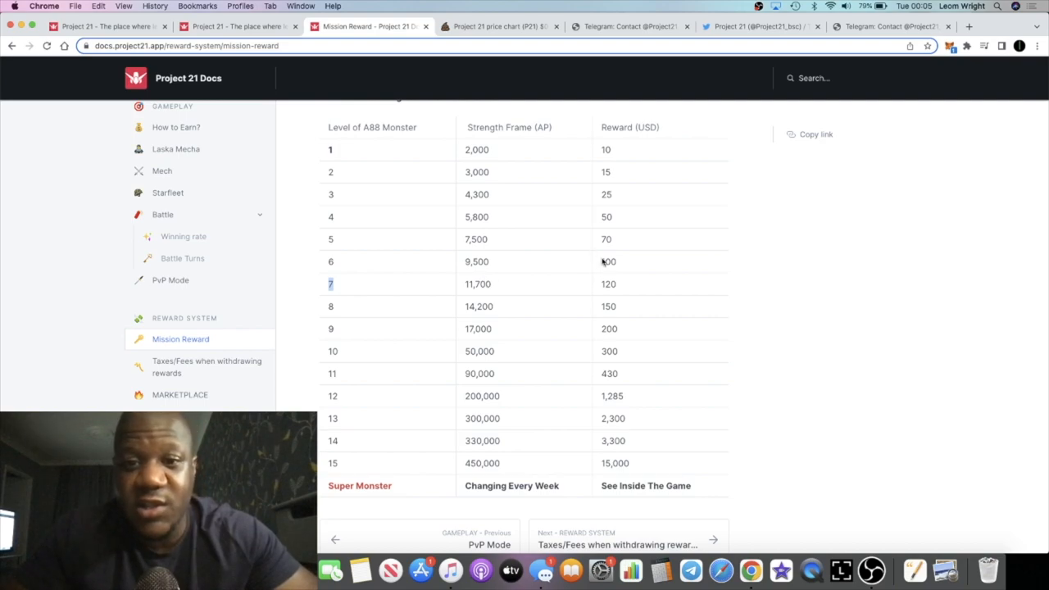
mouse_move(621, 269)
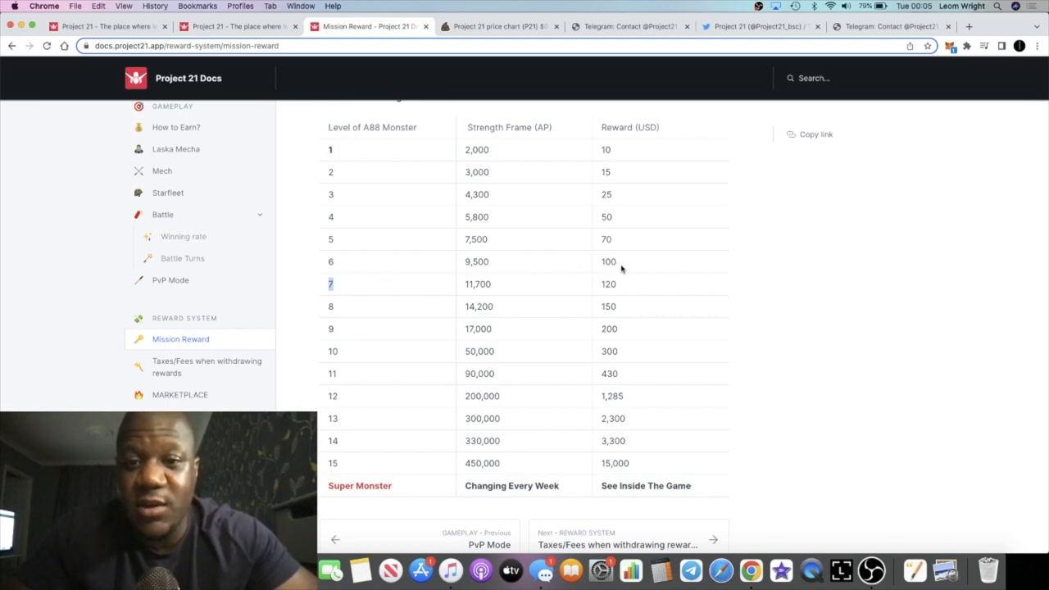
double_click(607, 261)
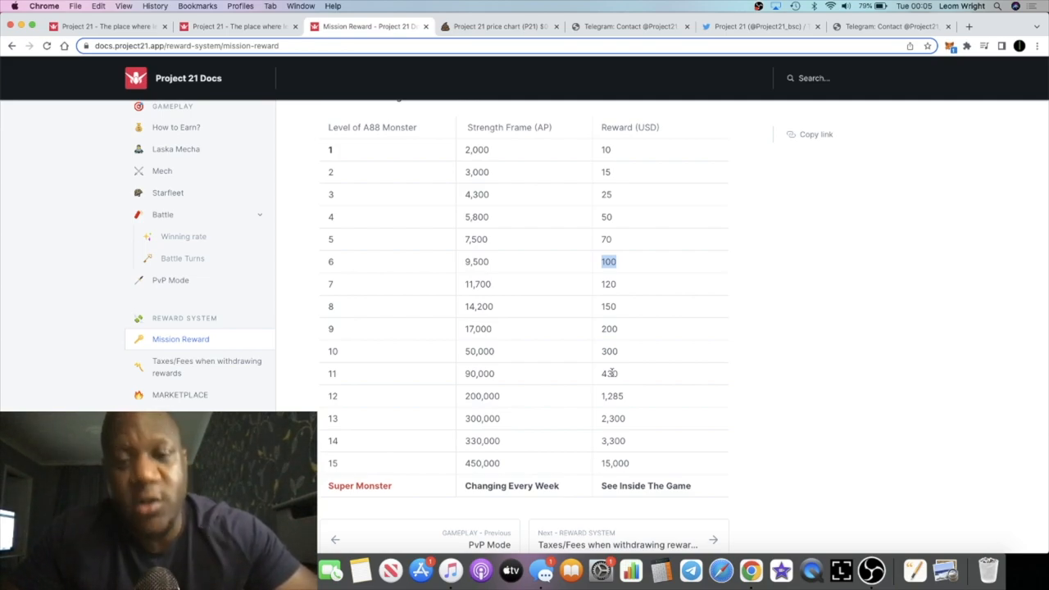
mouse_move(626, 261)
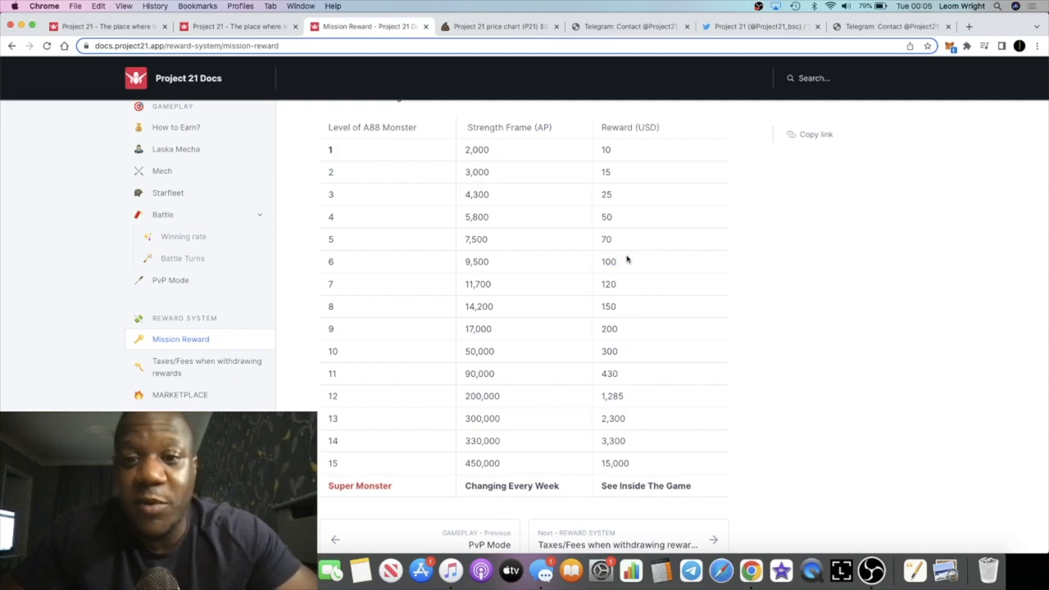
scroll(up, 3)
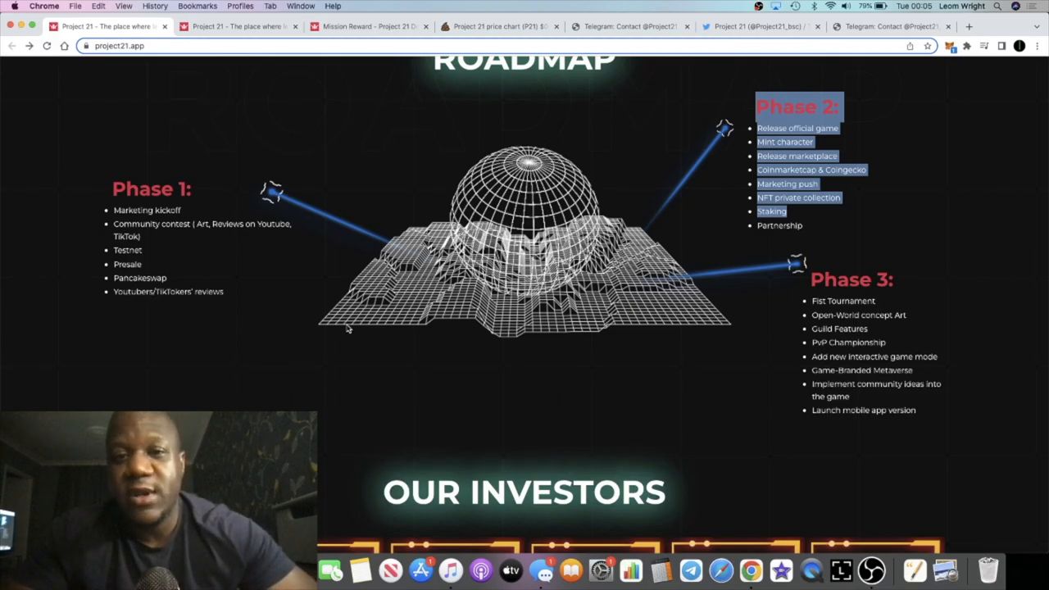
Scroll the homepage past Story and Mecha to the hero banner with Buy, Play Now, Trailer
scroll(up, 3)
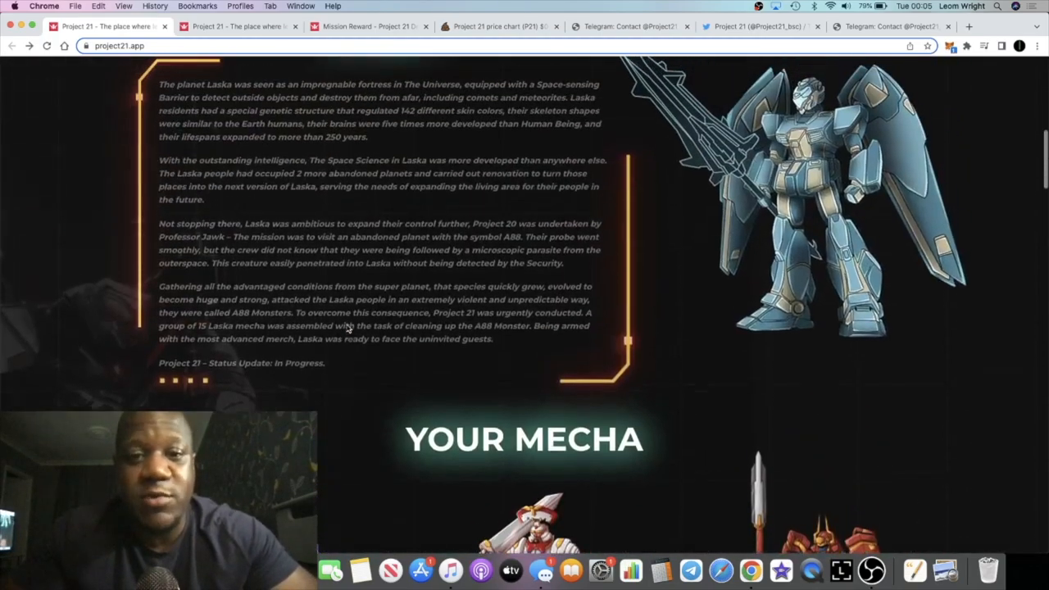
scroll(up, 3)
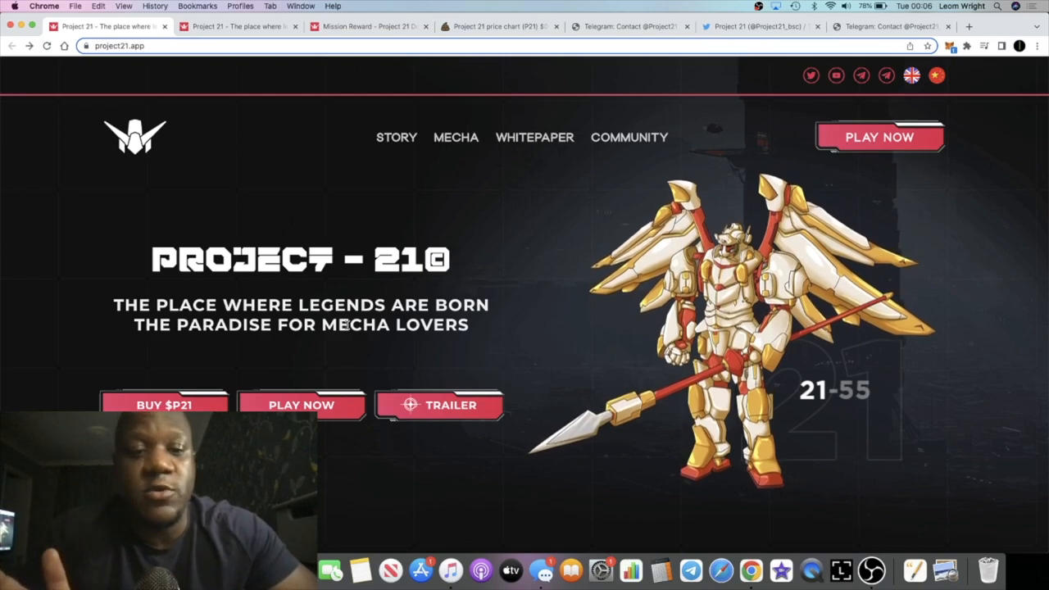
mouse_move(331, 191)
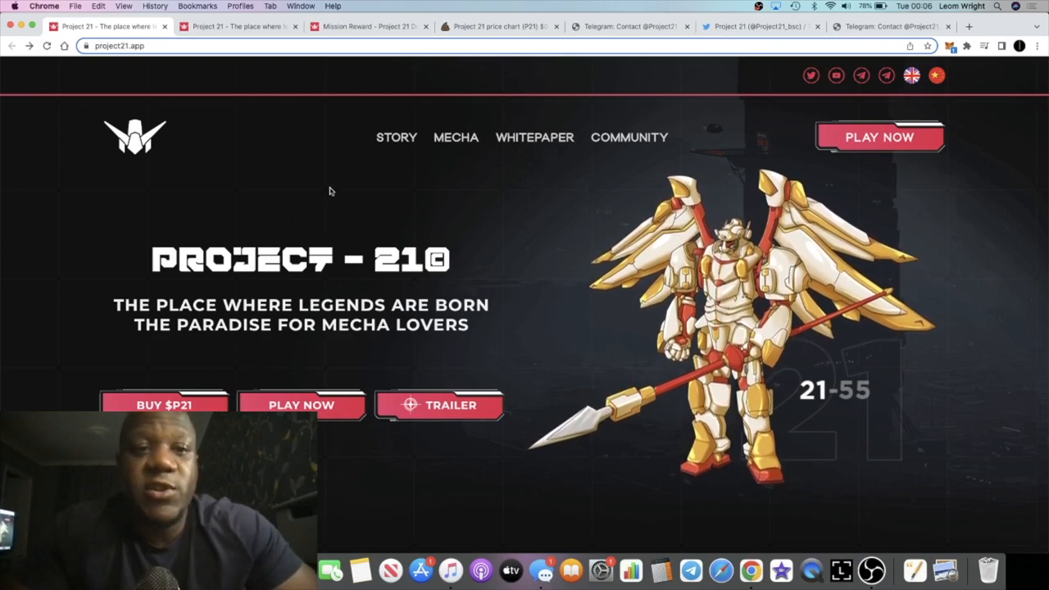